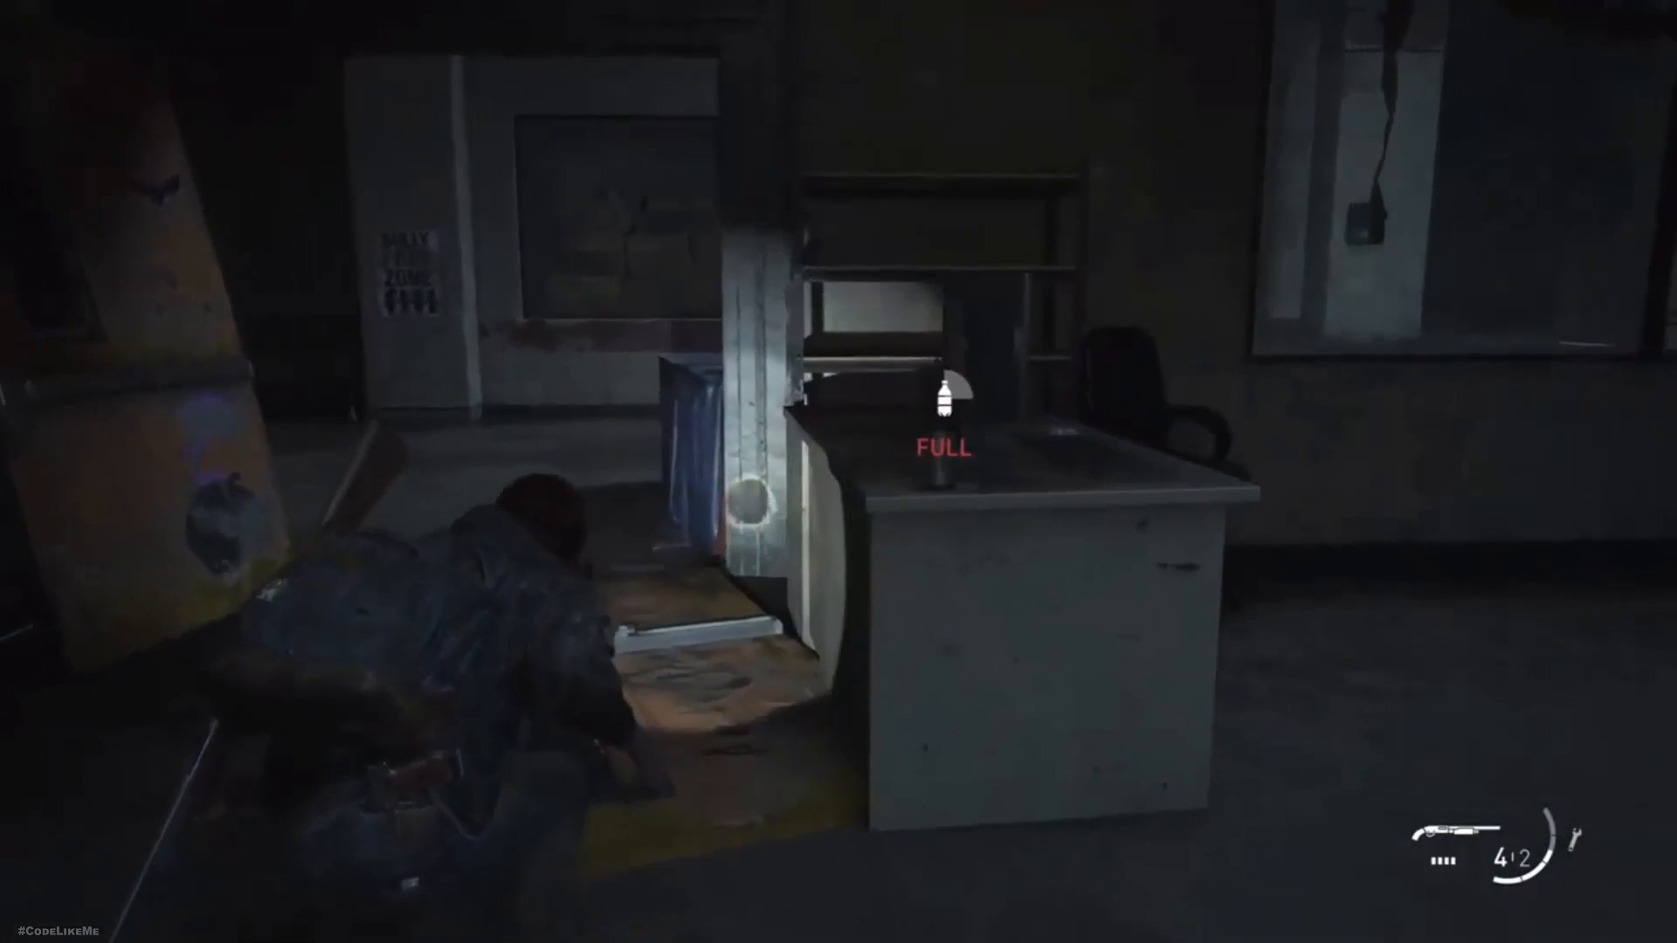
mouse_move(724, 500)
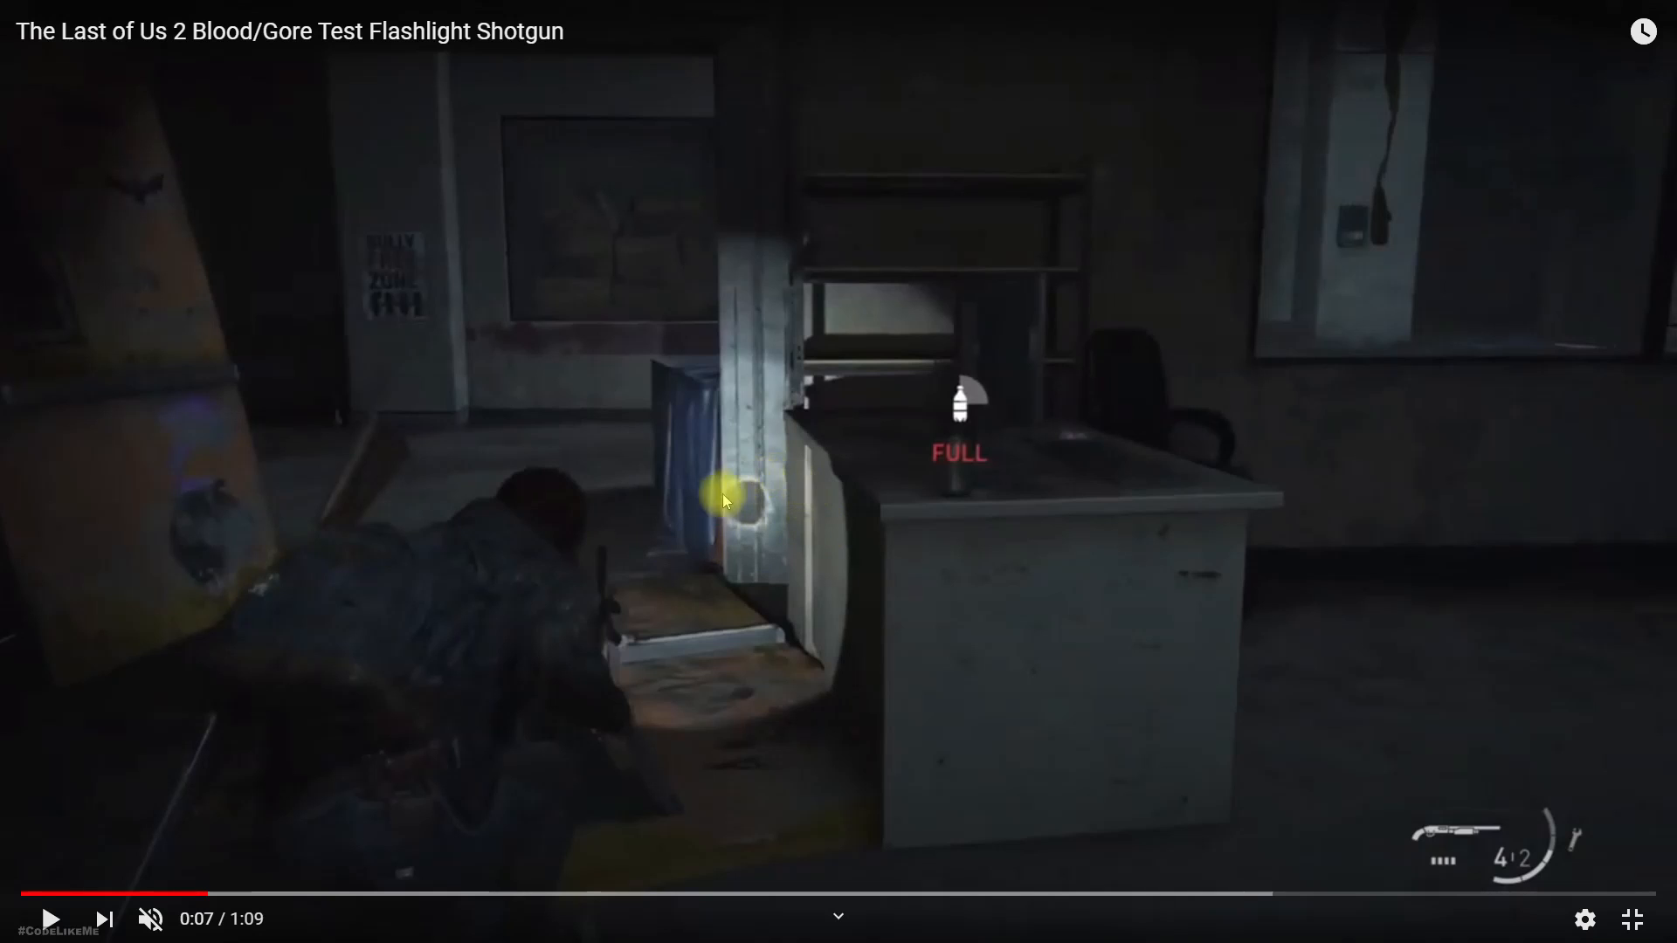
mouse_move(786, 552)
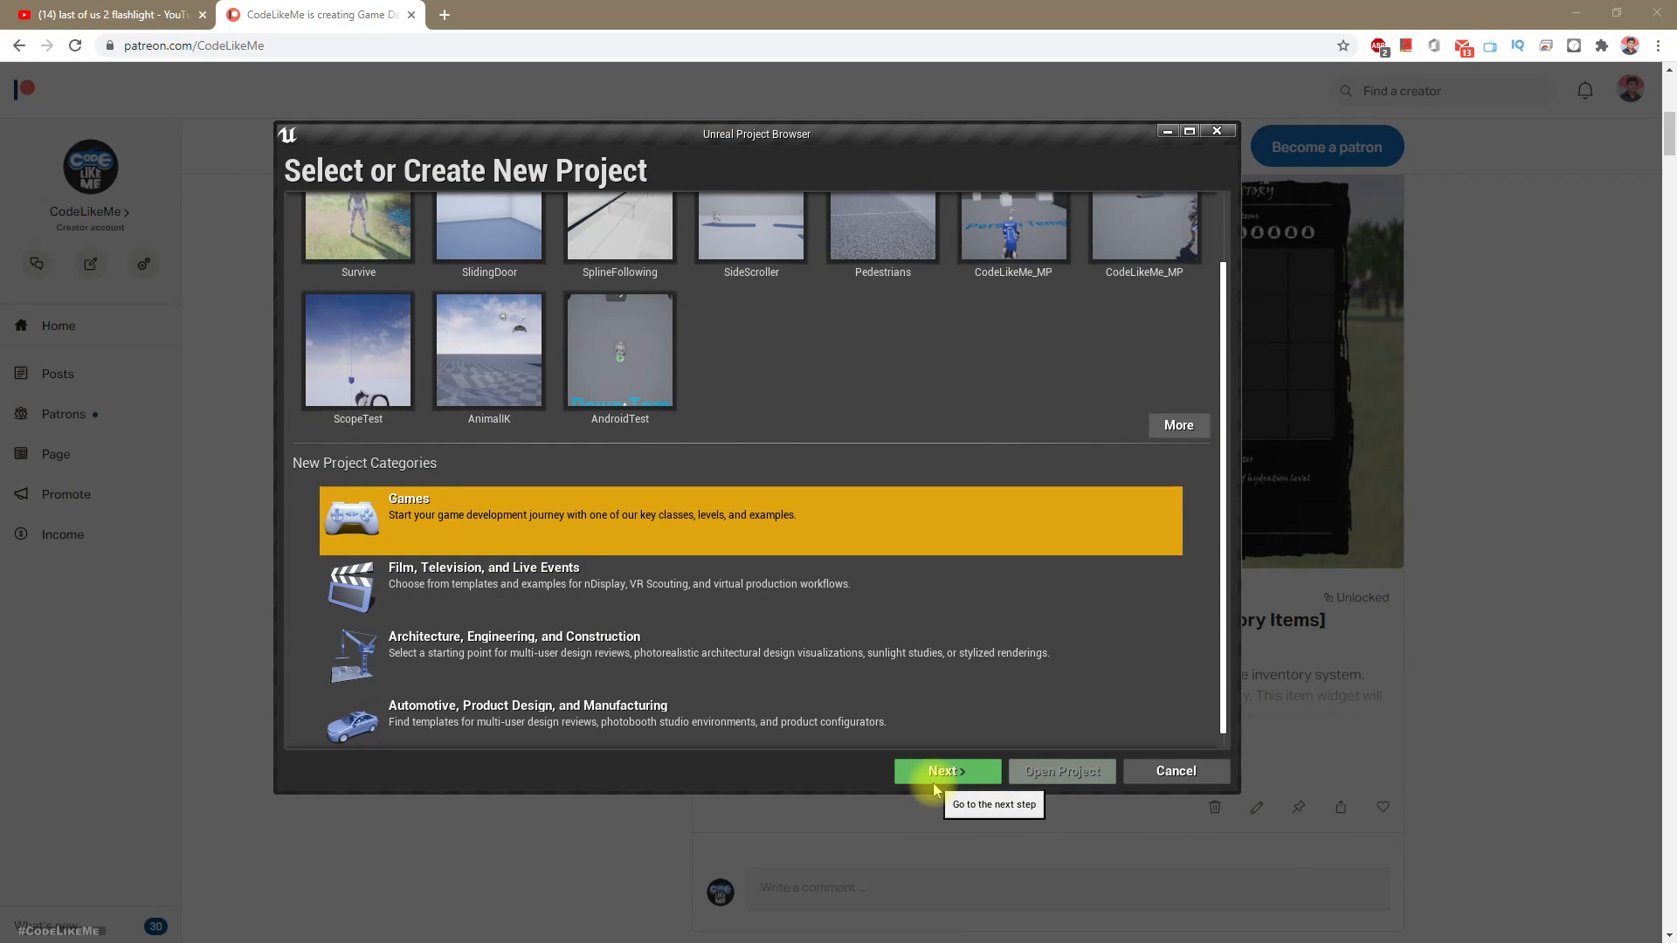
Create a Blueprint First Person project named LightFunctions in D:\YT\Experiments, without starter content
click(945, 771)
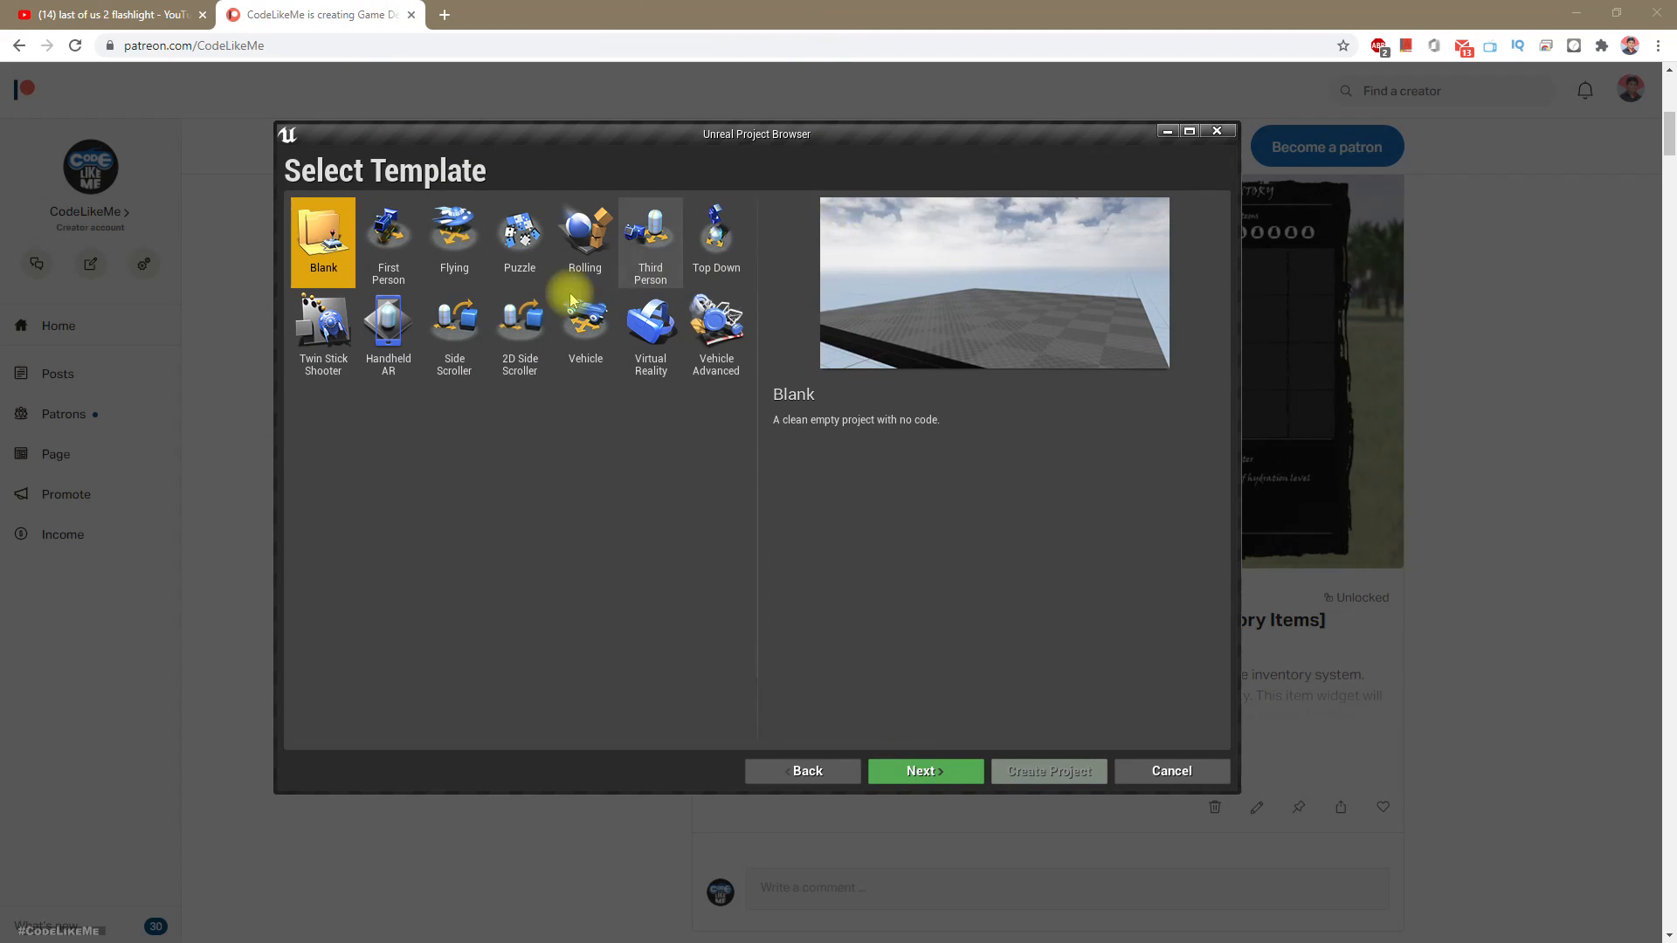
mouse_move(621, 568)
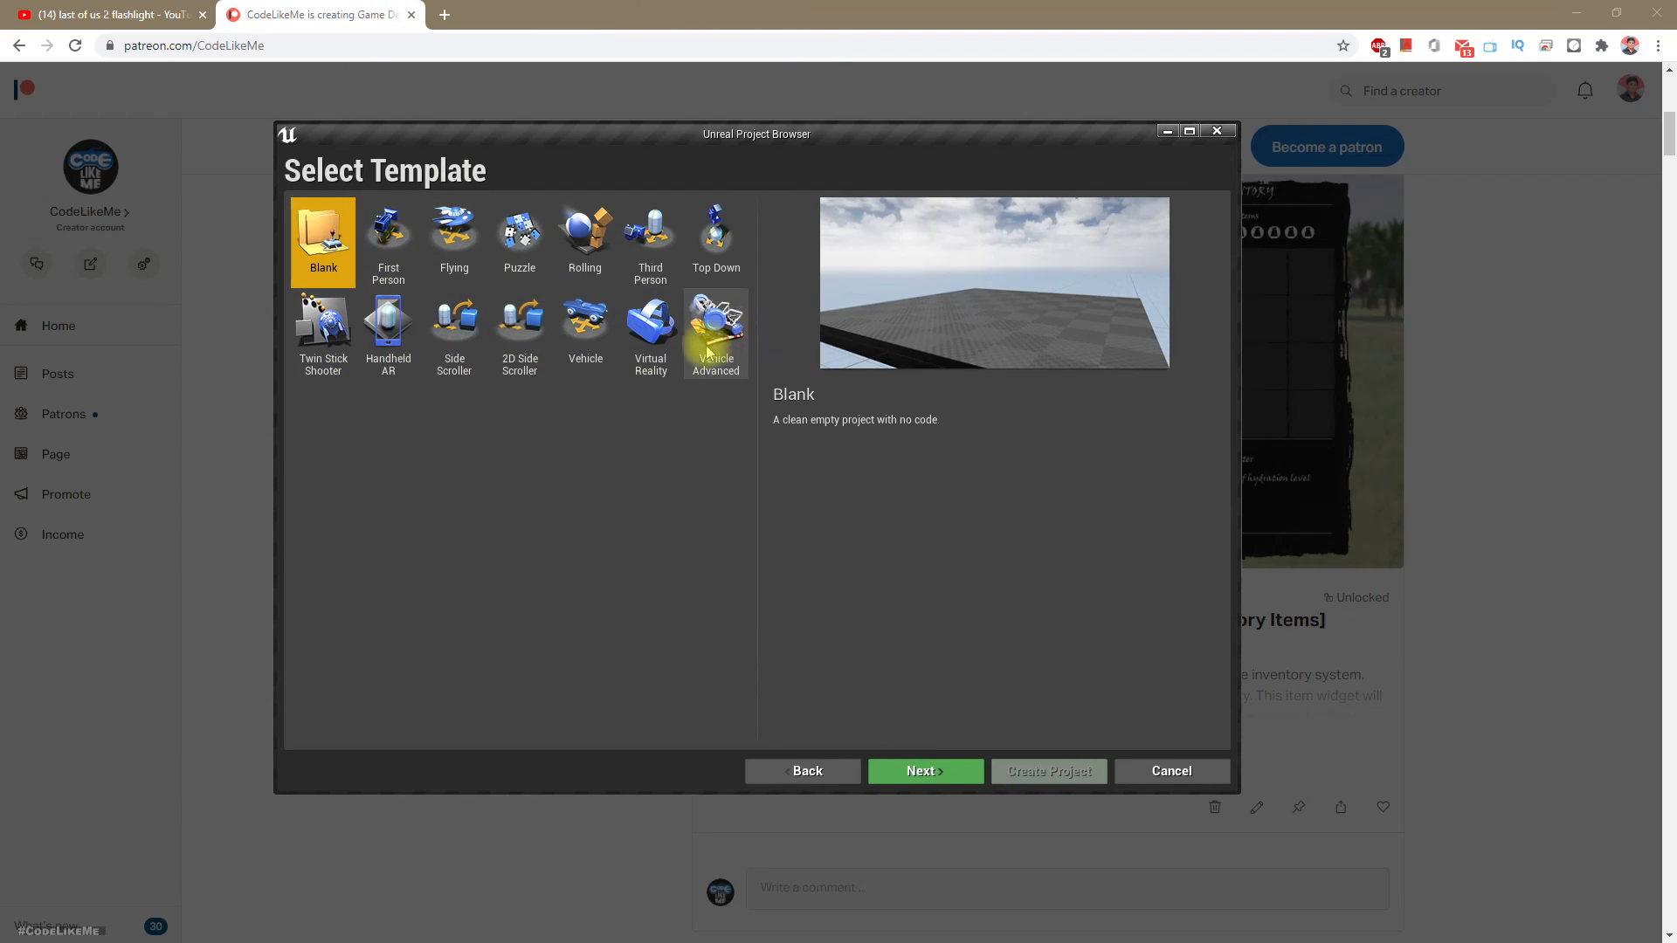
mouse_move(383, 462)
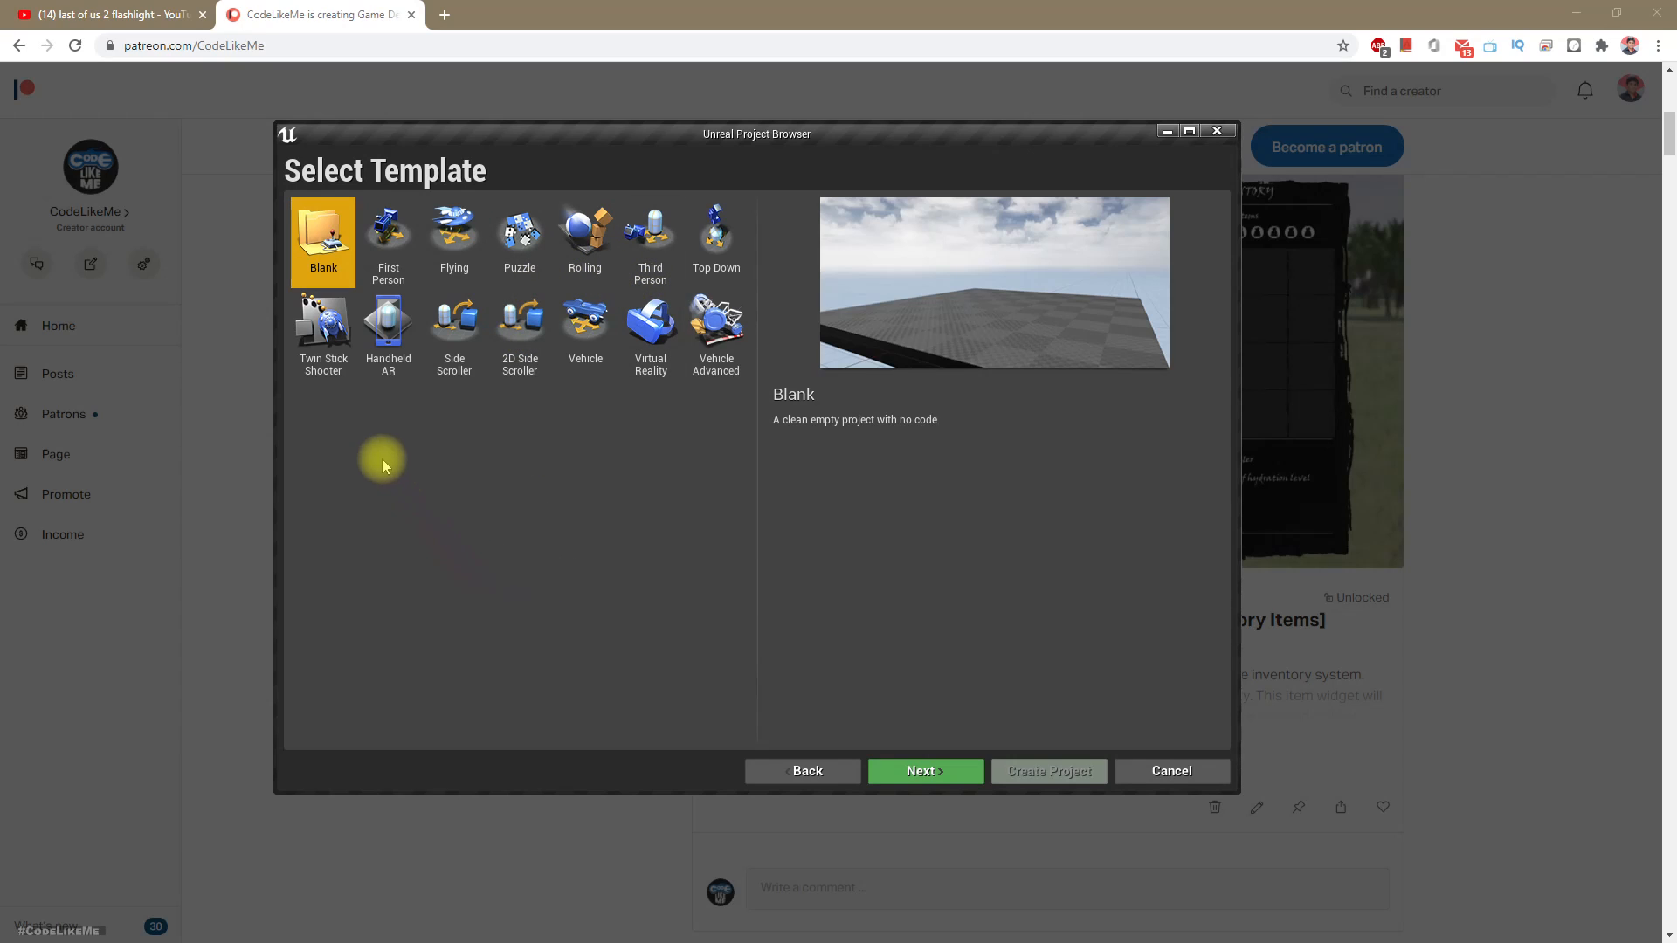
mouse_move(656, 526)
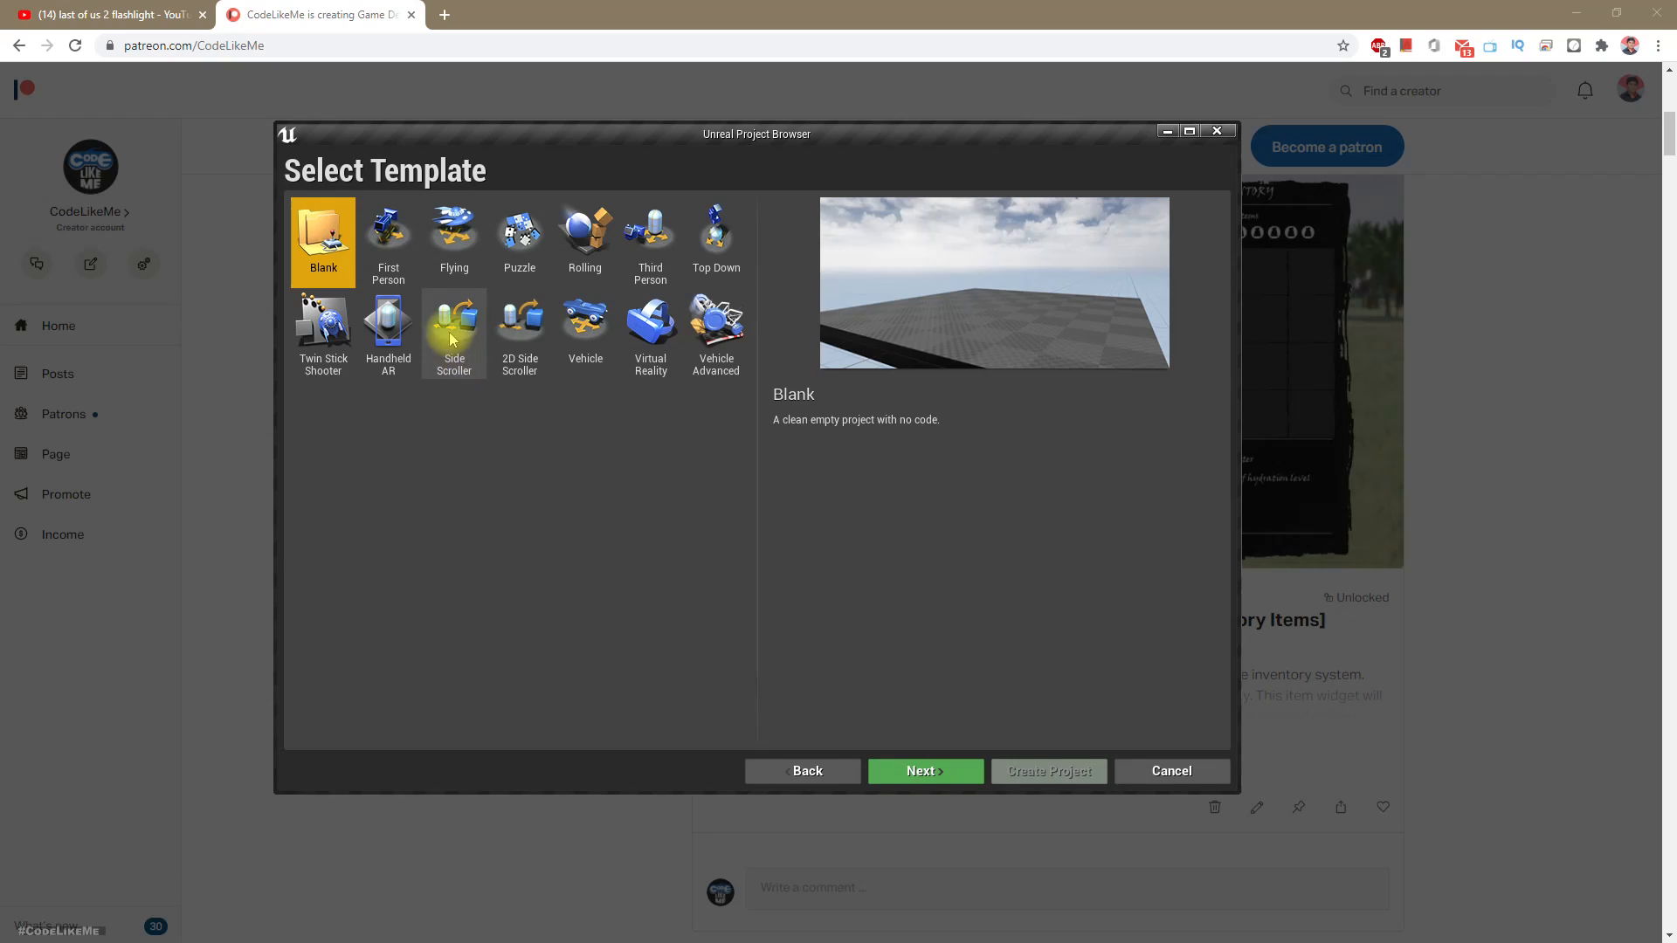
mouse_move(649, 237)
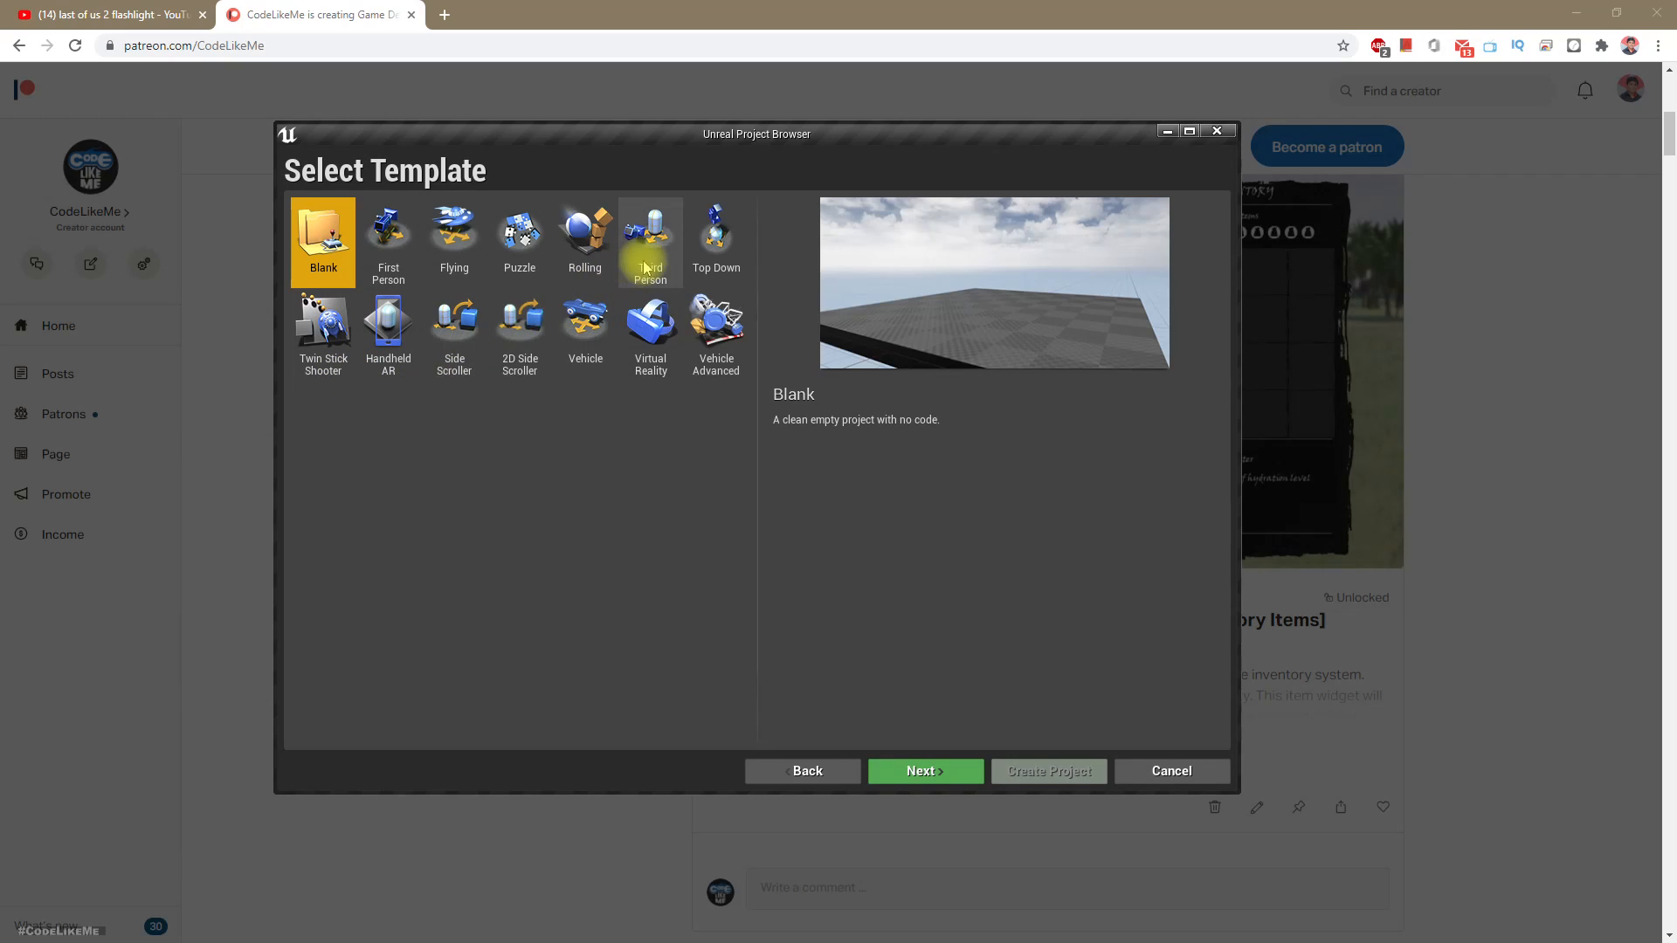
mouse_move(649, 233)
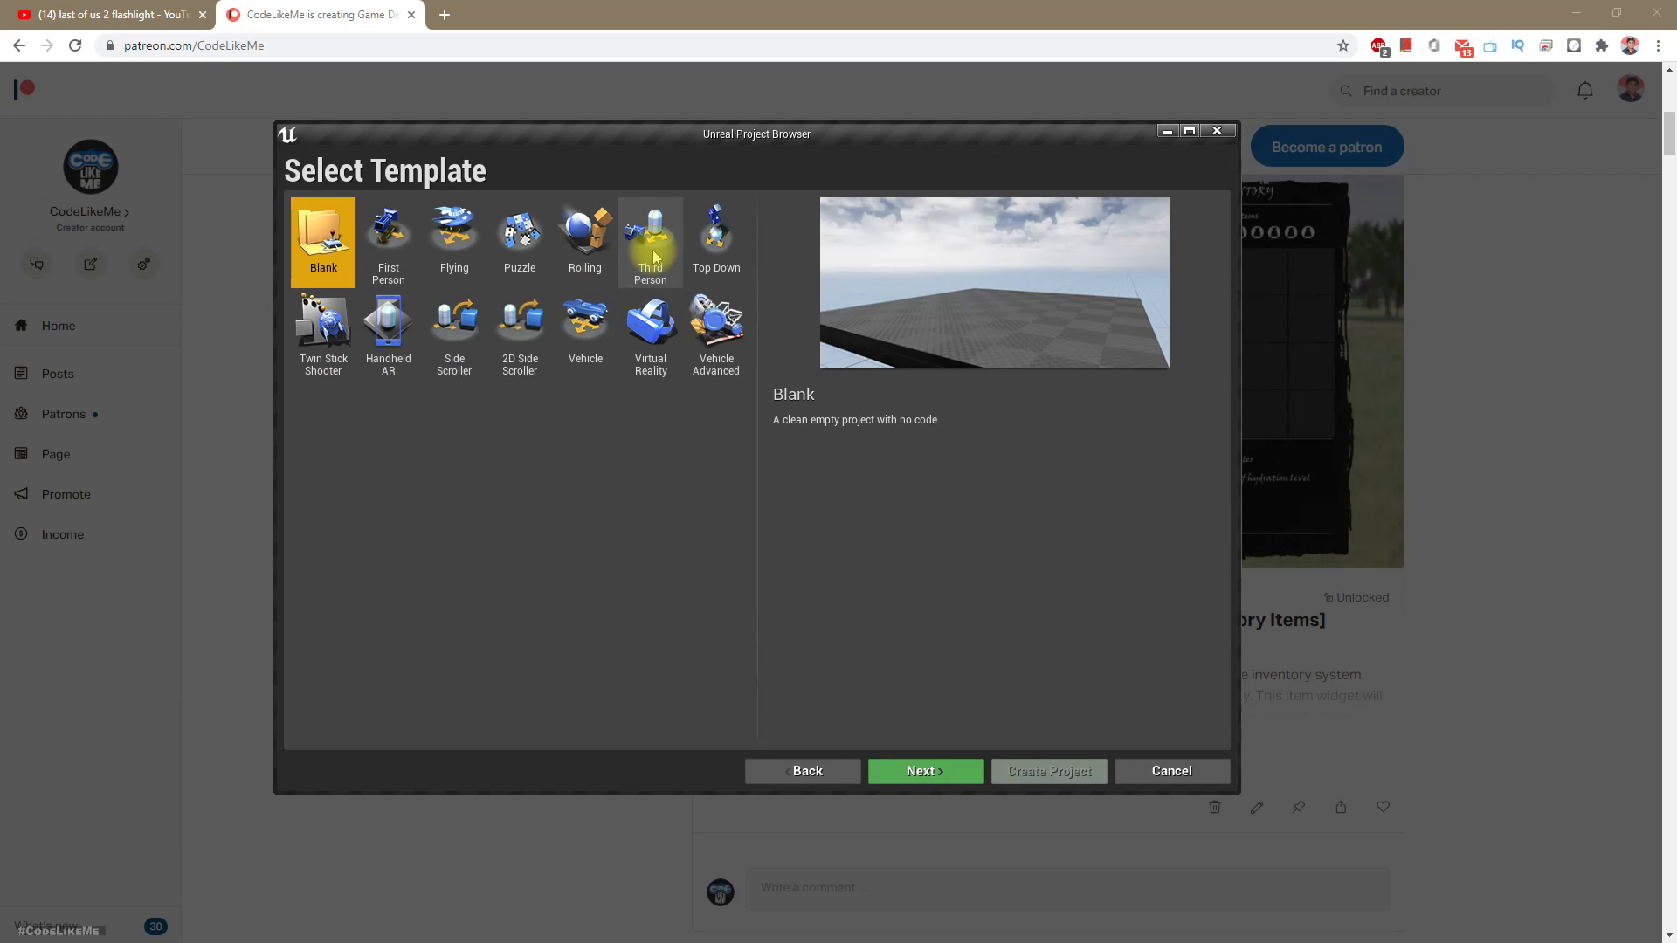
click(387, 235)
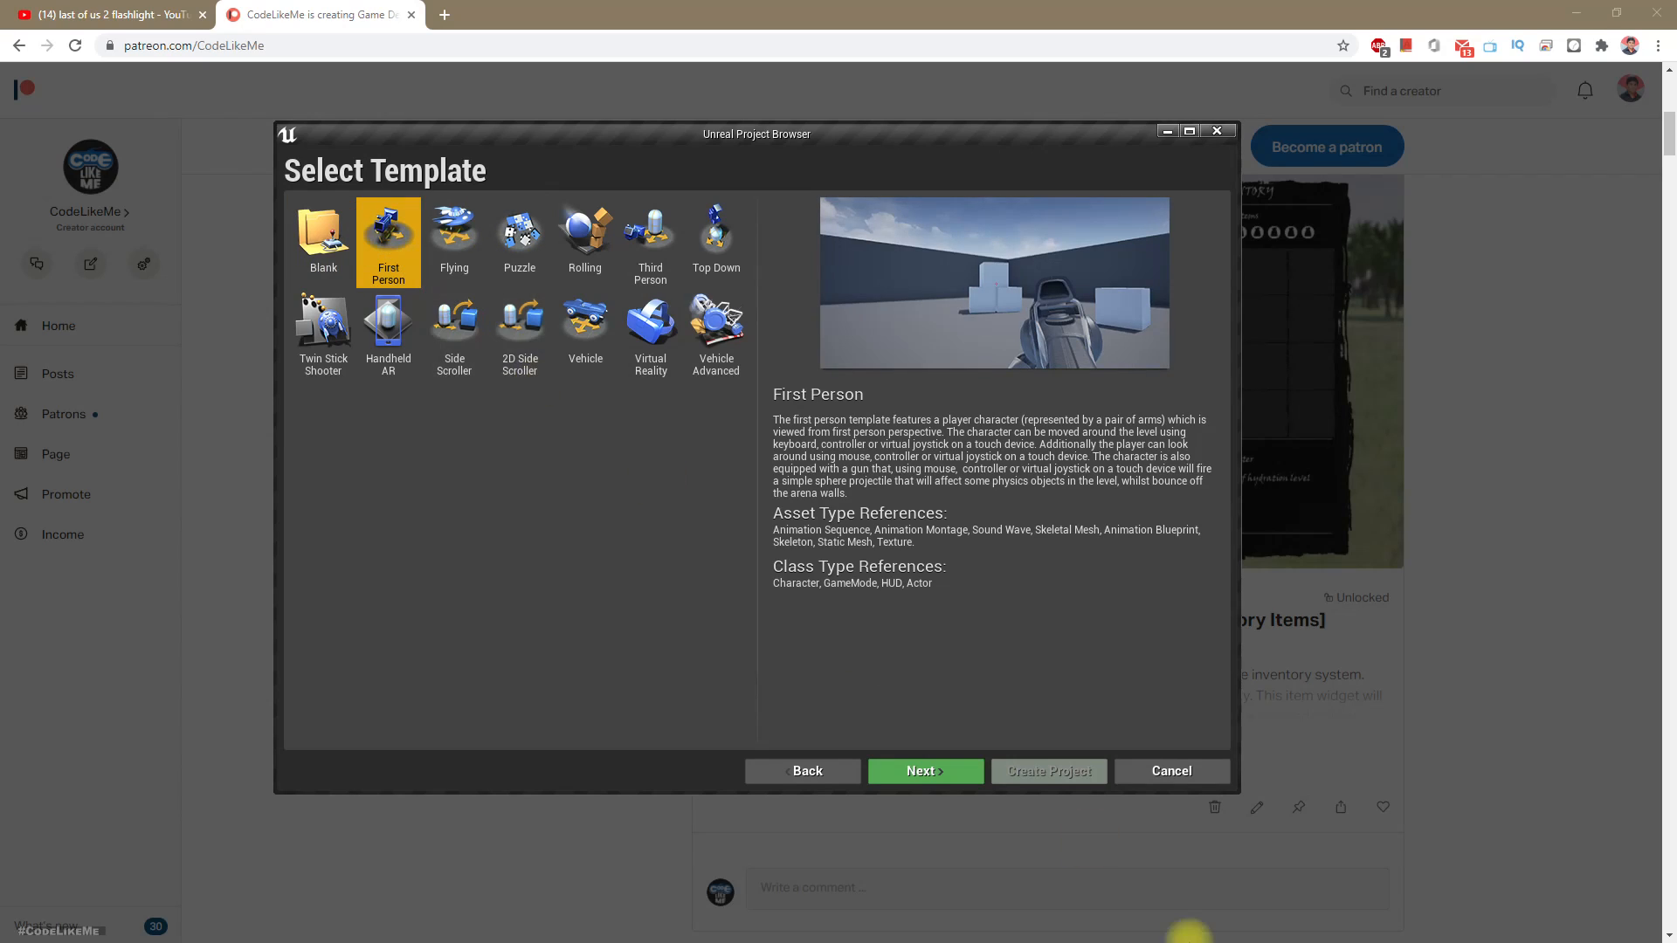
click(924, 771)
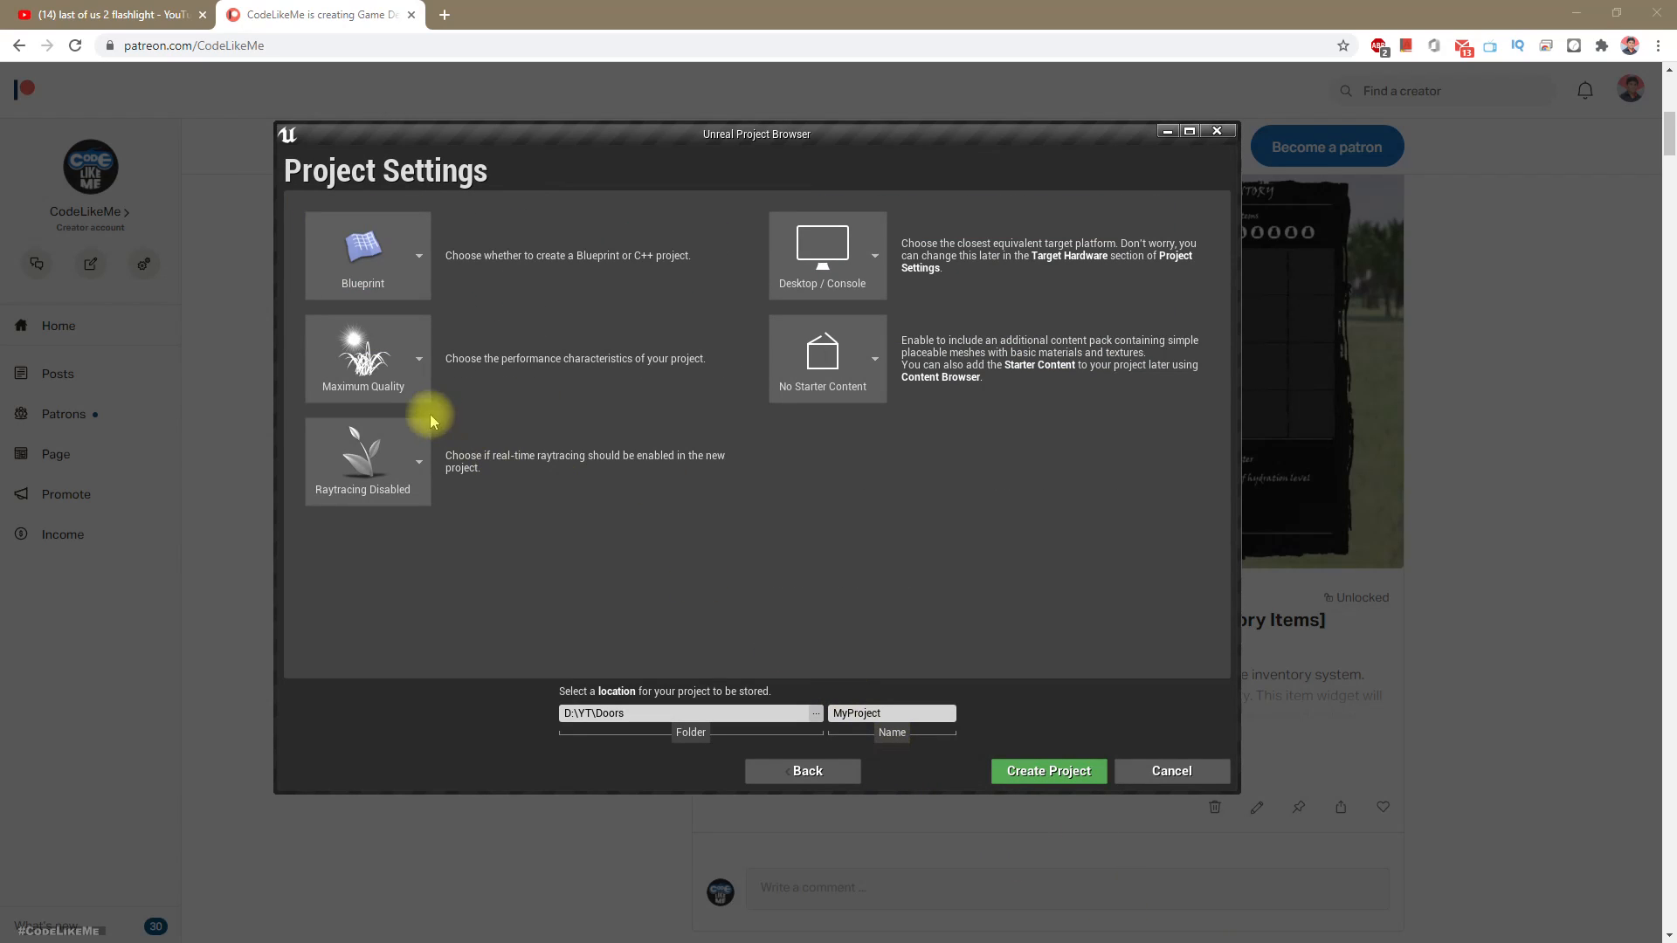
click(690, 714)
text(Experiment)
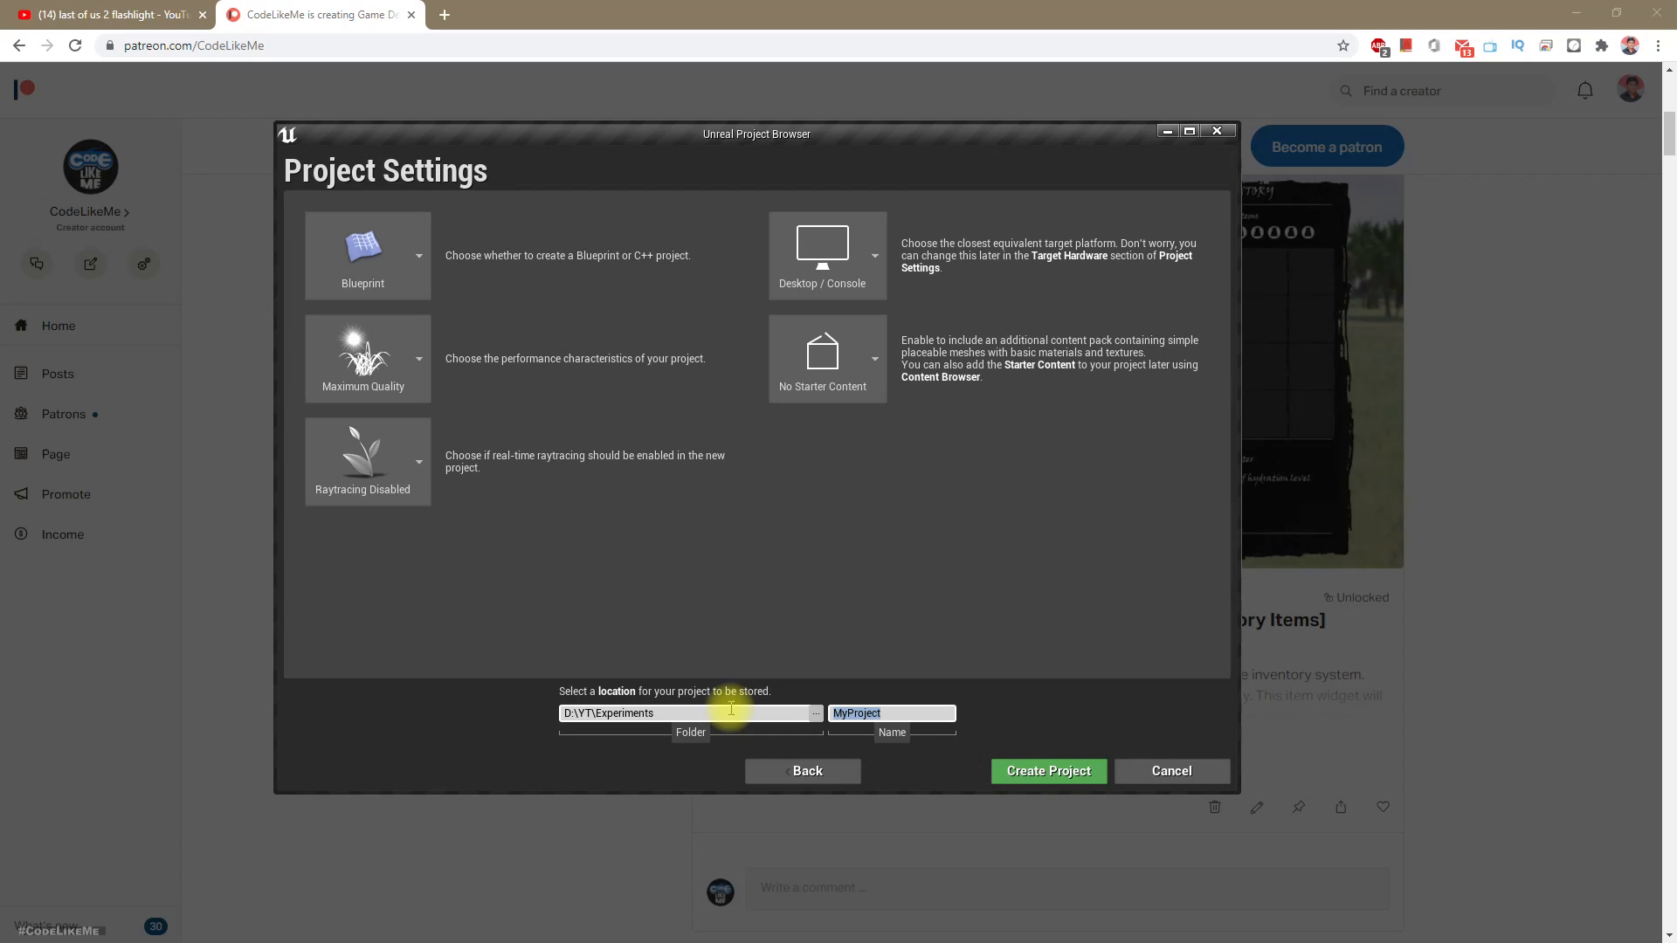
text(LightFunctions)
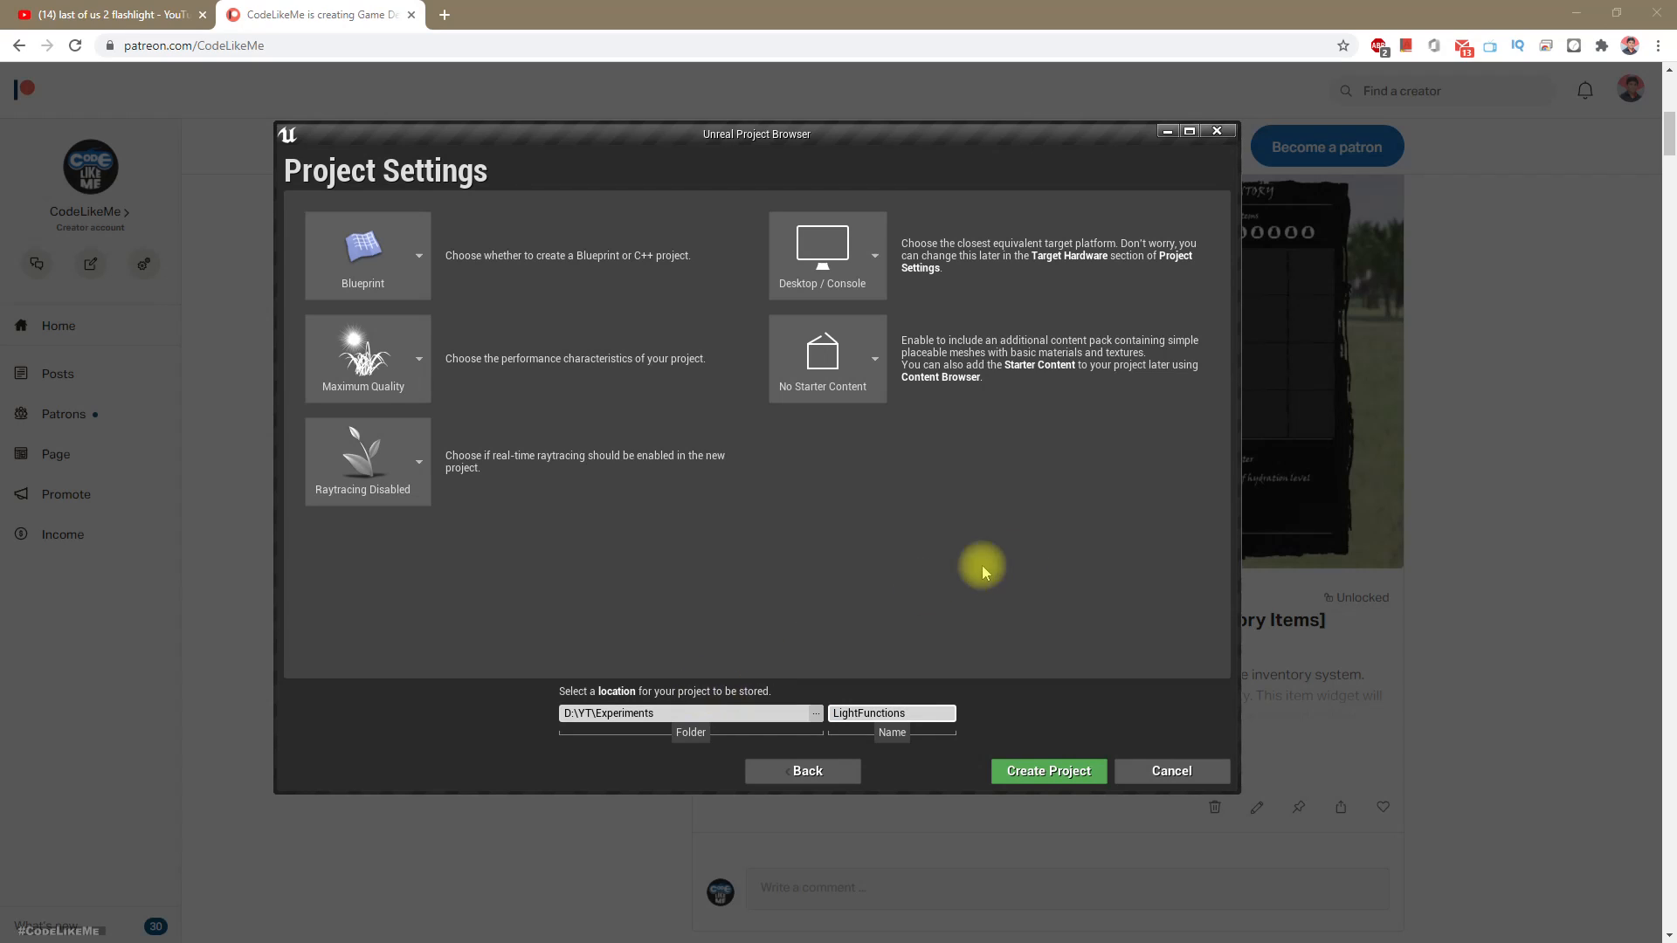
mouse_move(944, 399)
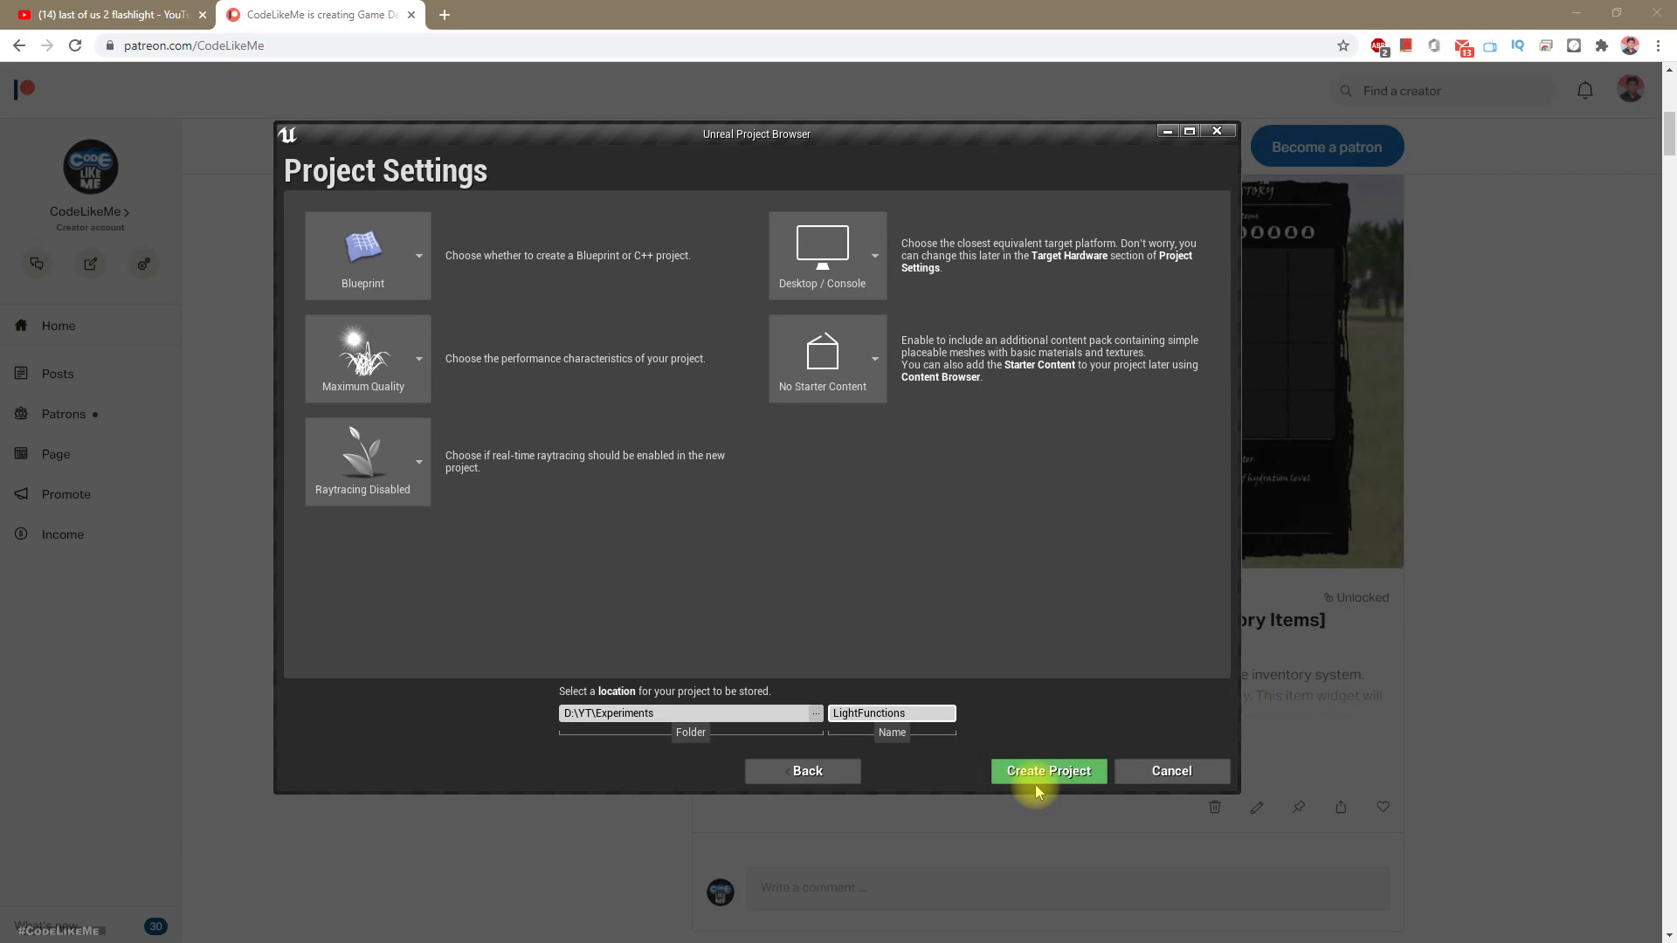
click(1048, 772)
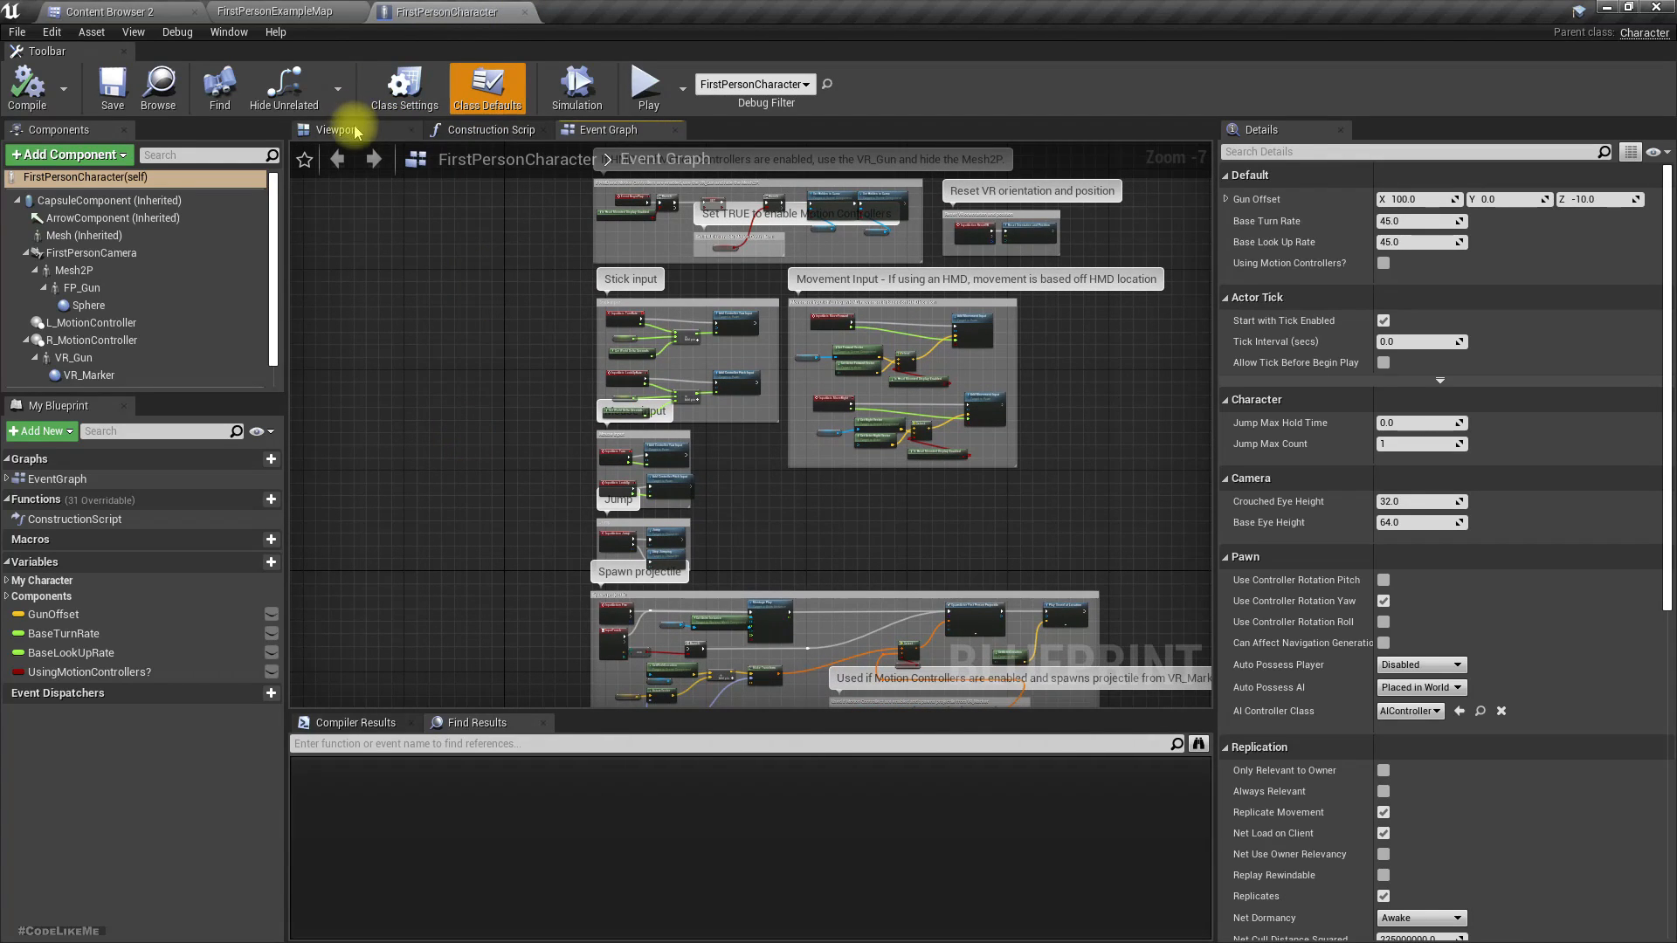
Switch the FirstPersonCharacter blueprint from Event Graph to the Viewport showing arms and gun
click(338, 129)
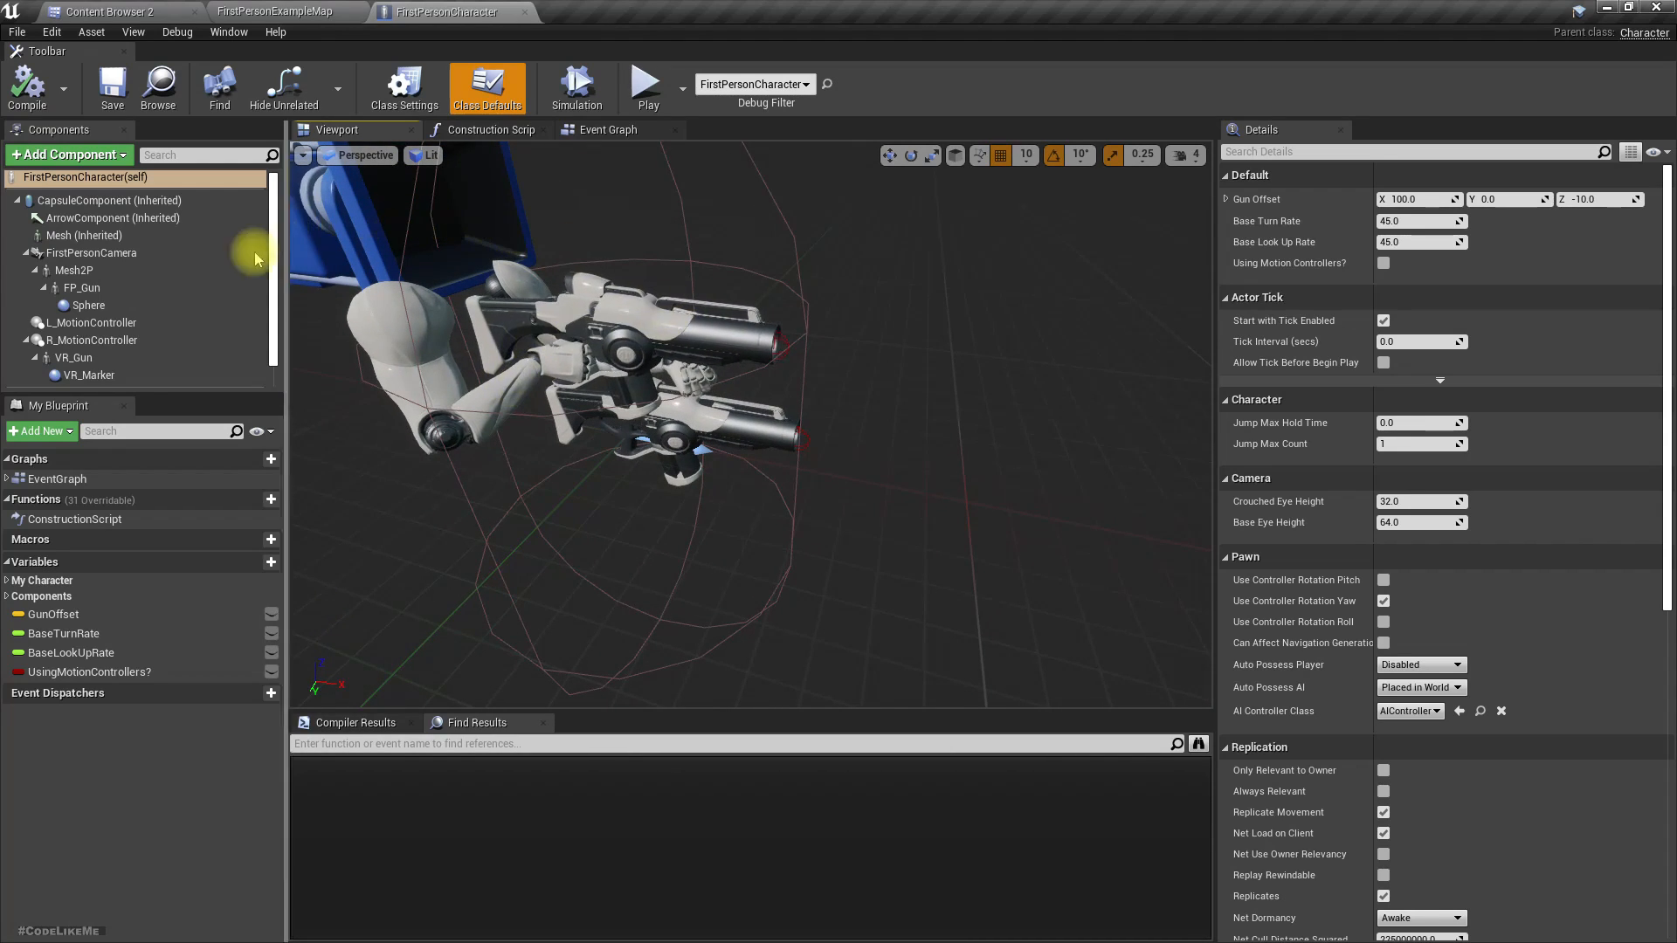
Add a Spot Light component under FP_Gun and move it to the muzzle
click(81, 288)
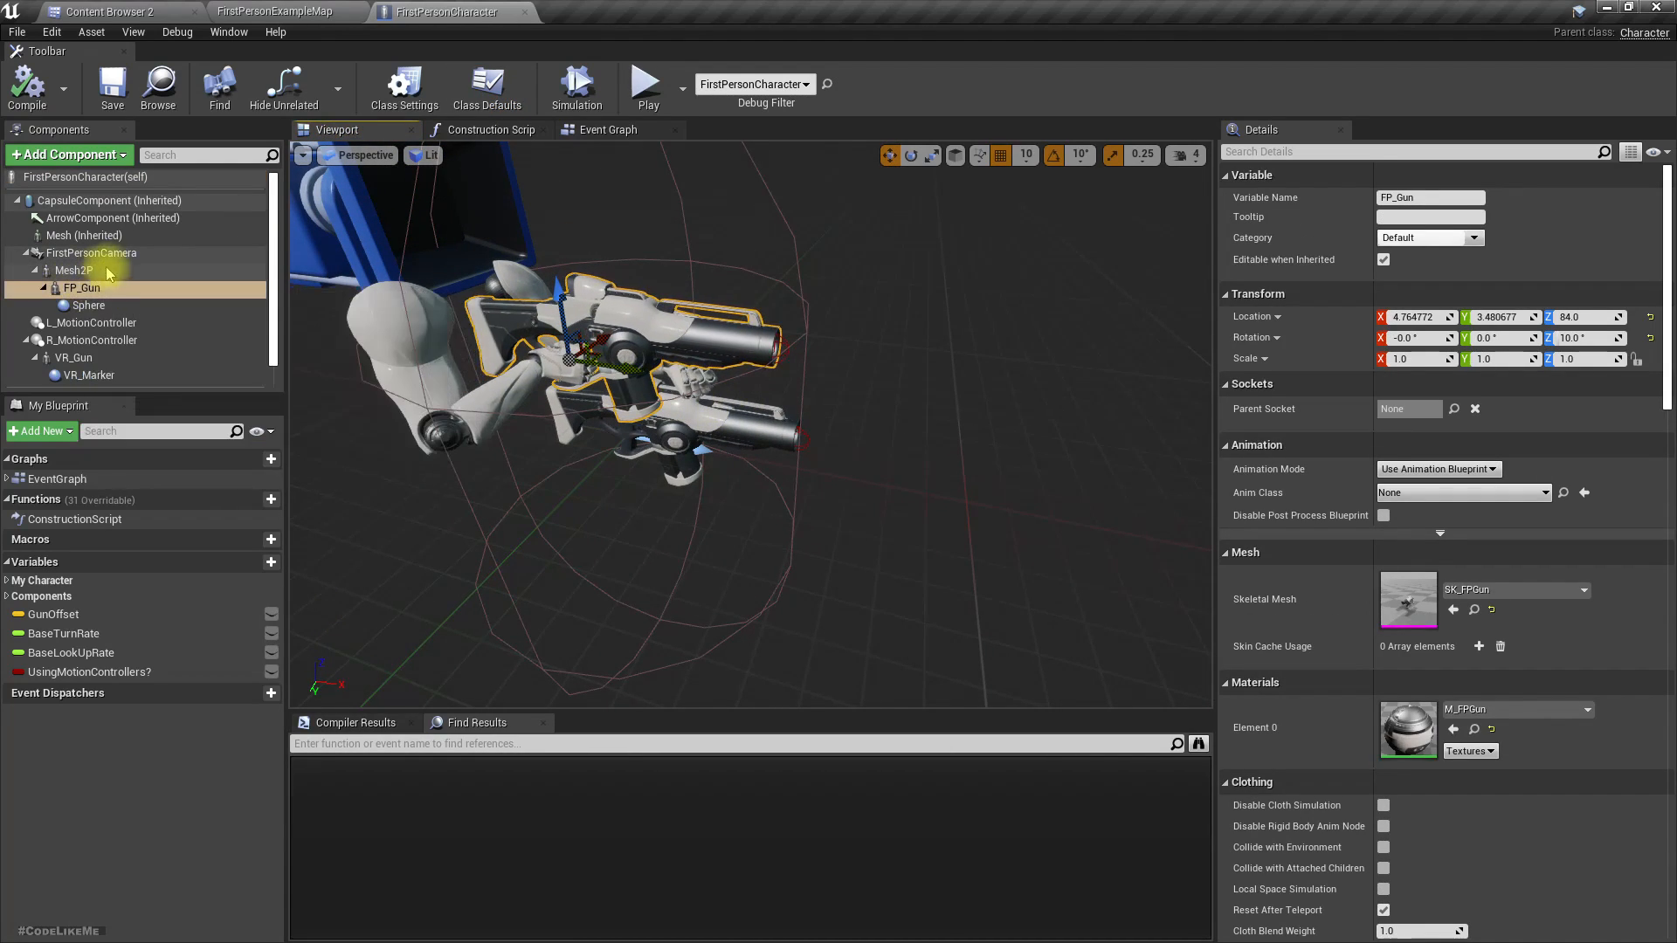
click(64, 156)
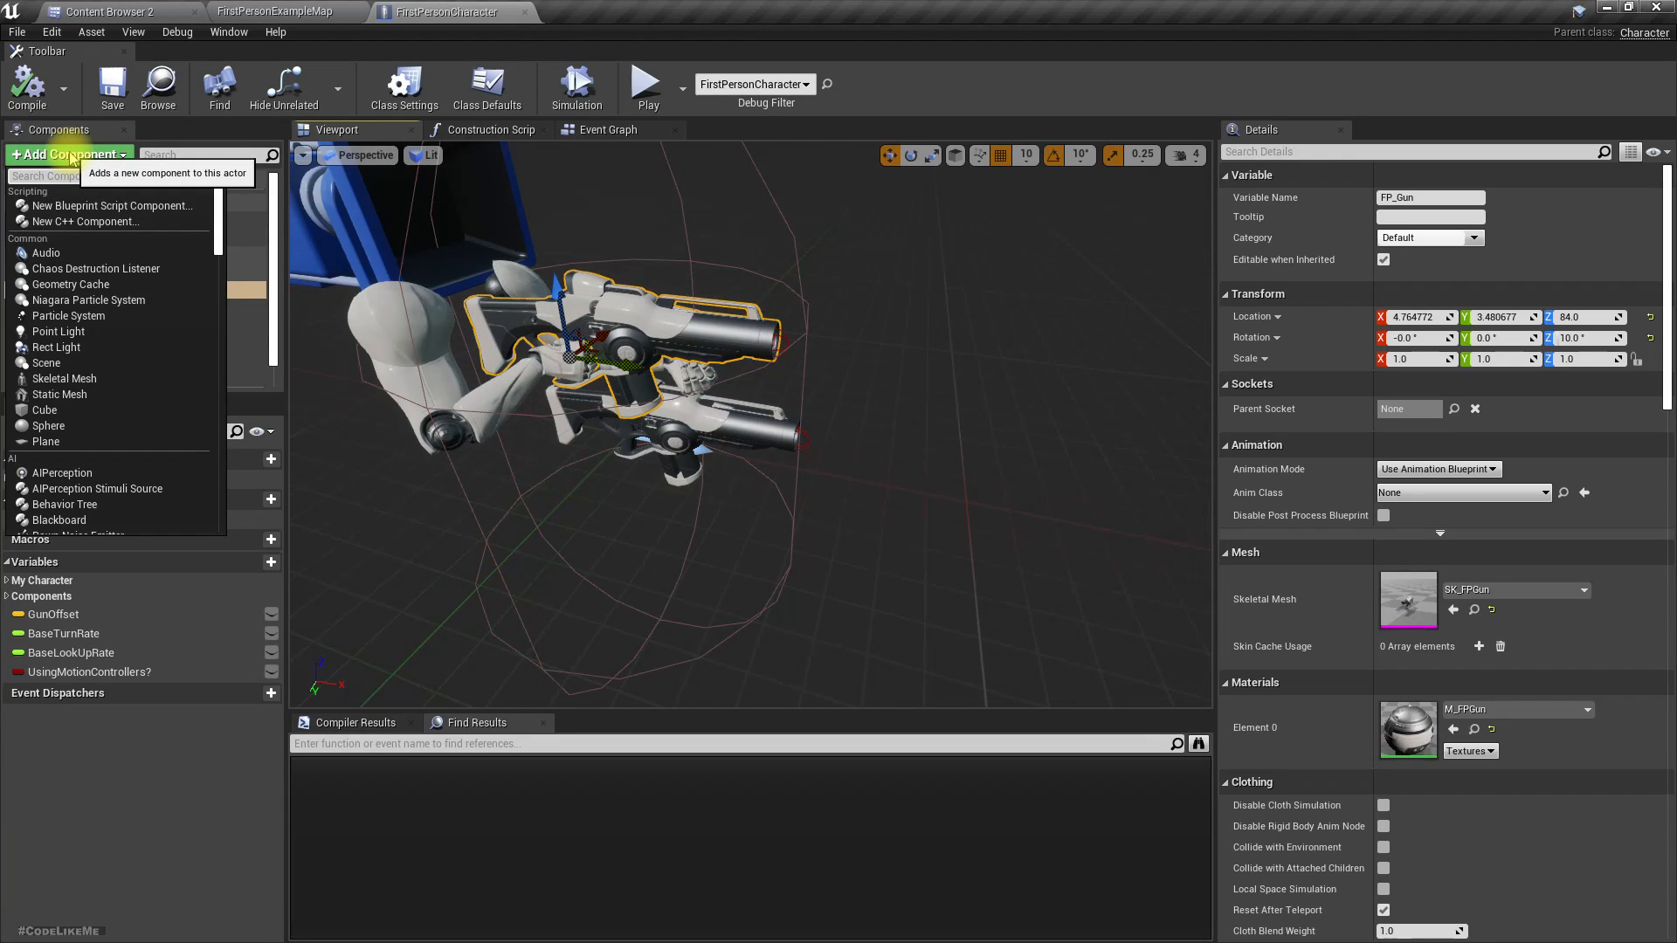
text(spot)
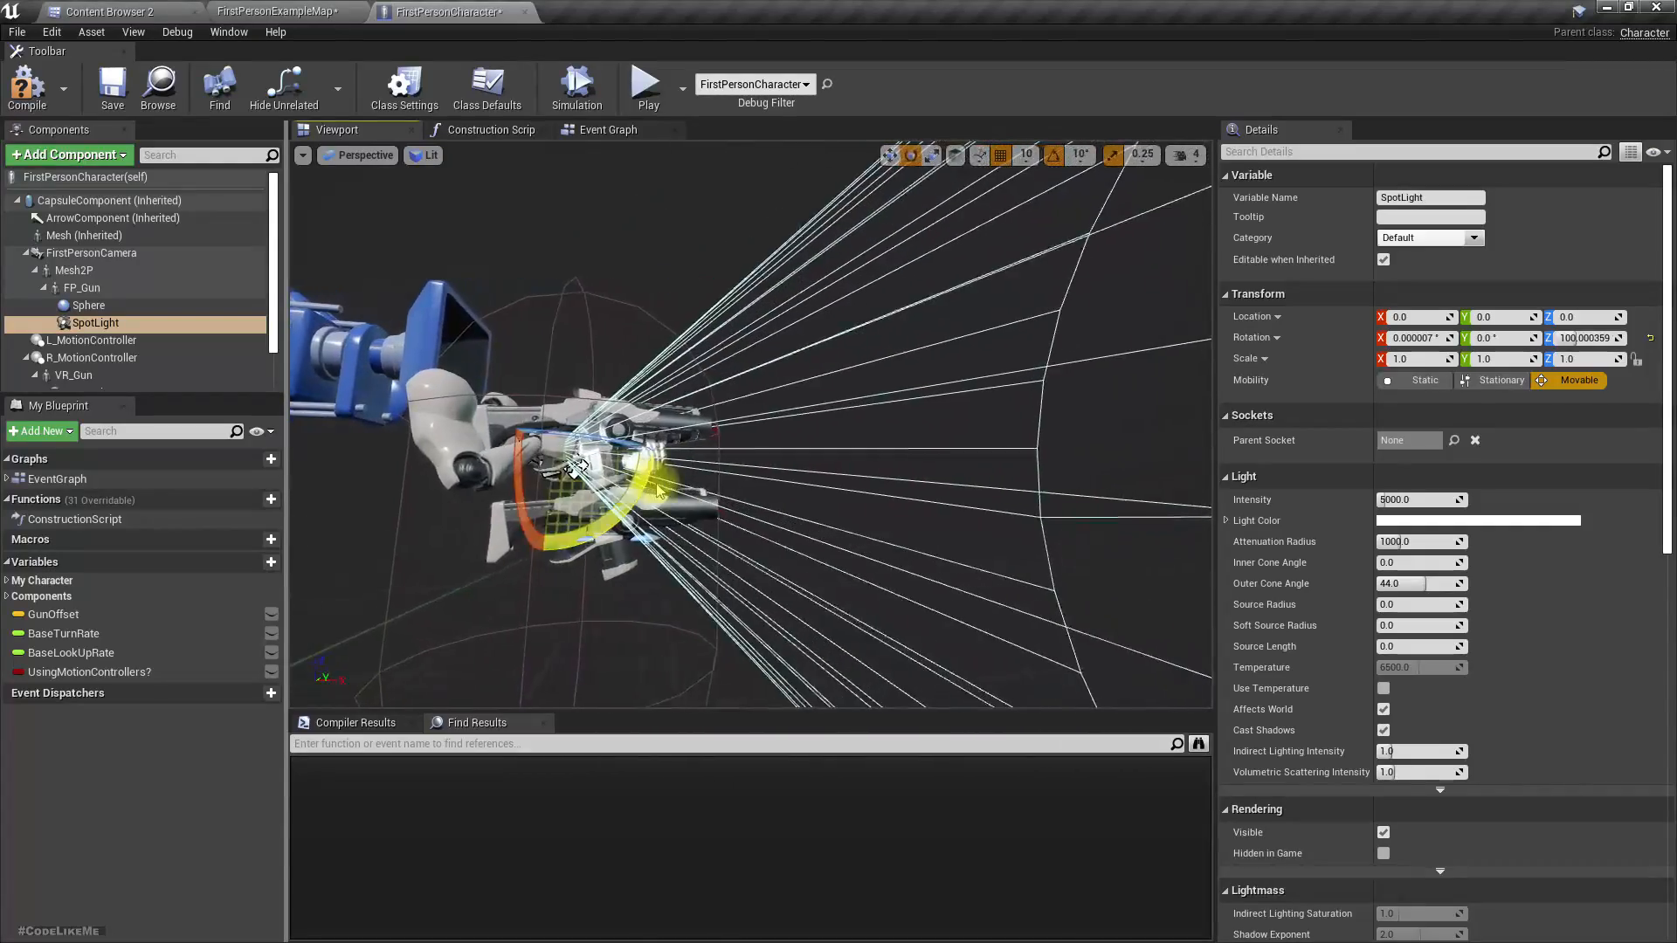
drag(583, 461, 732, 449)
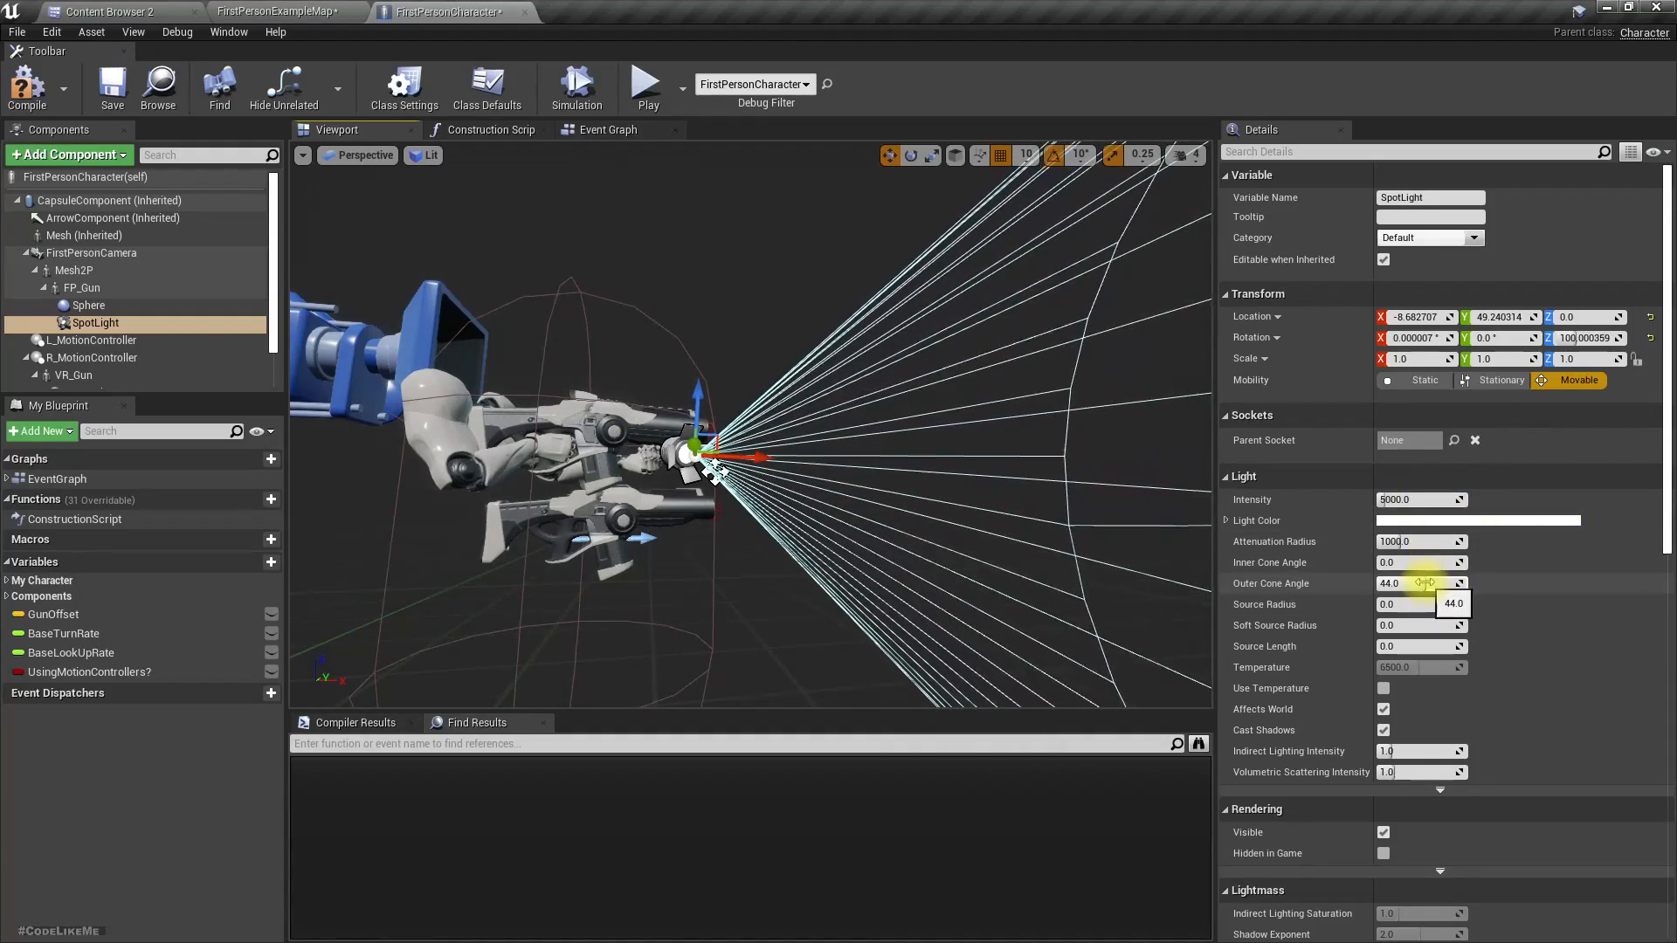
Narrow the spotlight's outer cone angle and set its light colour to warm orange
drag(1426, 582, 1401, 583)
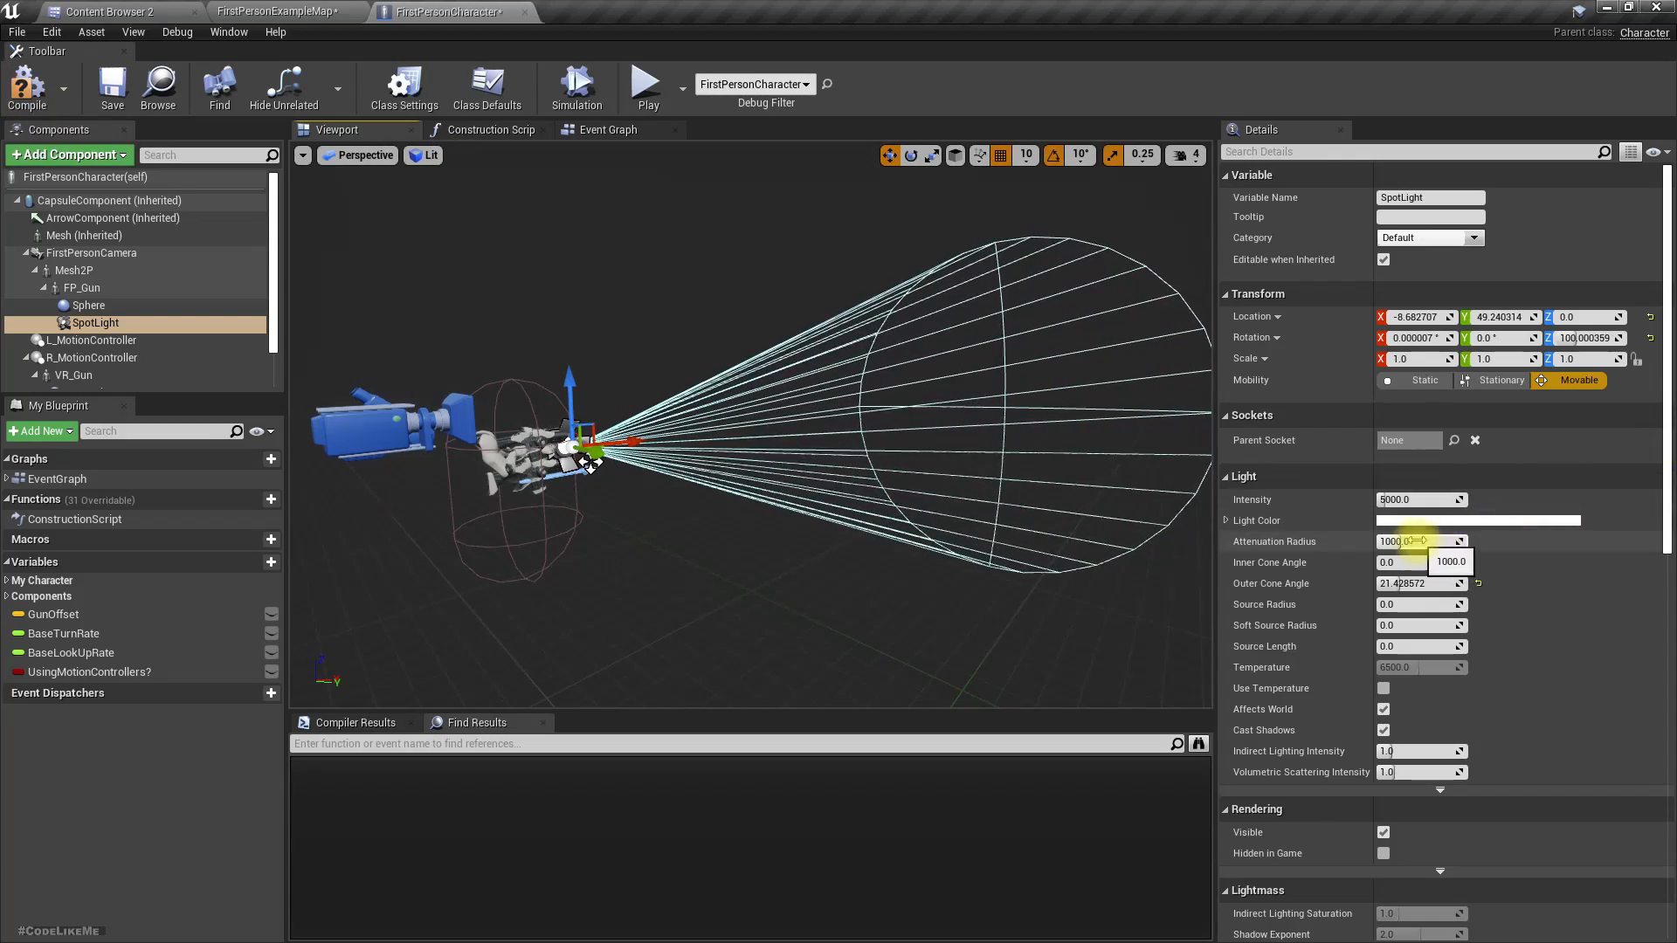
click(1477, 520)
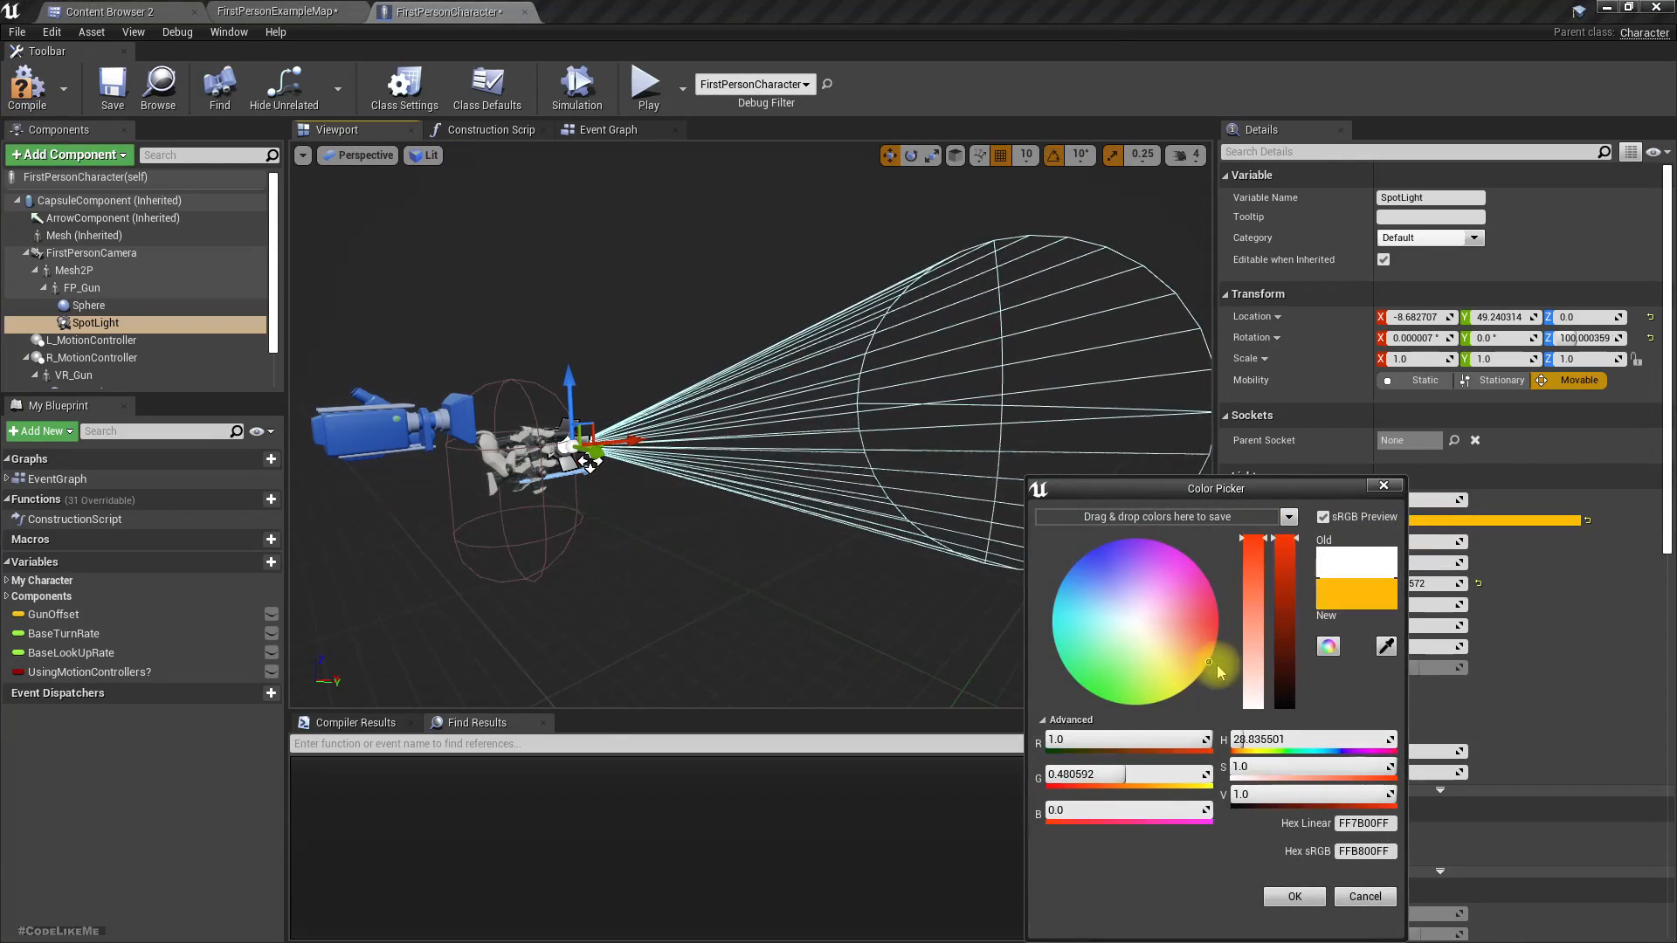
click(1293, 896)
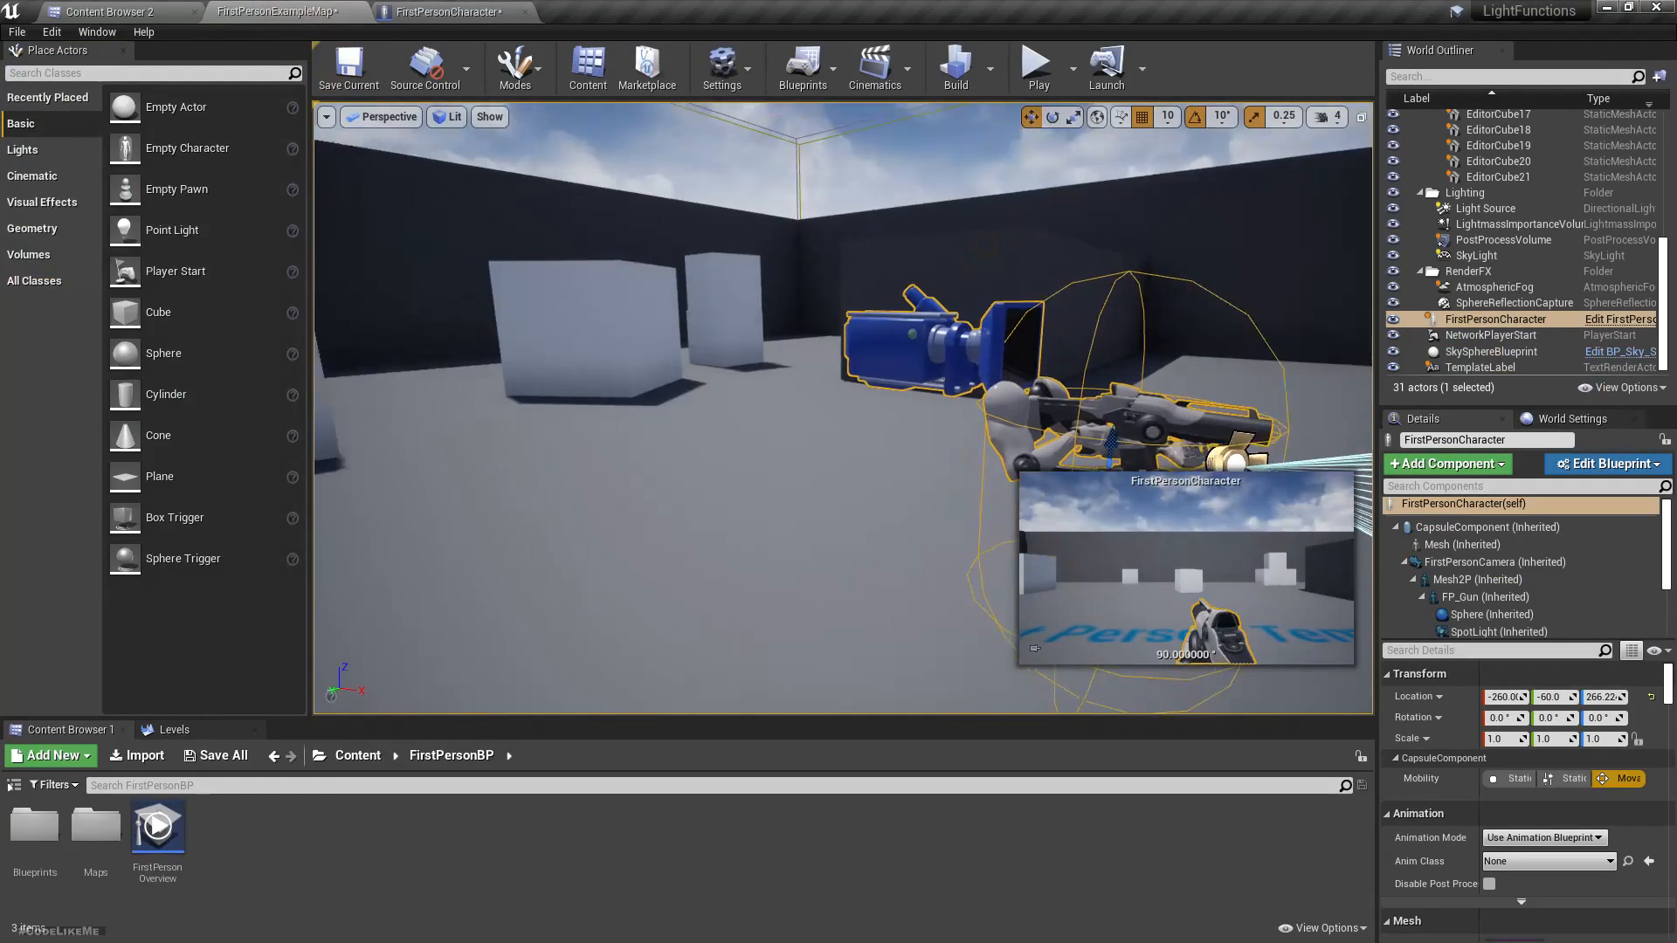
Play-test the level to check the gun spotlight, then return to the editor
click(1032, 61)
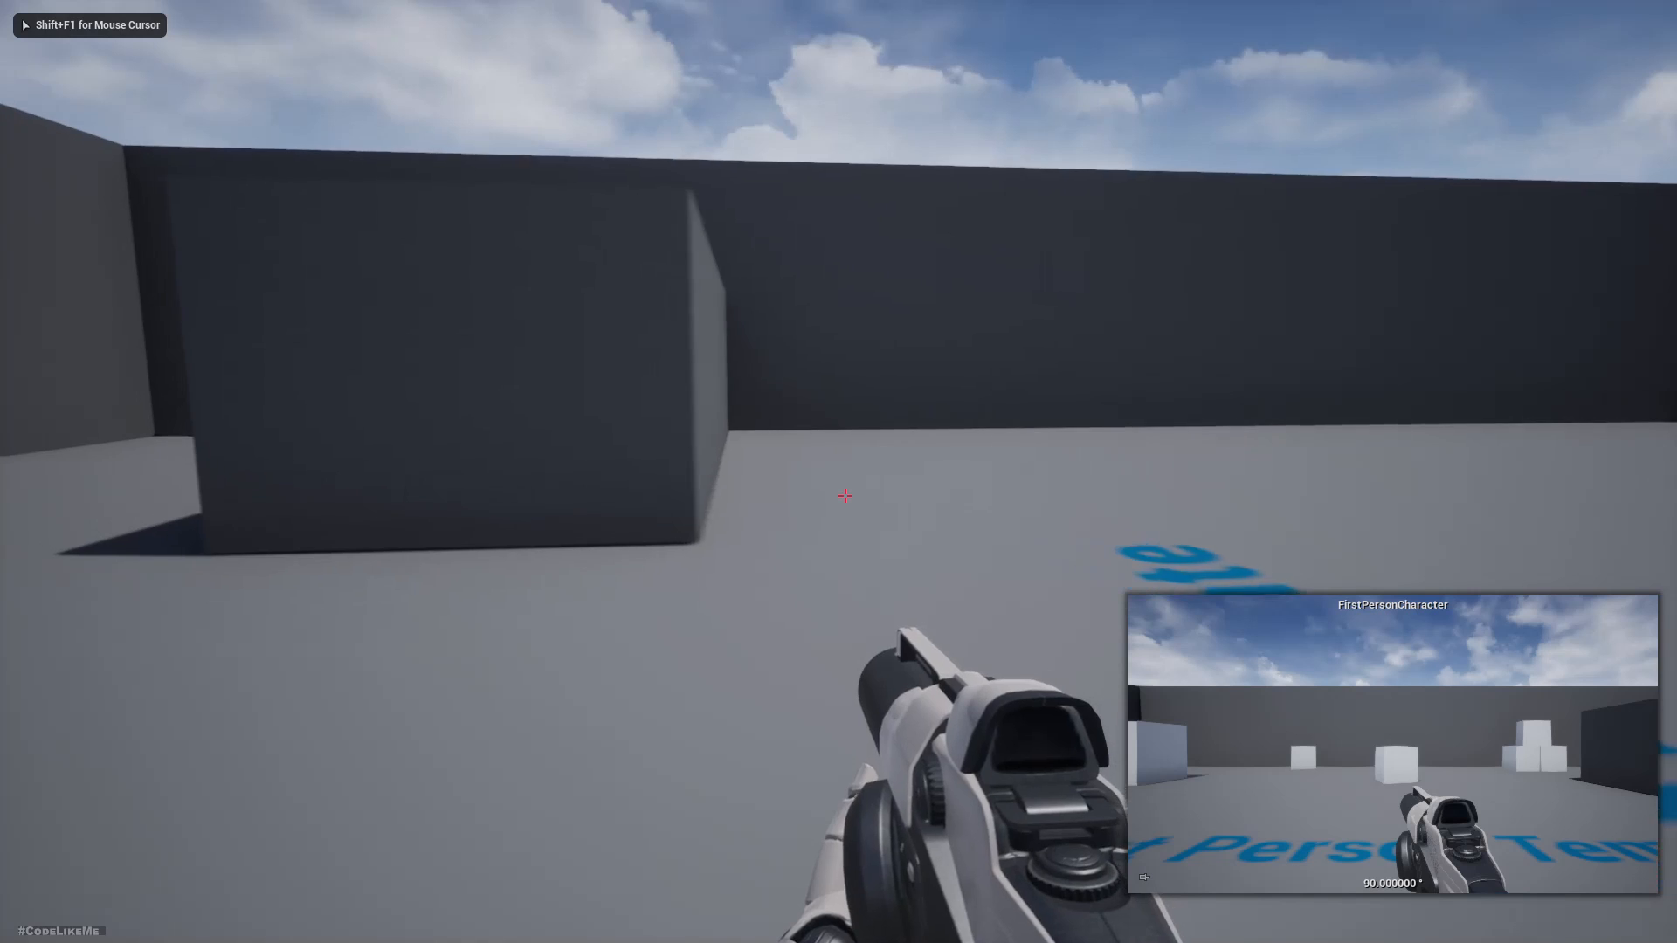
click(844, 495)
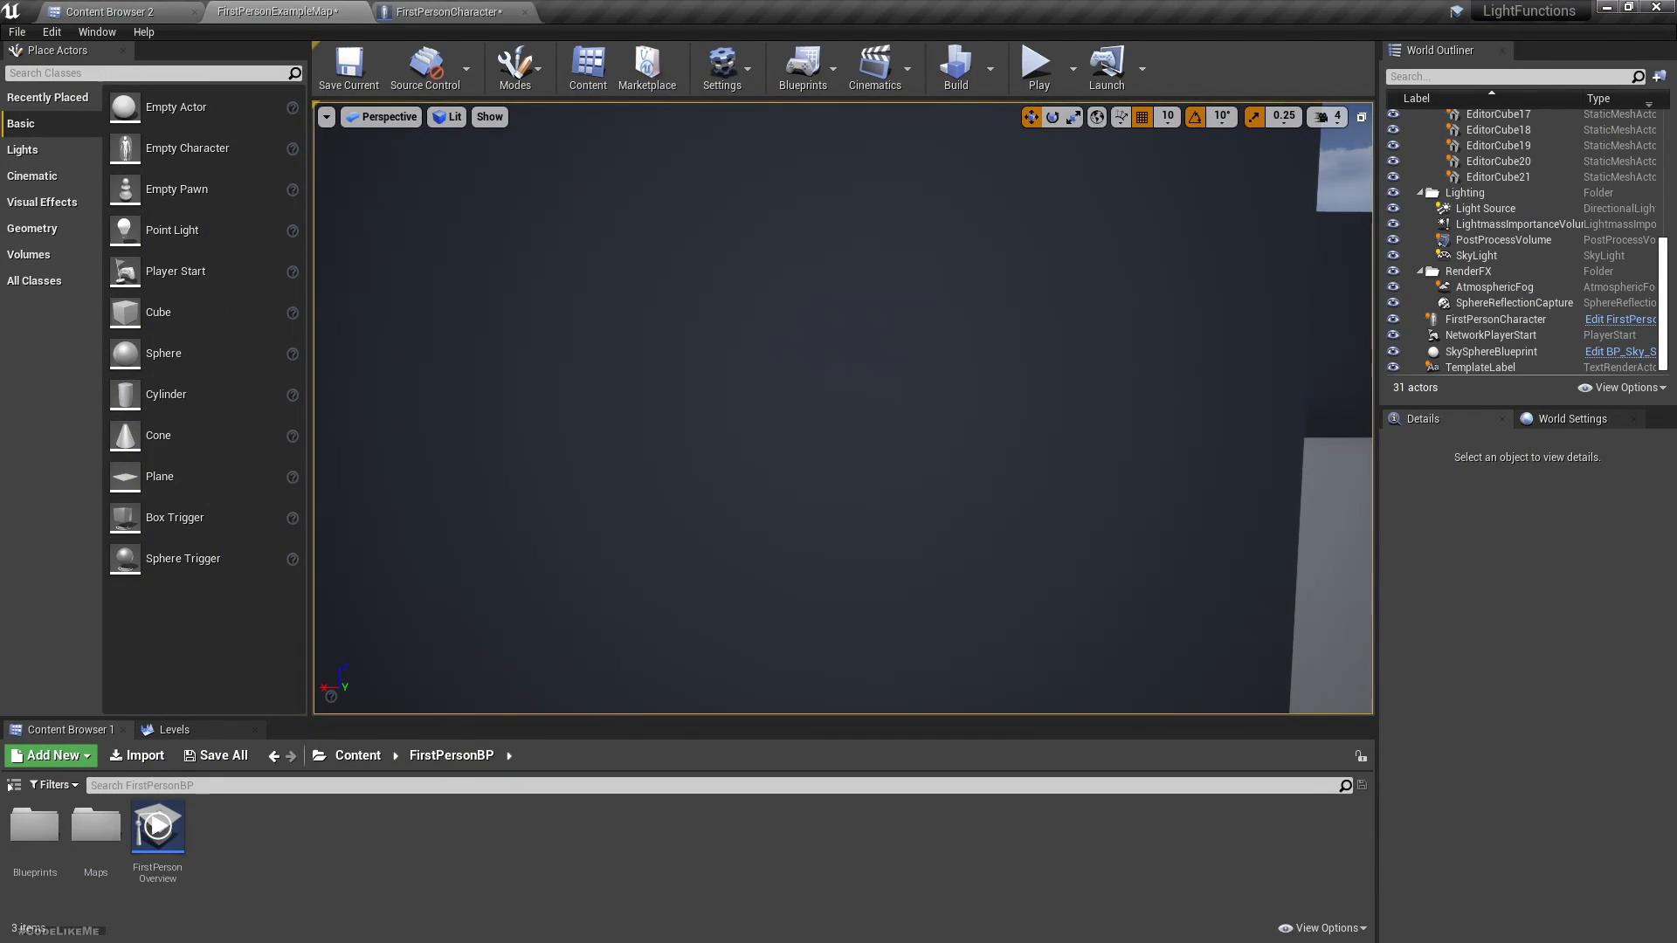
click(442, 11)
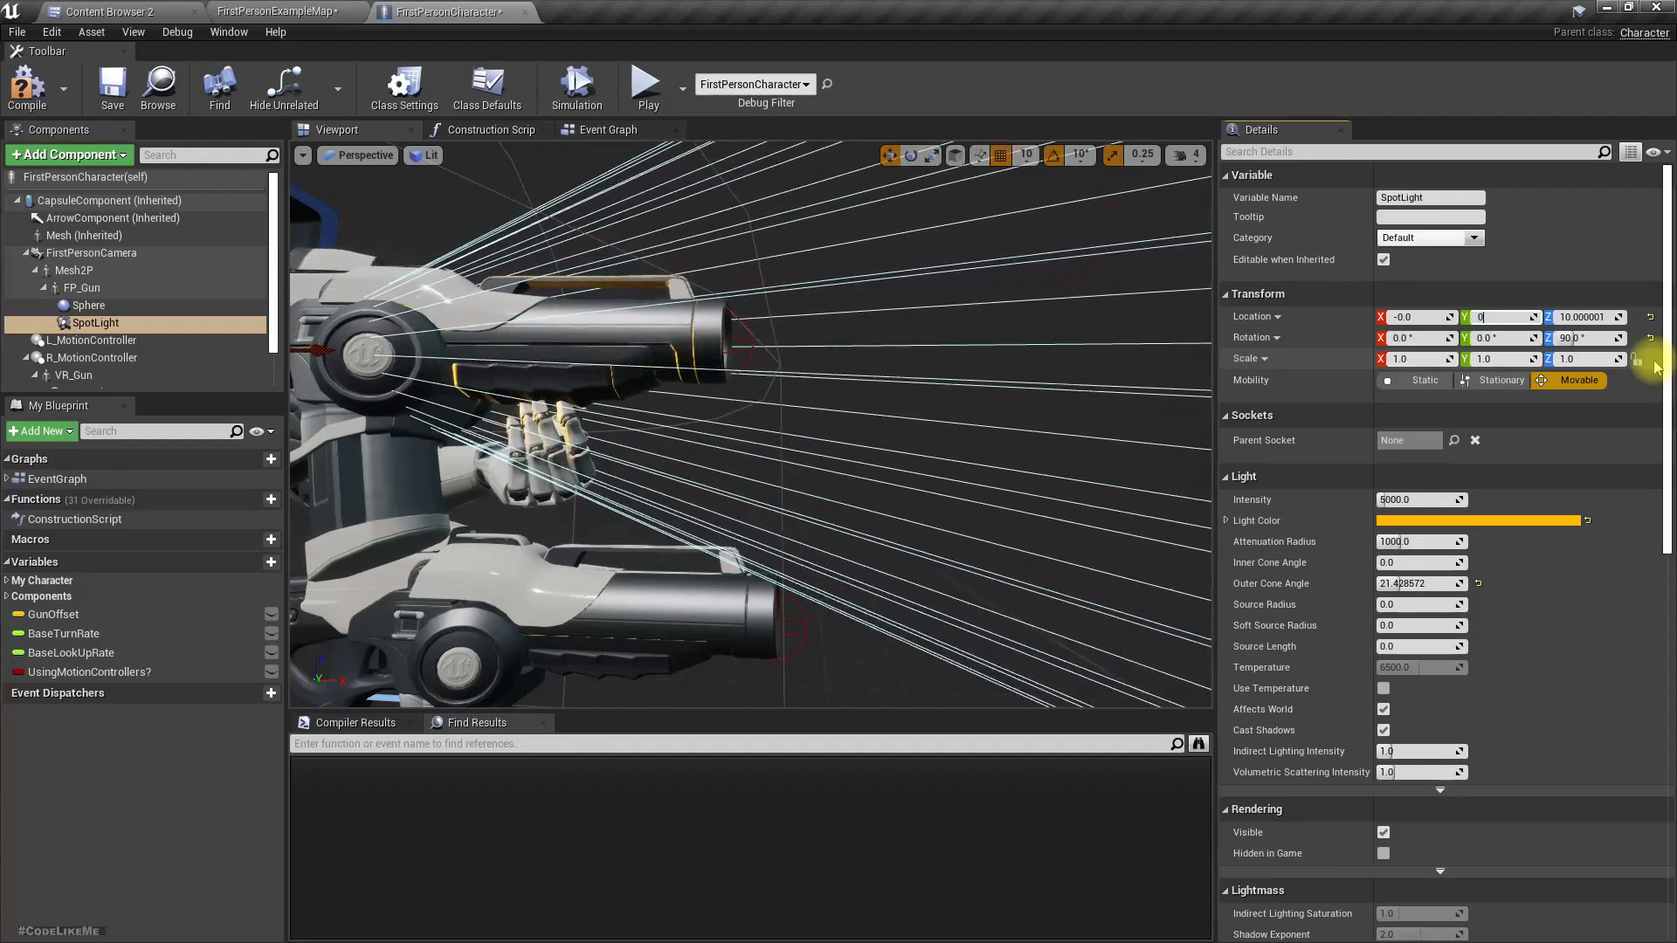
Reposition the spotlight at the gun's muzzle (50.0), replay the level, and open Content
text(50.0)
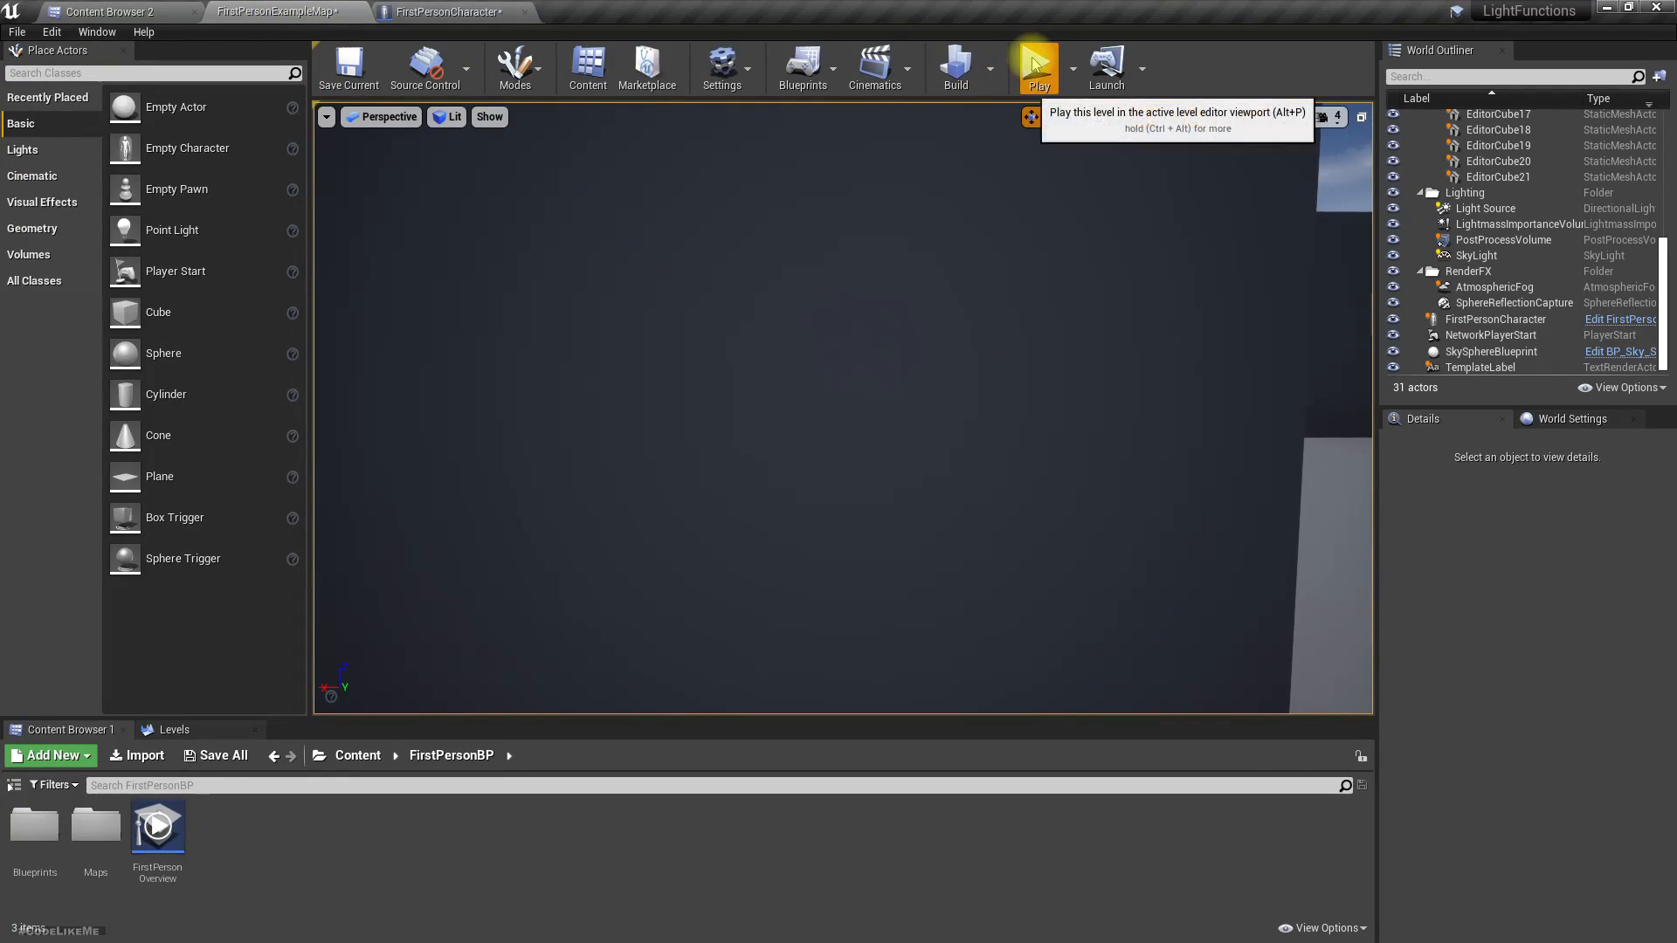
click(1035, 66)
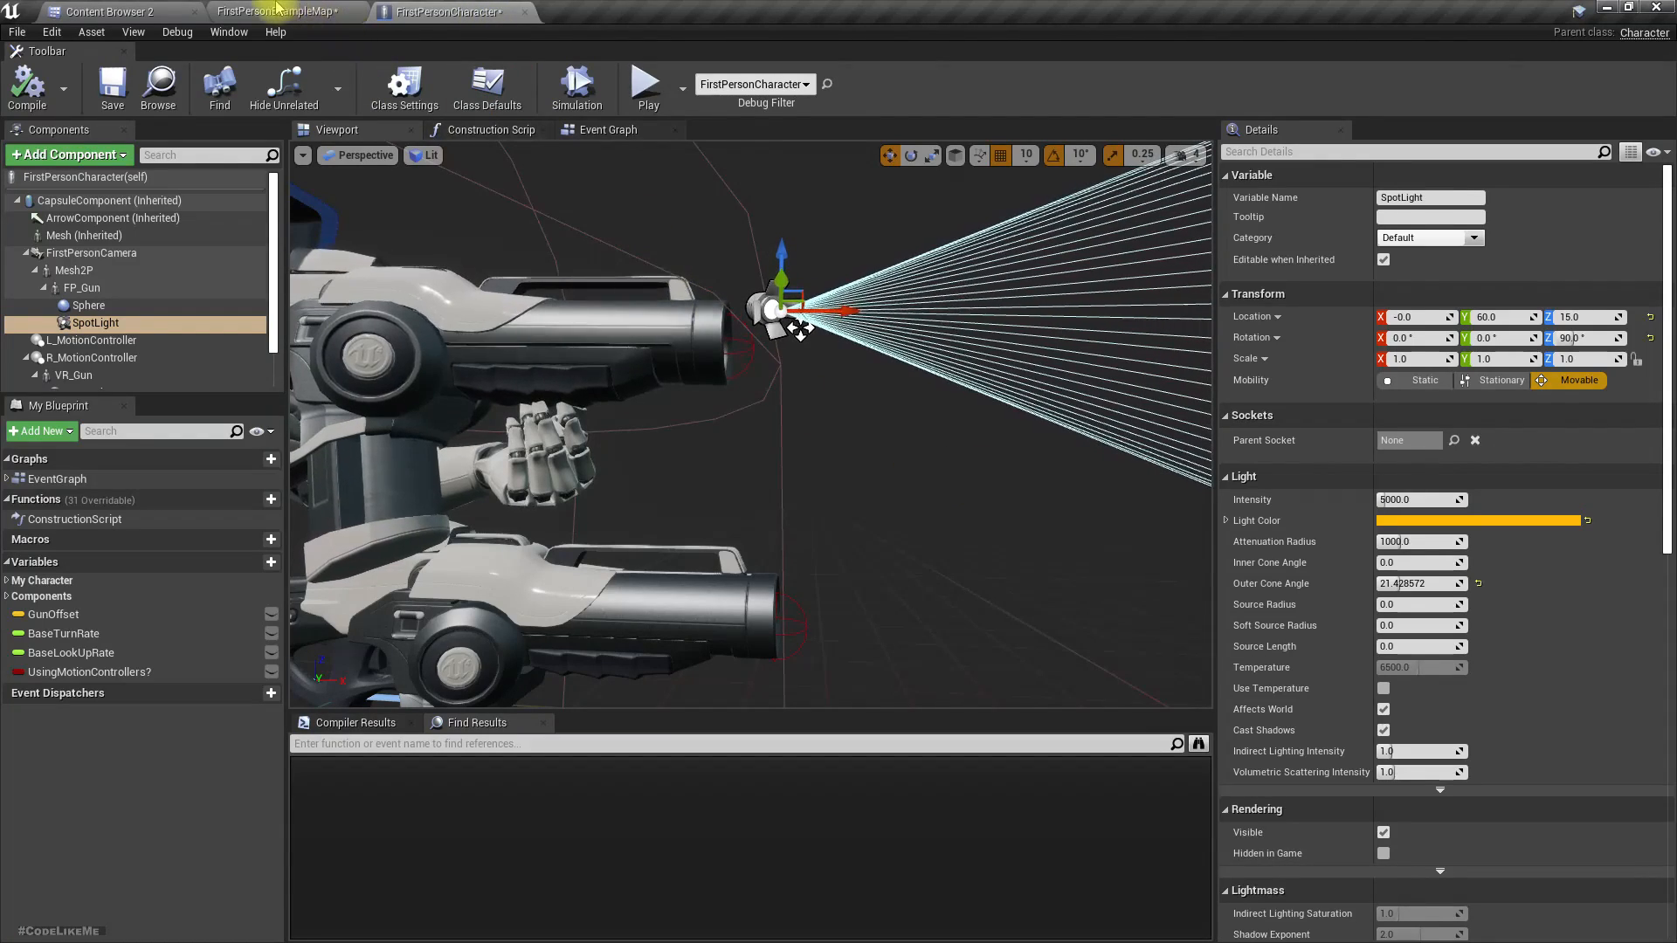
click(106, 12)
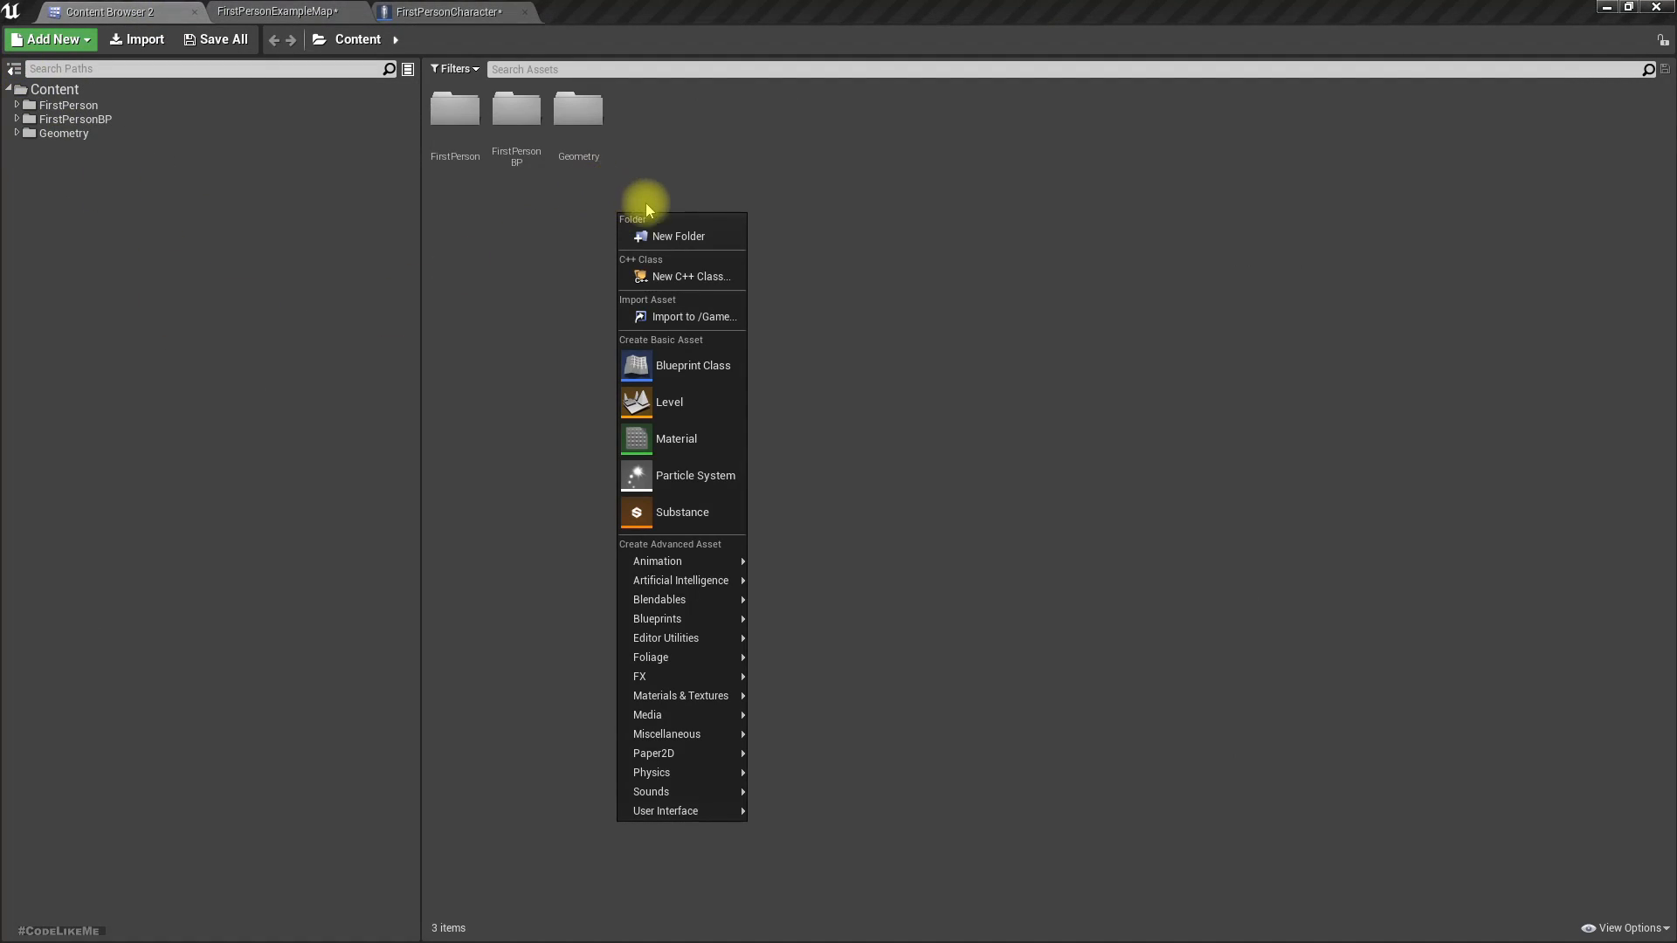
Create the M_LightFunction material and set its Material Domain to Light Function
click(676, 438)
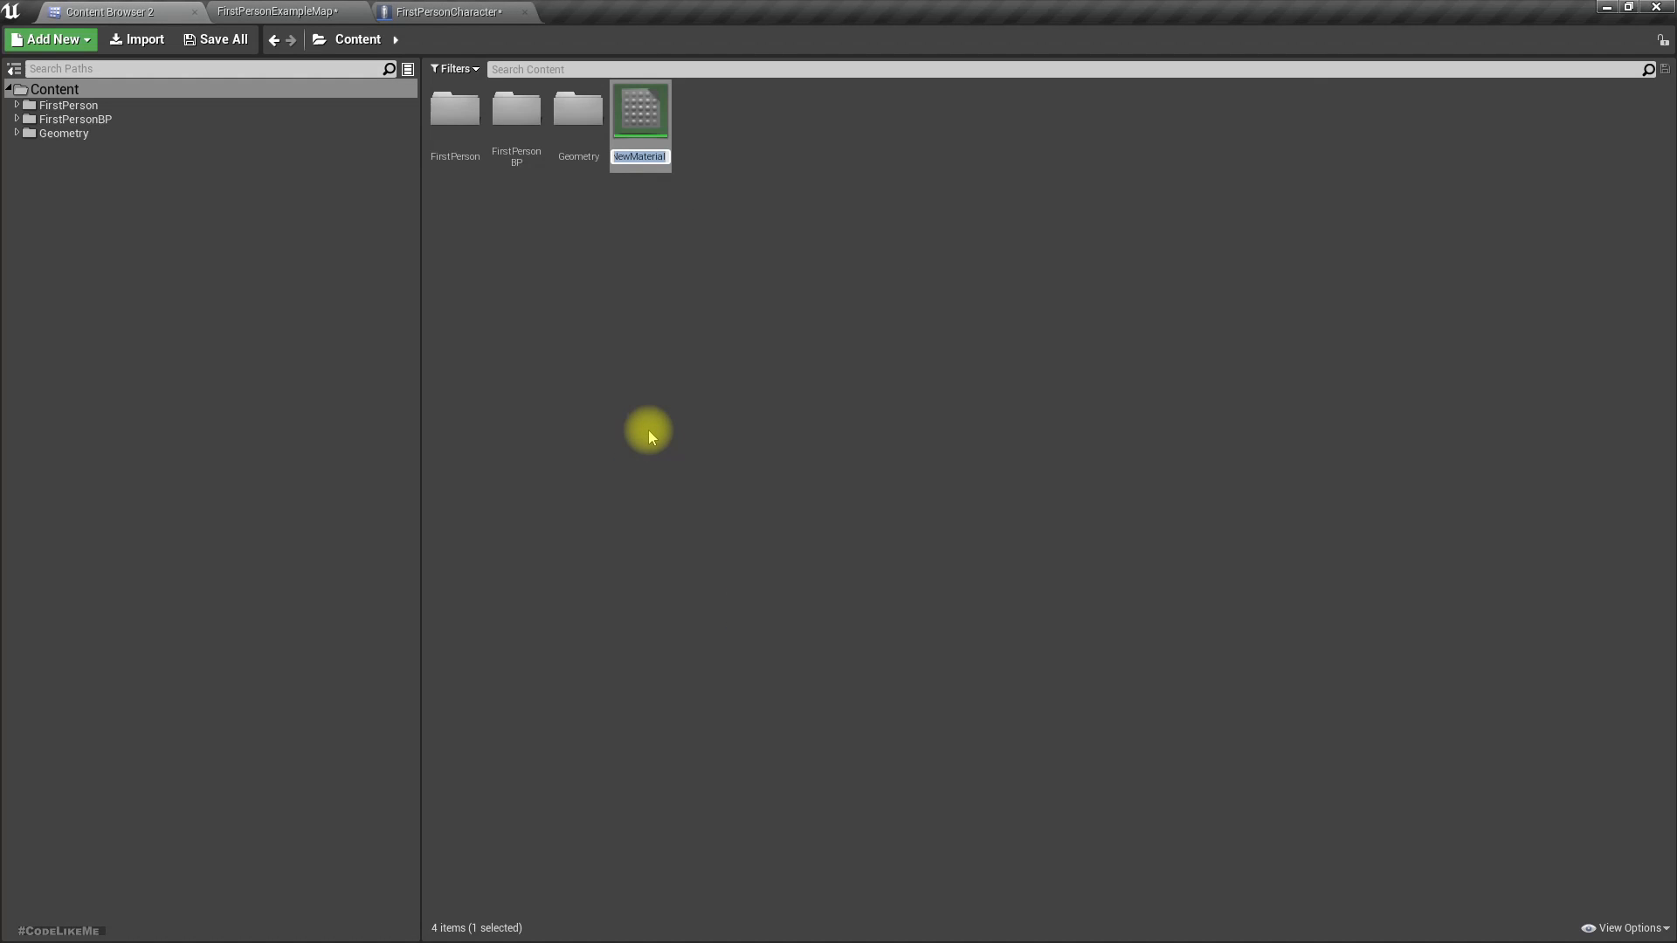
text(M_LightFunction)
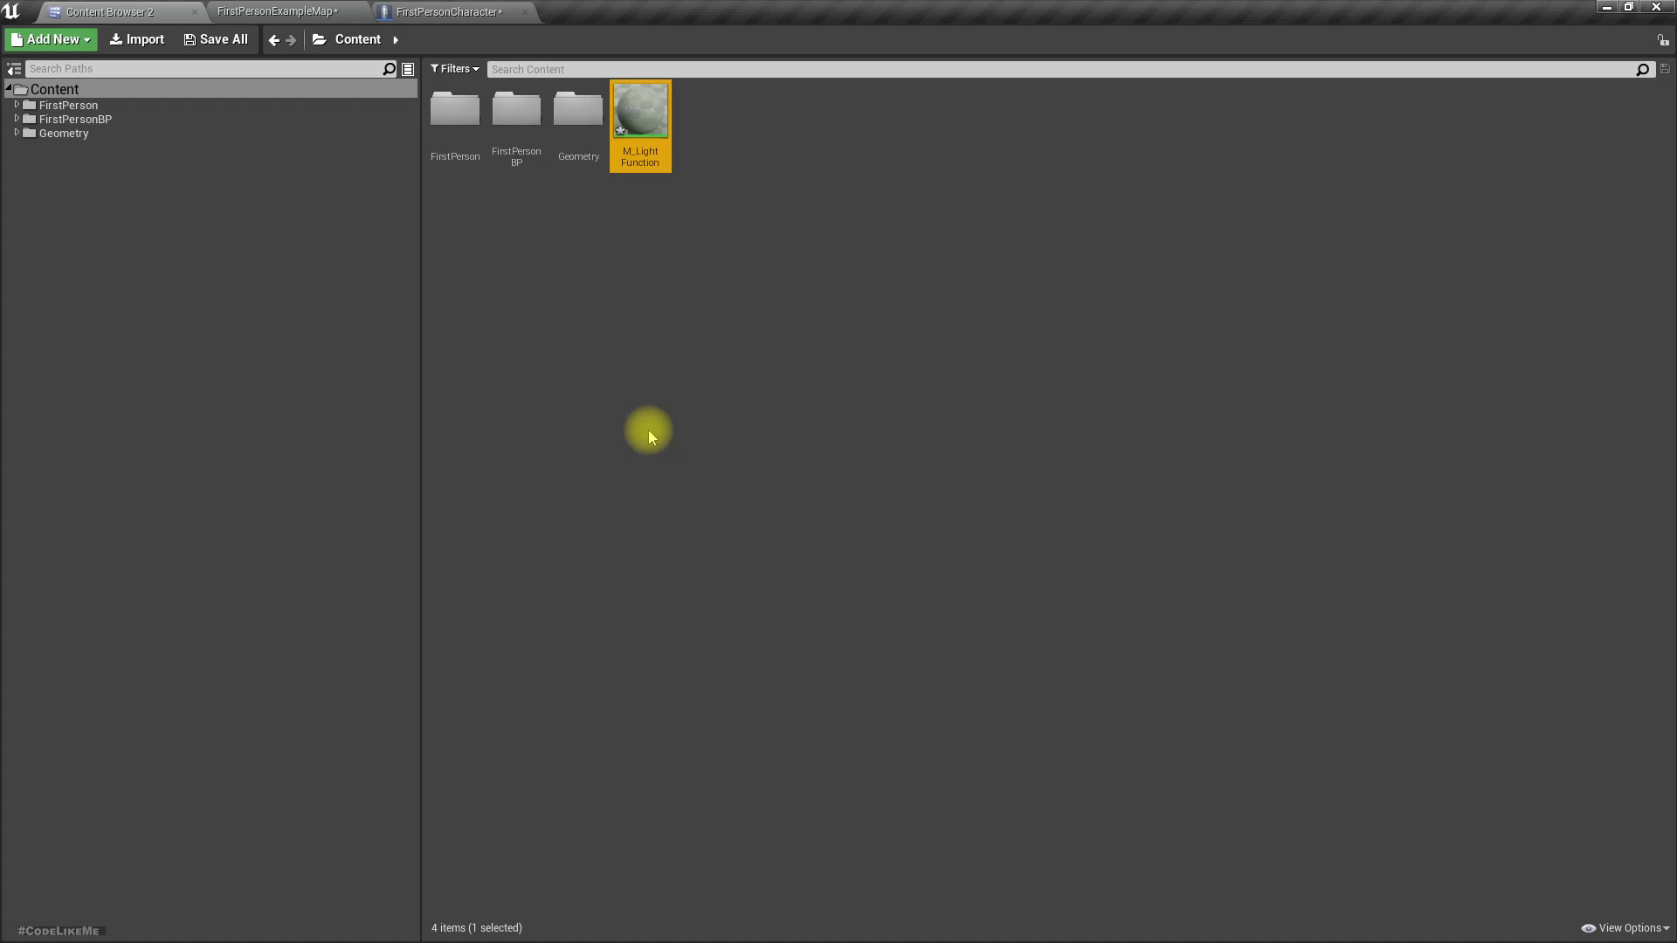
double_click(640, 105)
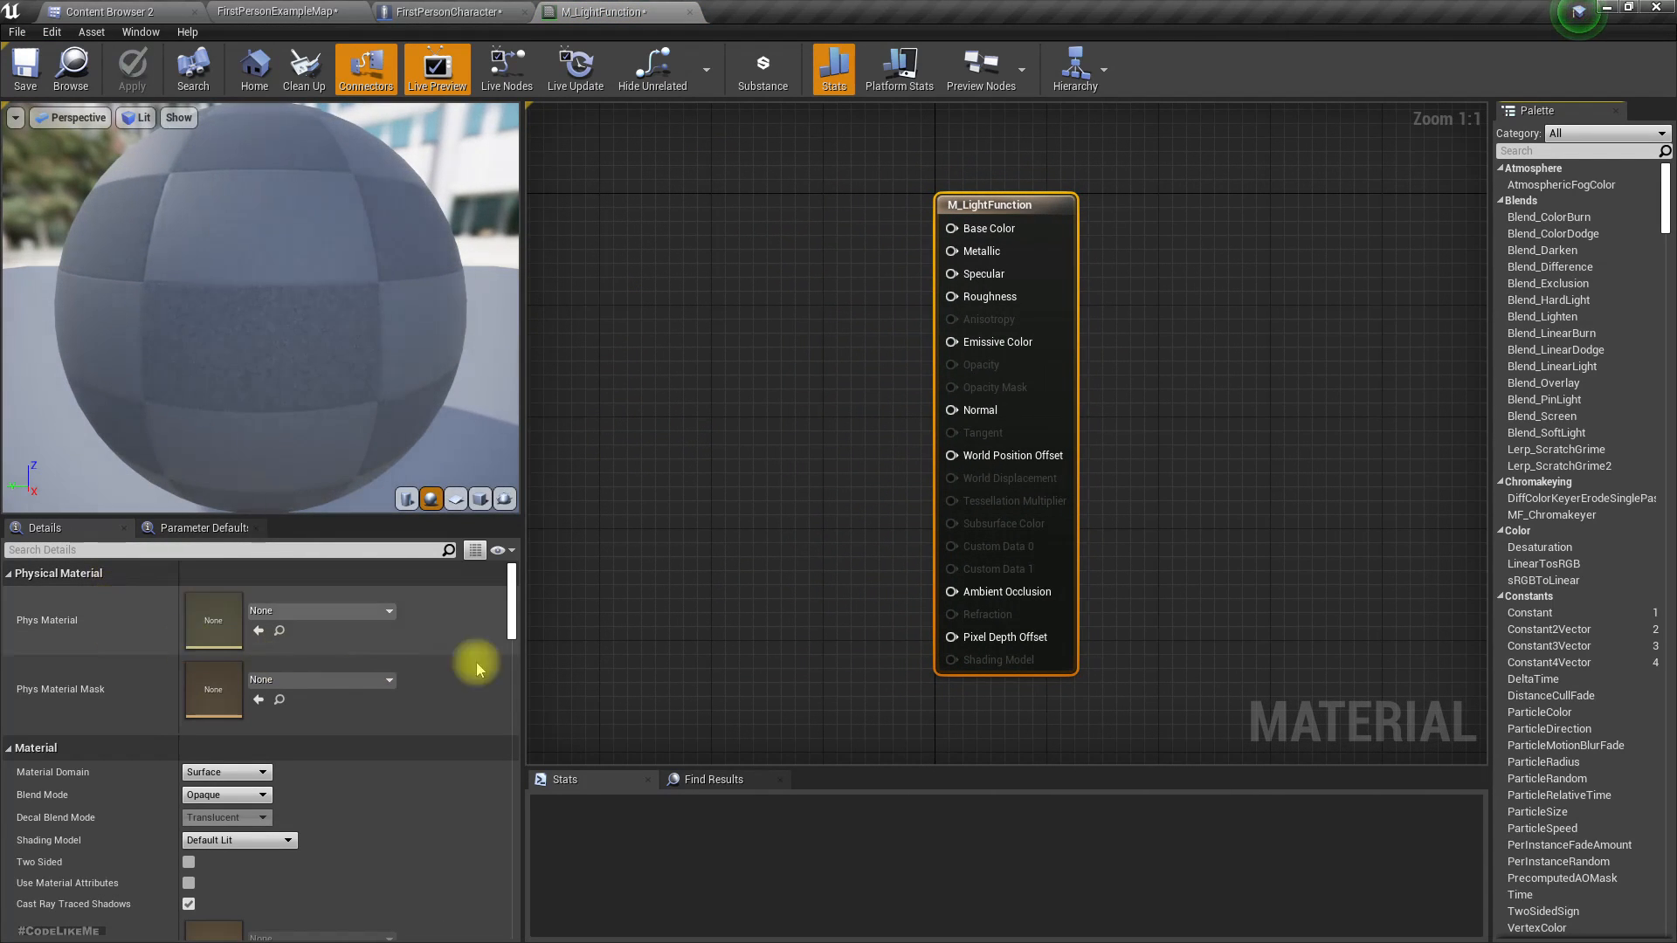
click(264, 772)
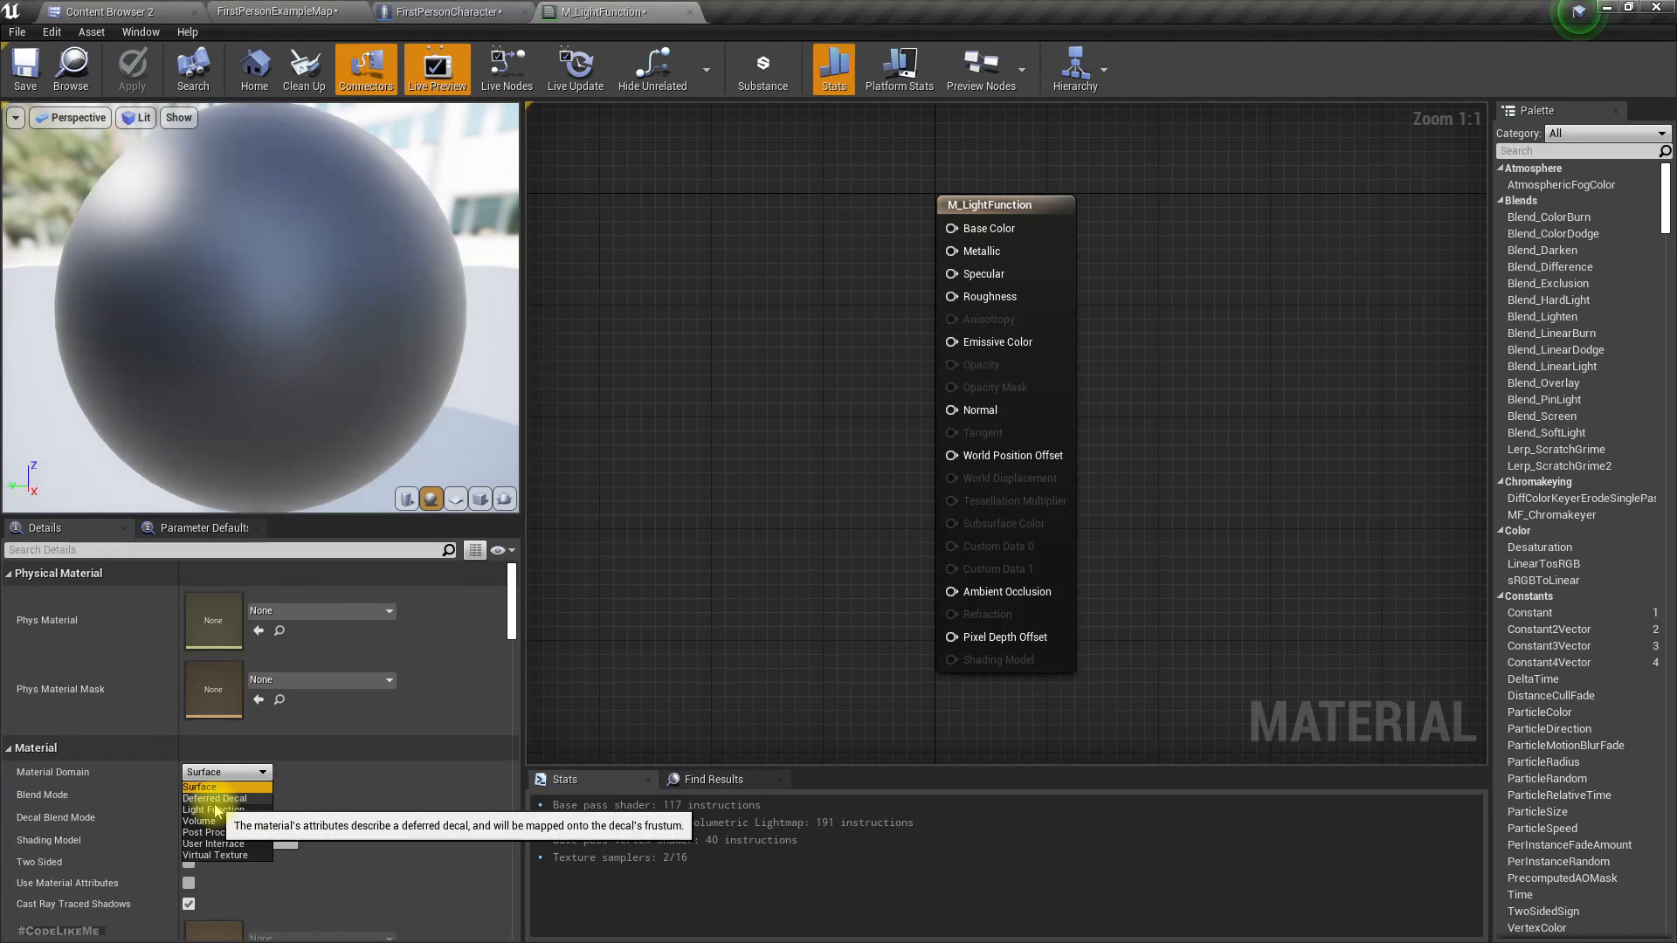
click(212, 810)
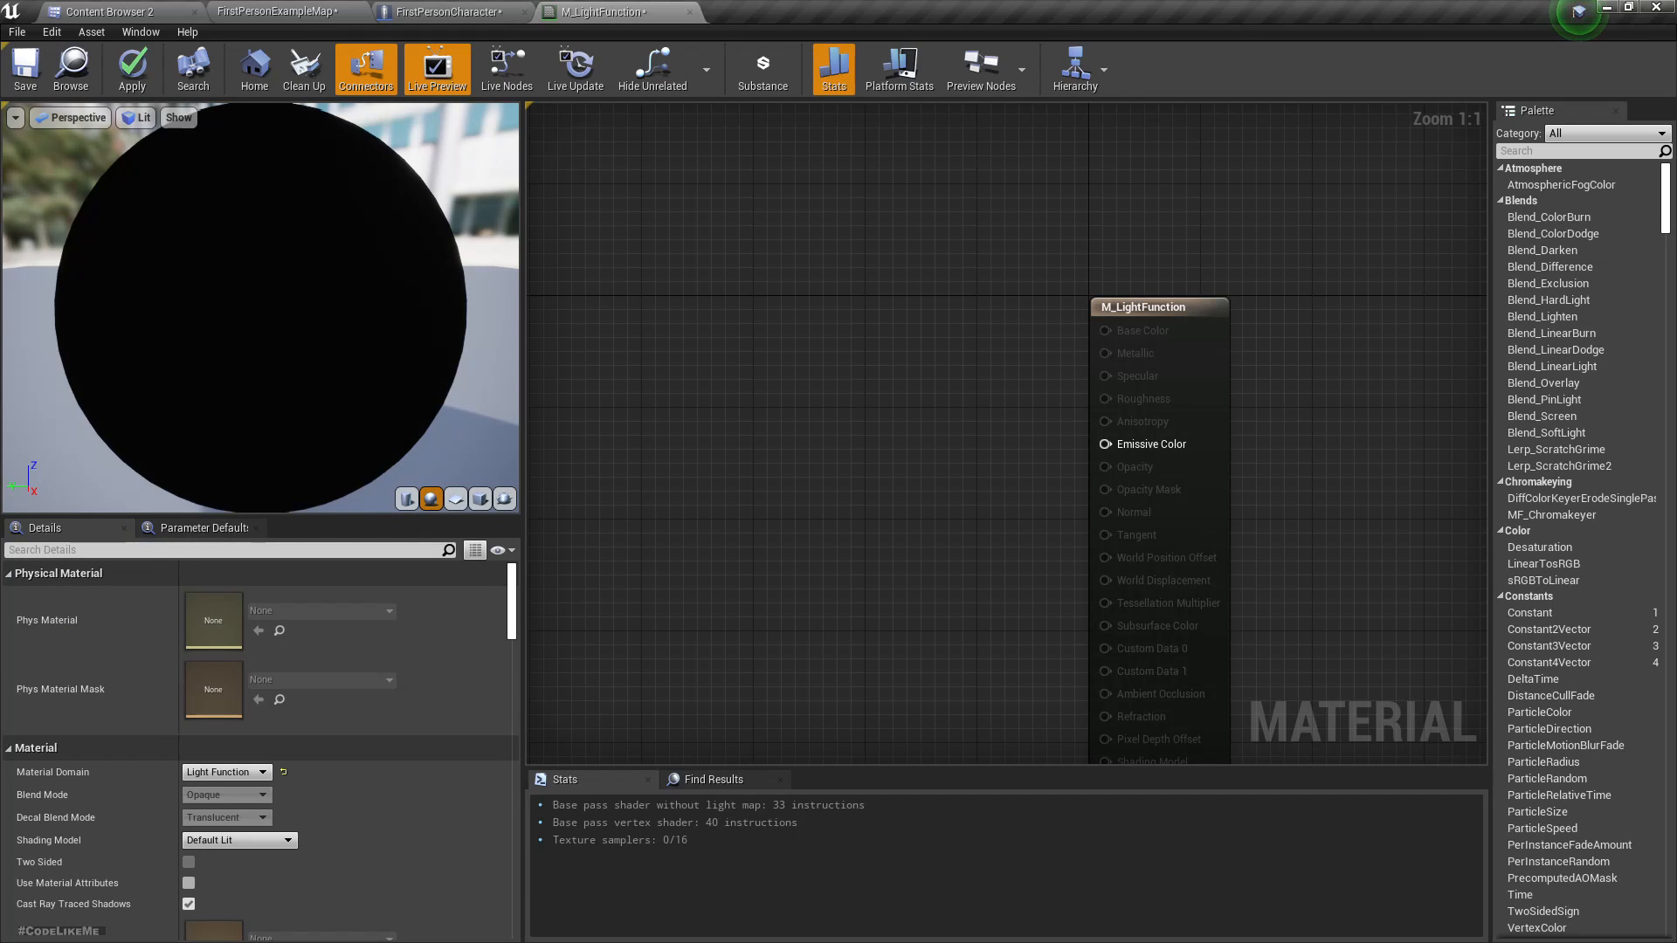
click(115, 11)
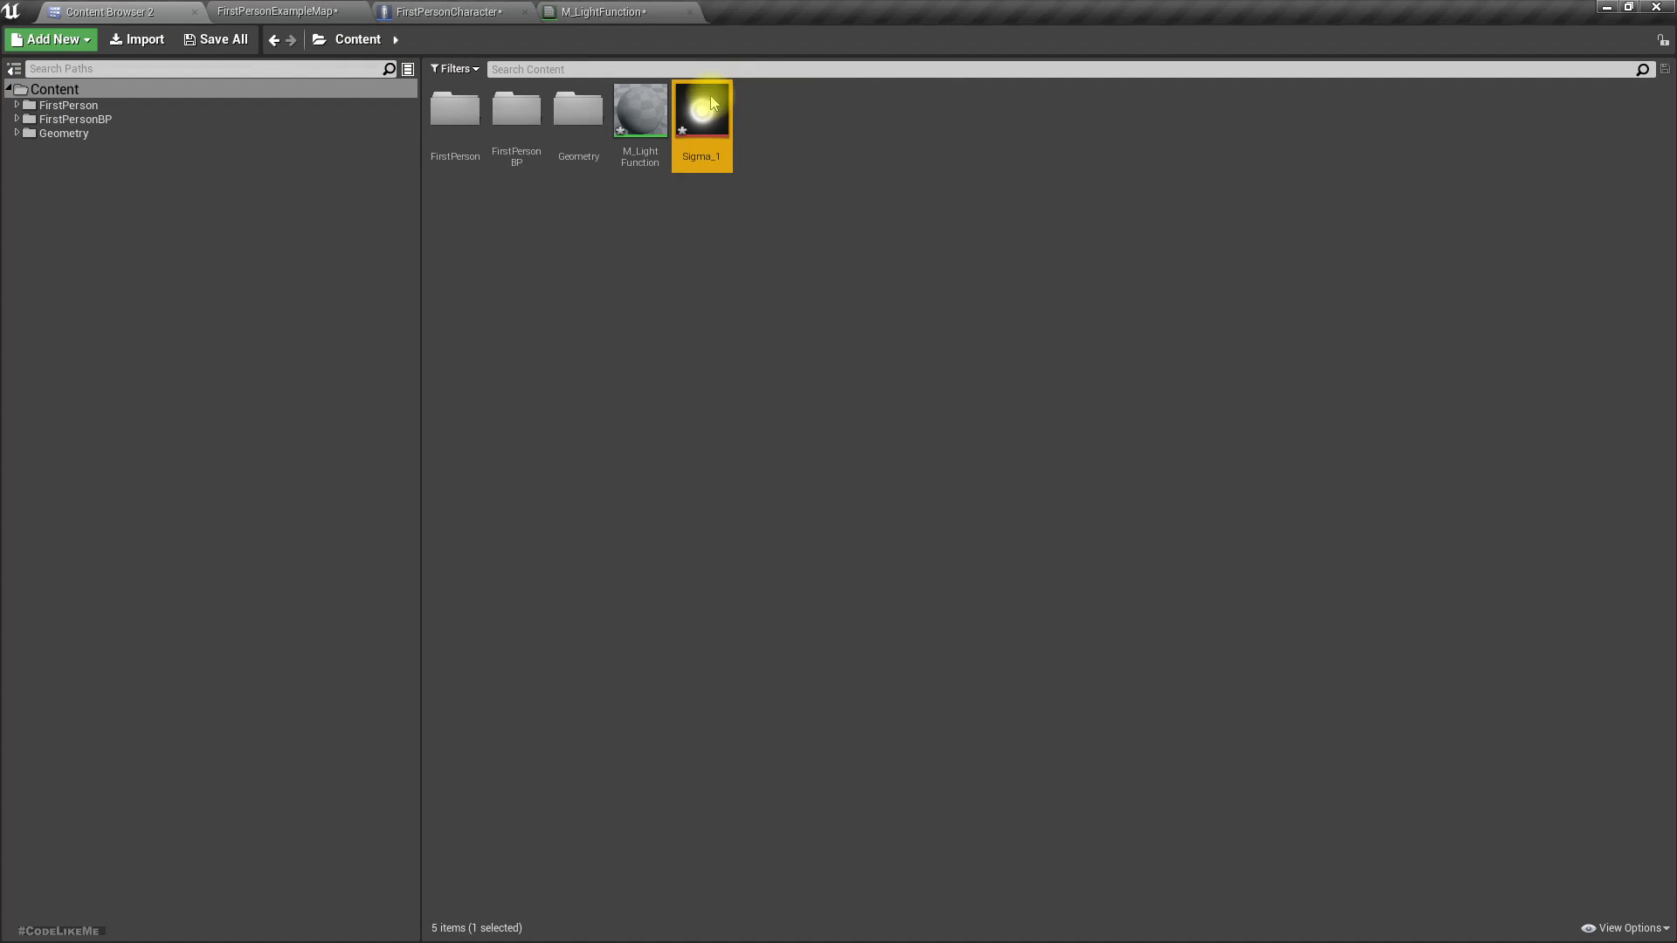
Feed a Sigma_1 Texture Sample into M_LightFunction's Emissive Color and apply
double_click(701, 110)
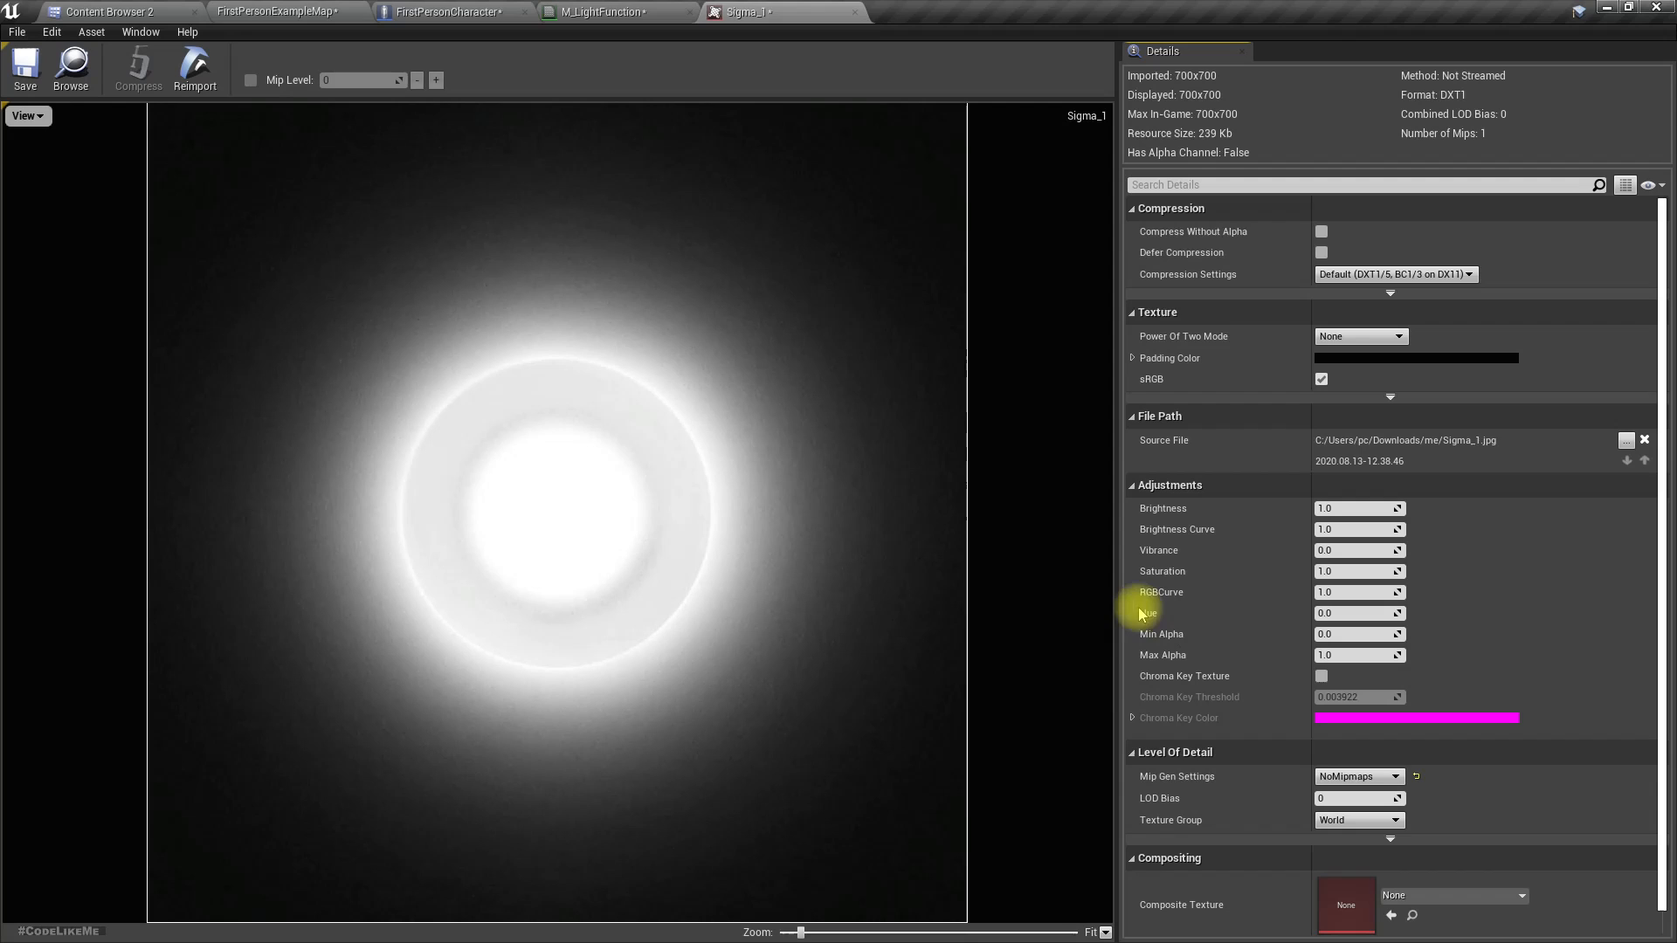
mouse_move(454, 372)
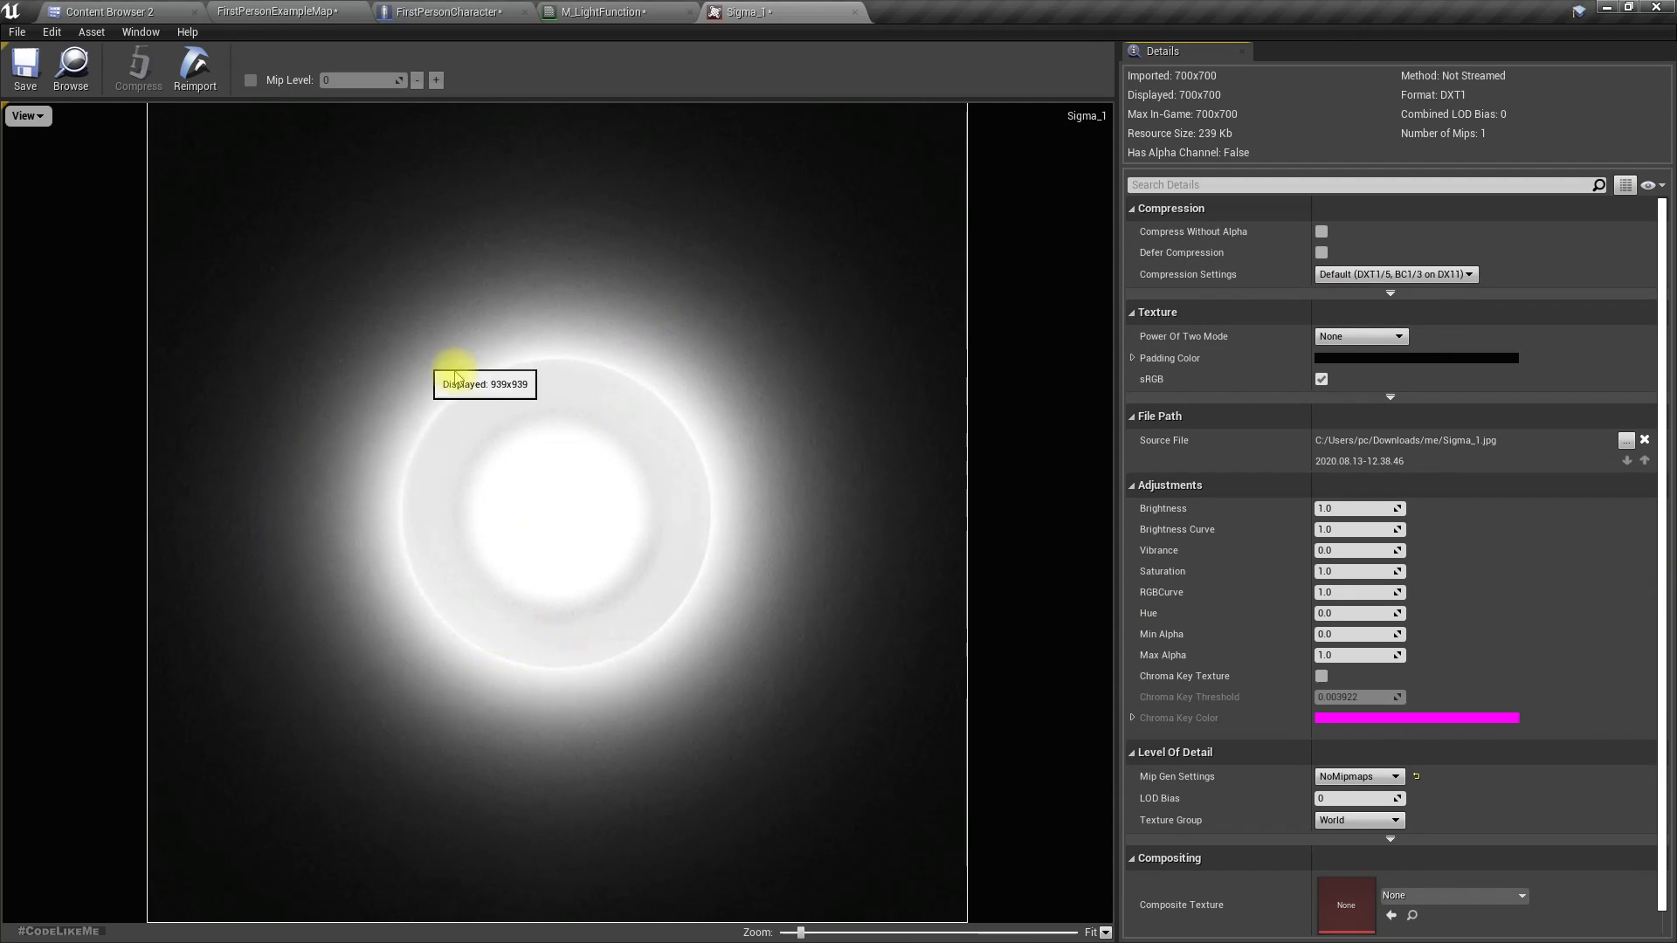
mouse_move(70, 68)
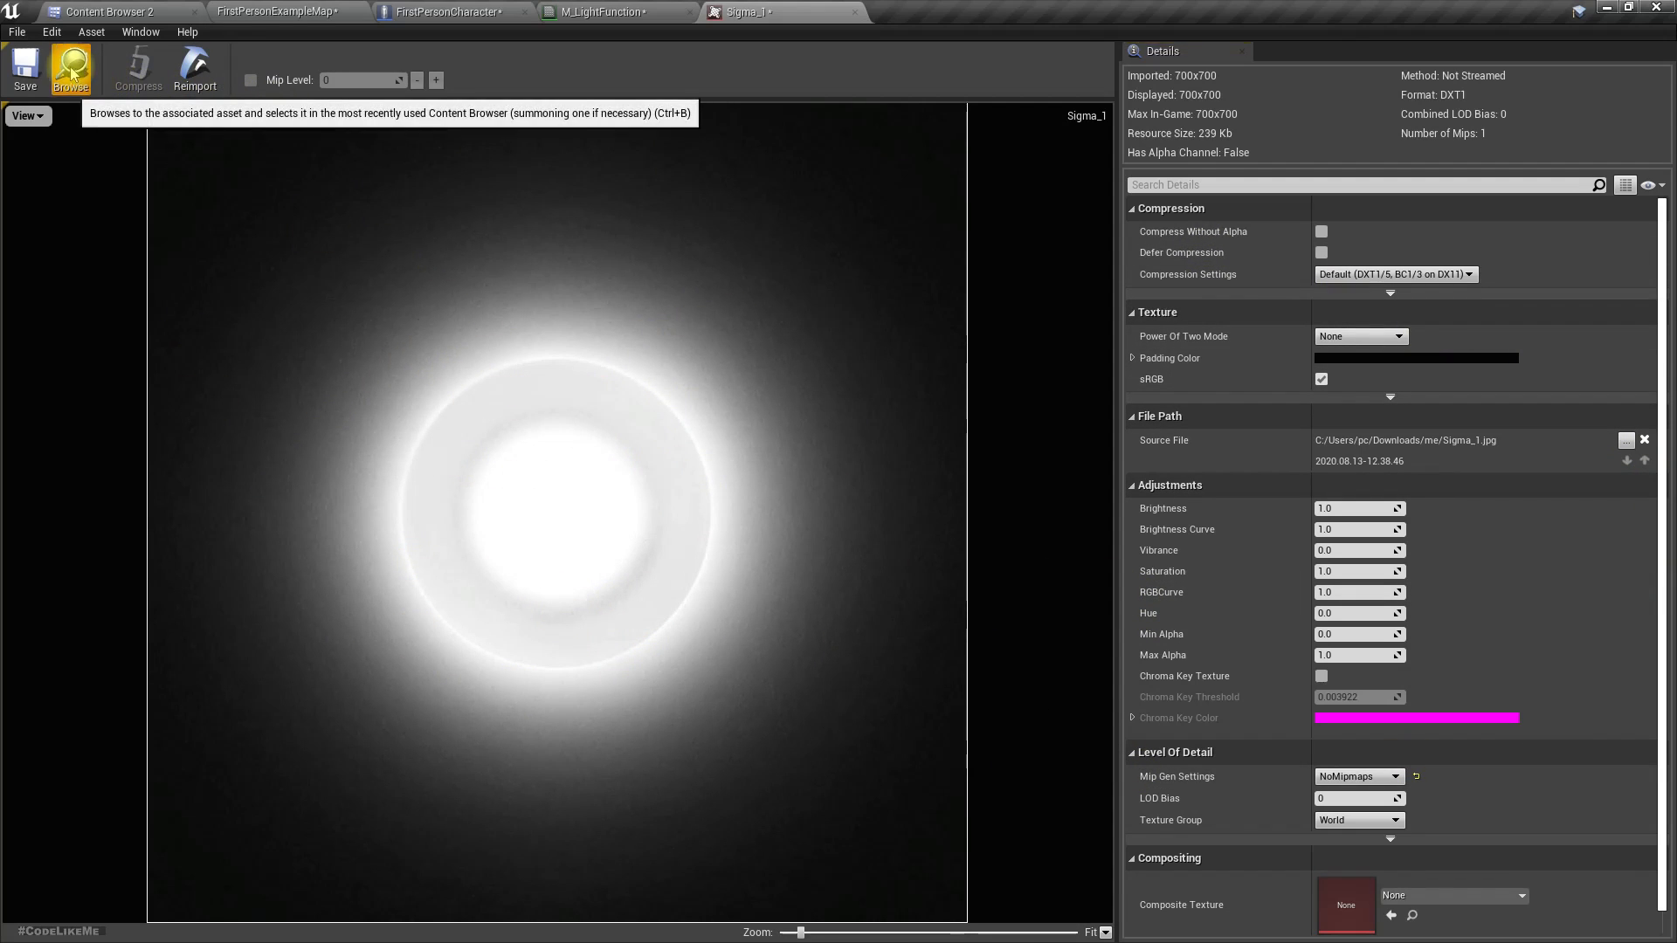
click(71, 68)
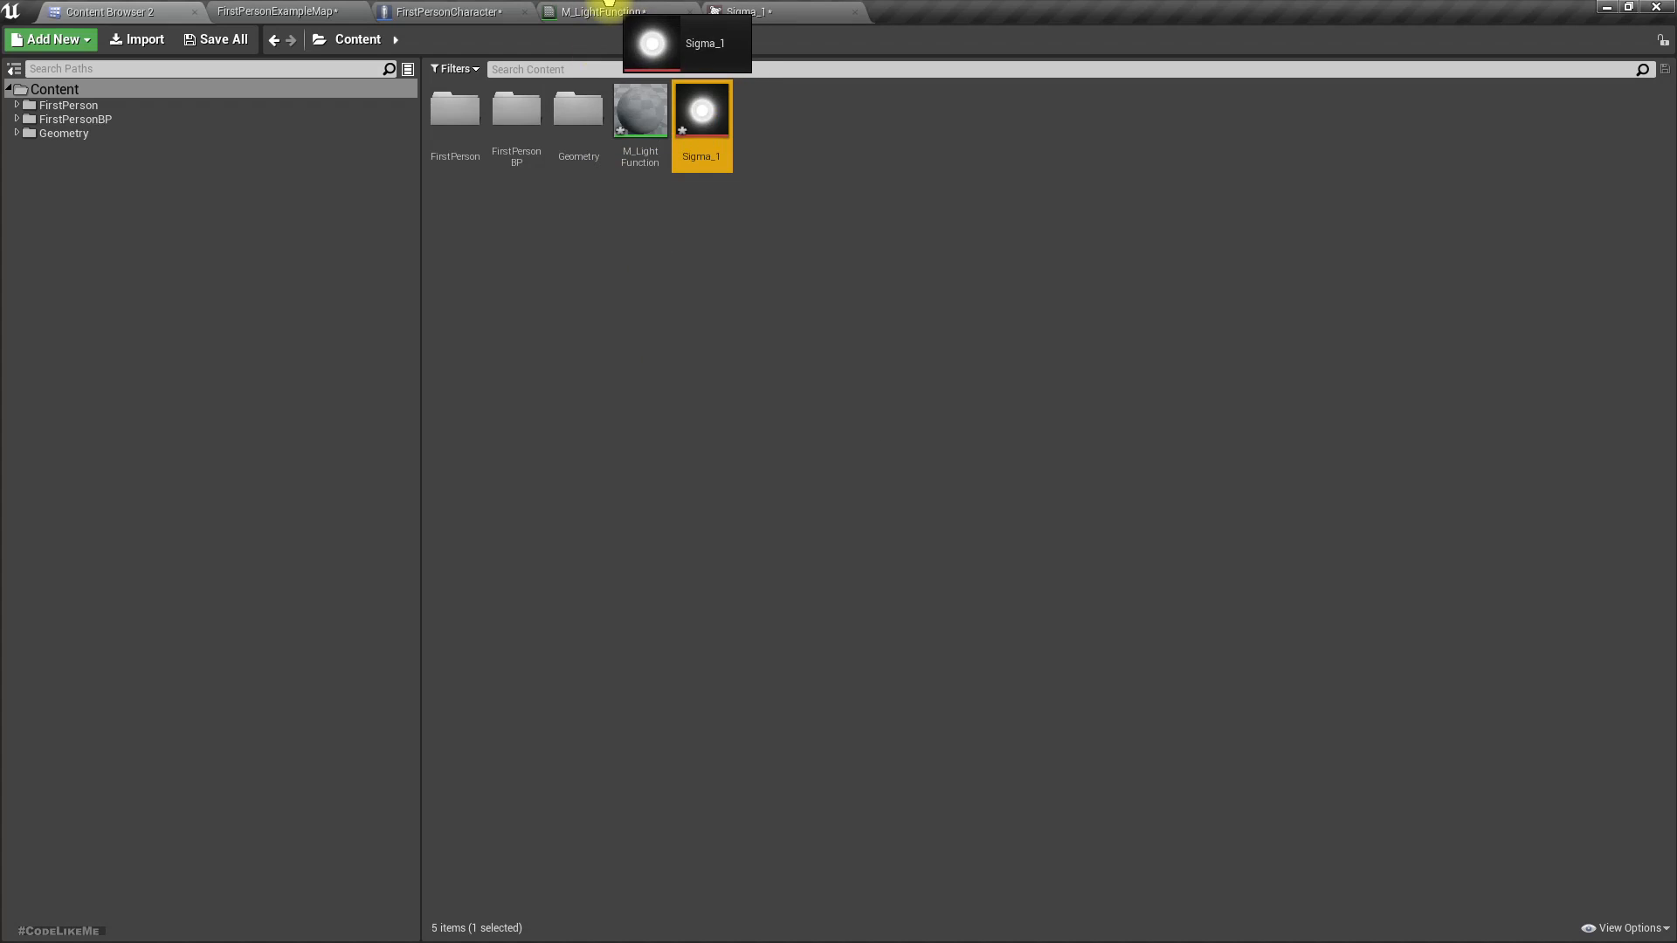
click(606, 12)
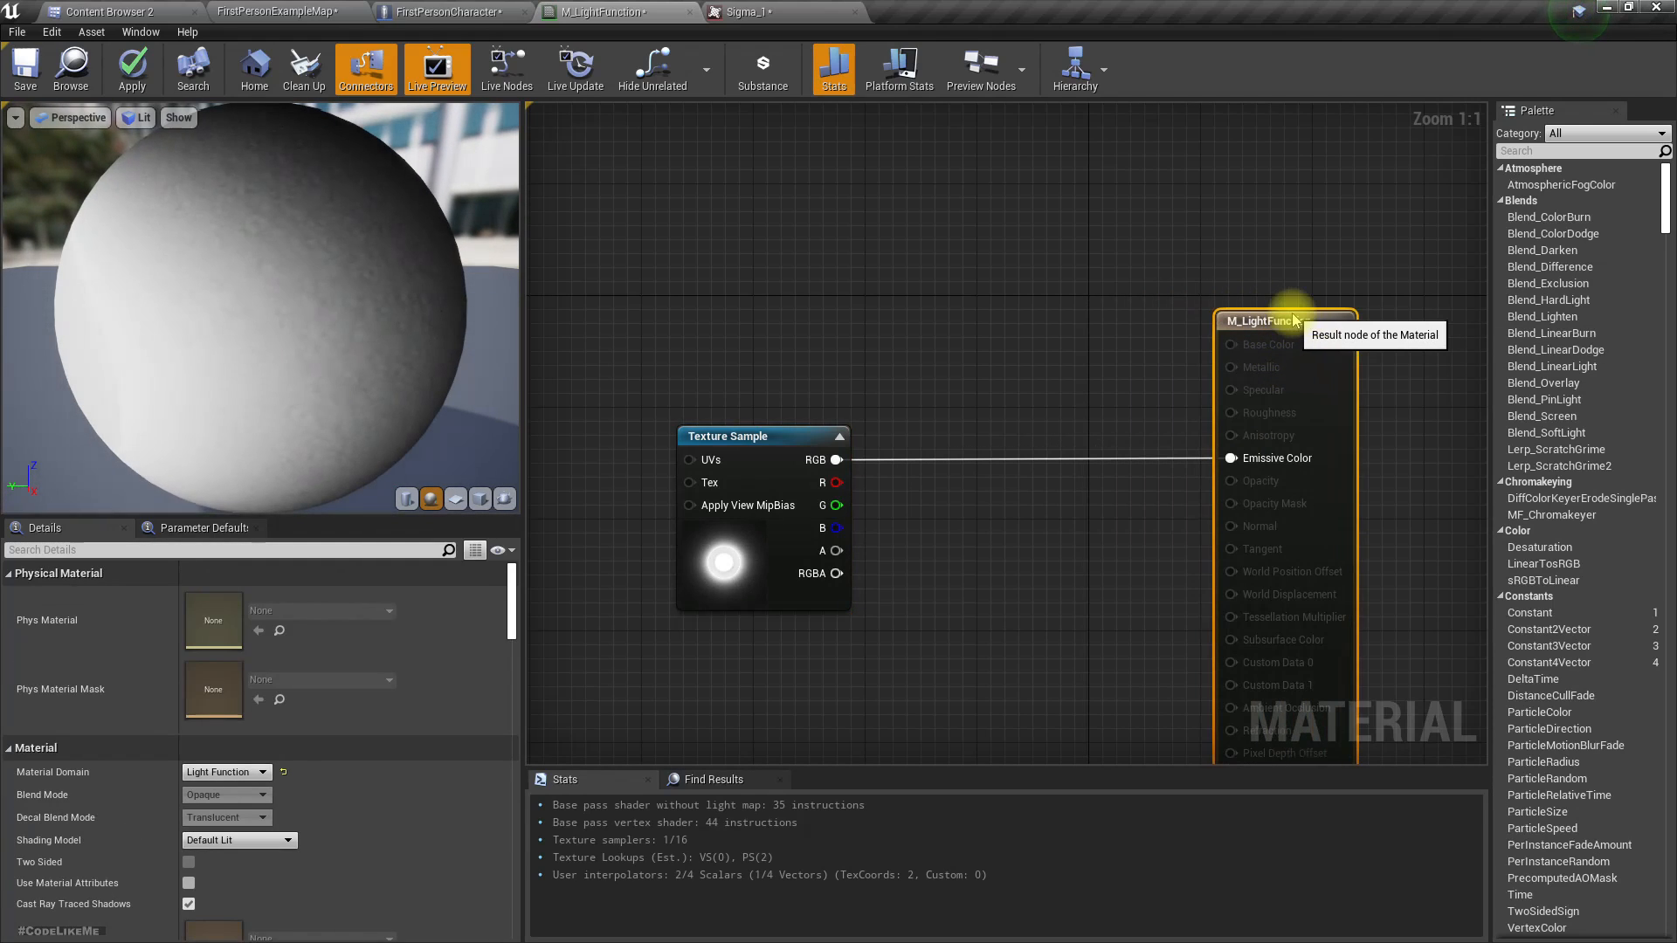
click(130, 67)
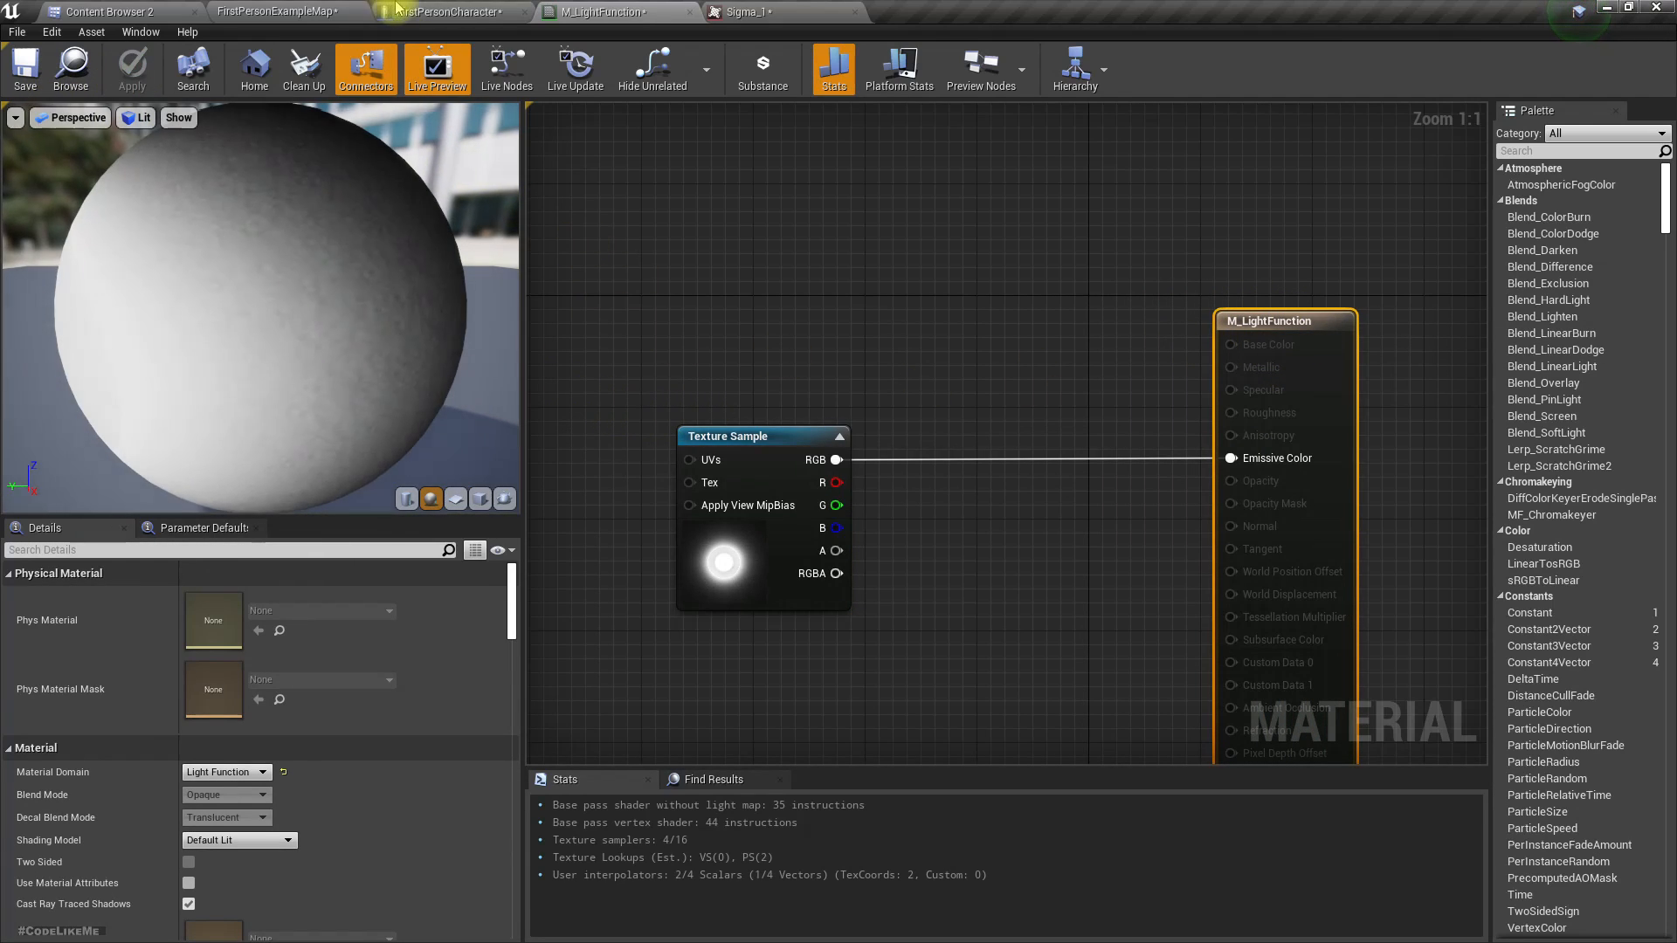
Set the gun SpotLight's Light Function Material to M_LightFunction
click(449, 11)
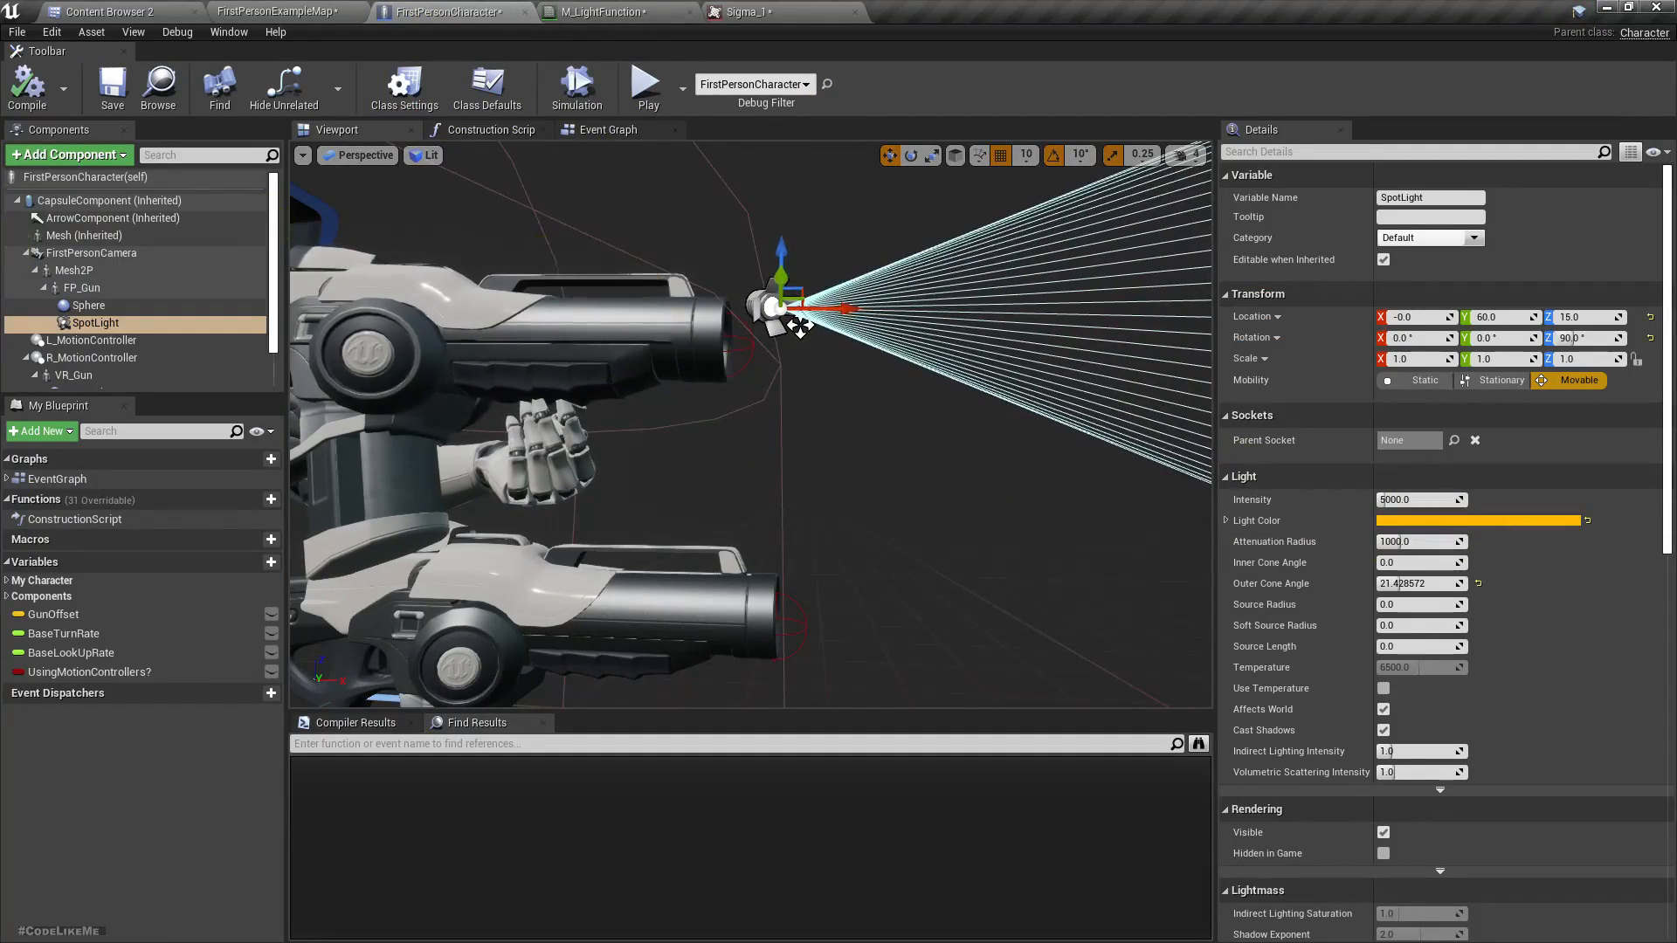
scroll(down, 3)
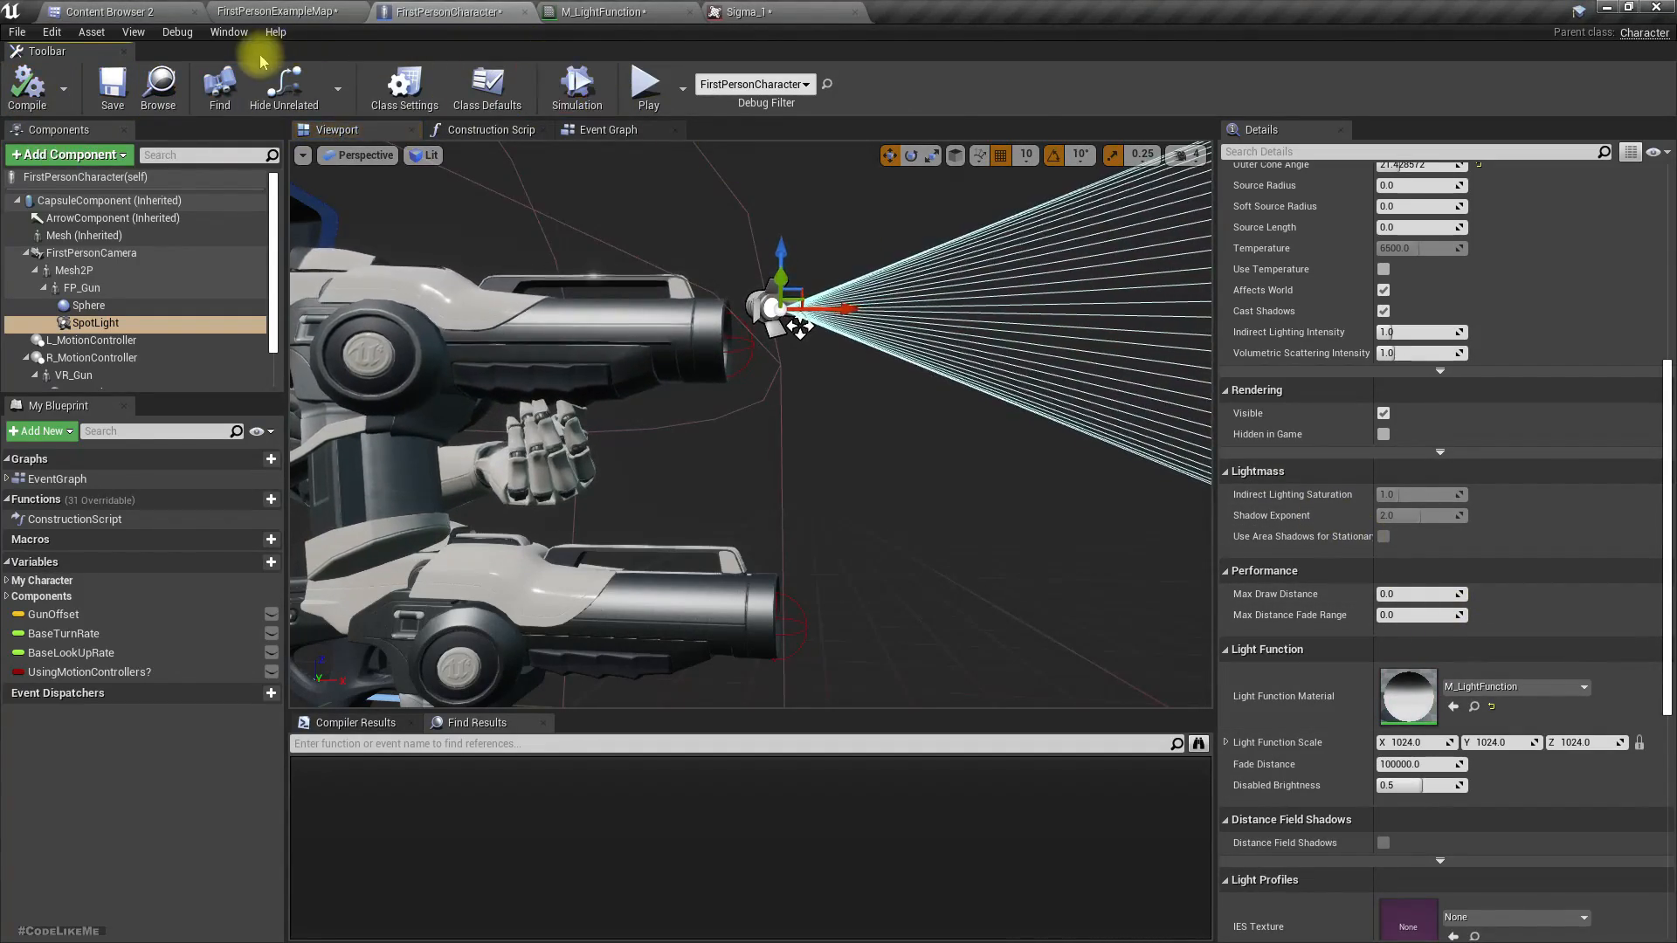
click(647, 89)
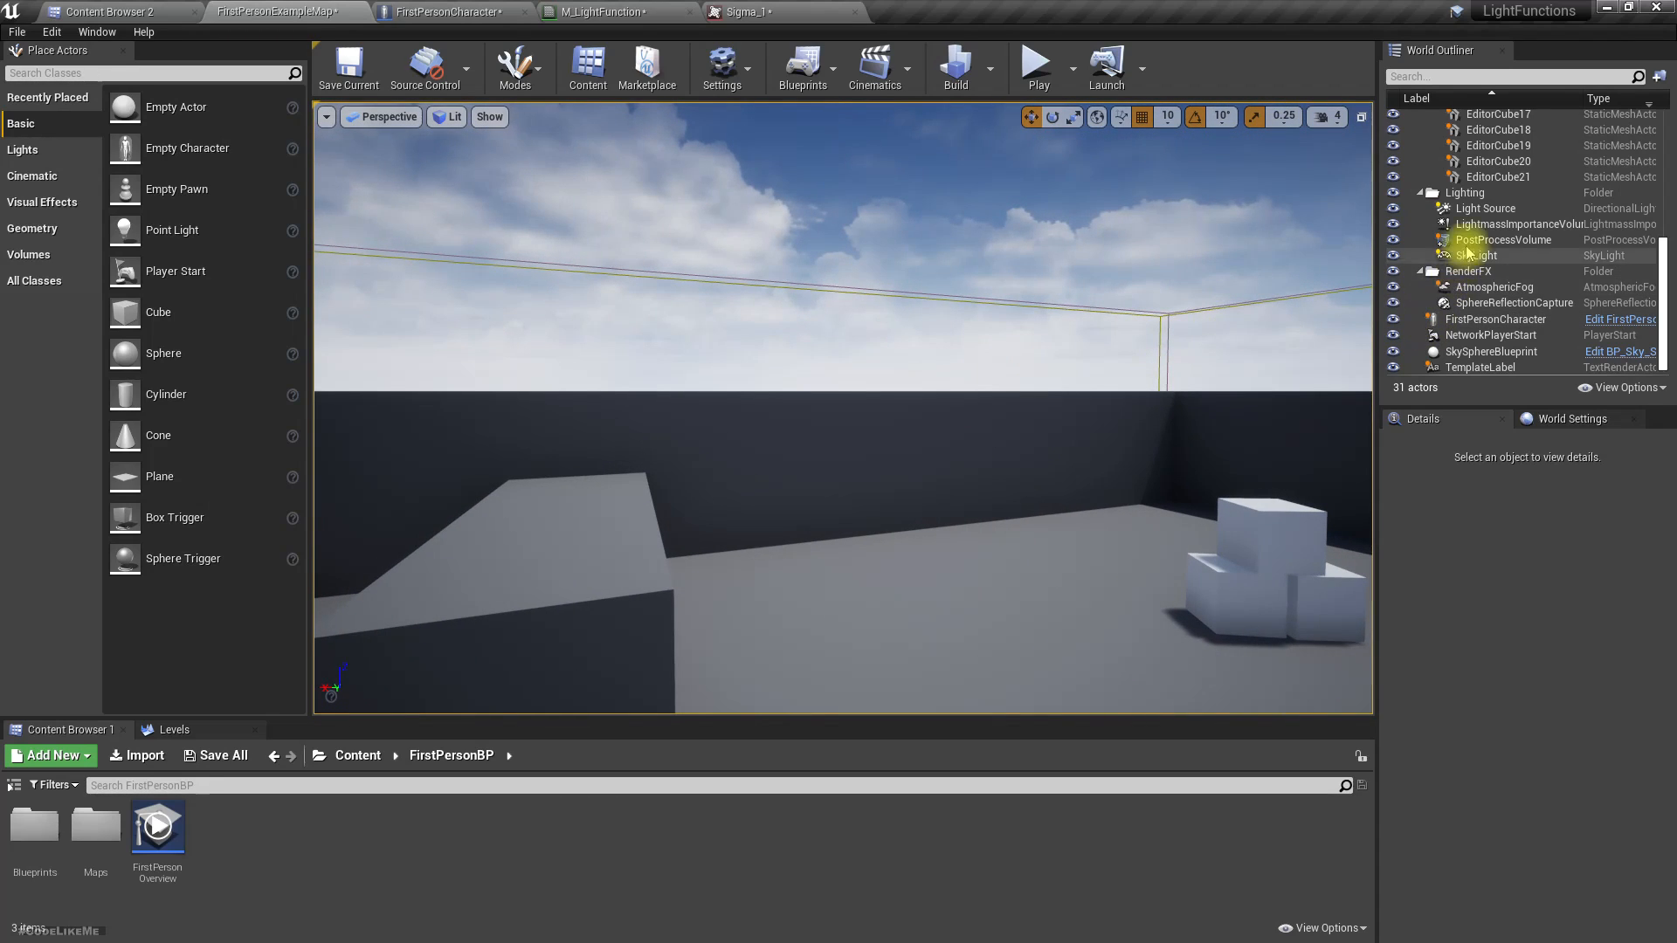
Make the SkyLight movable and set the directional light intensity to 0.1 lux
click(1478, 256)
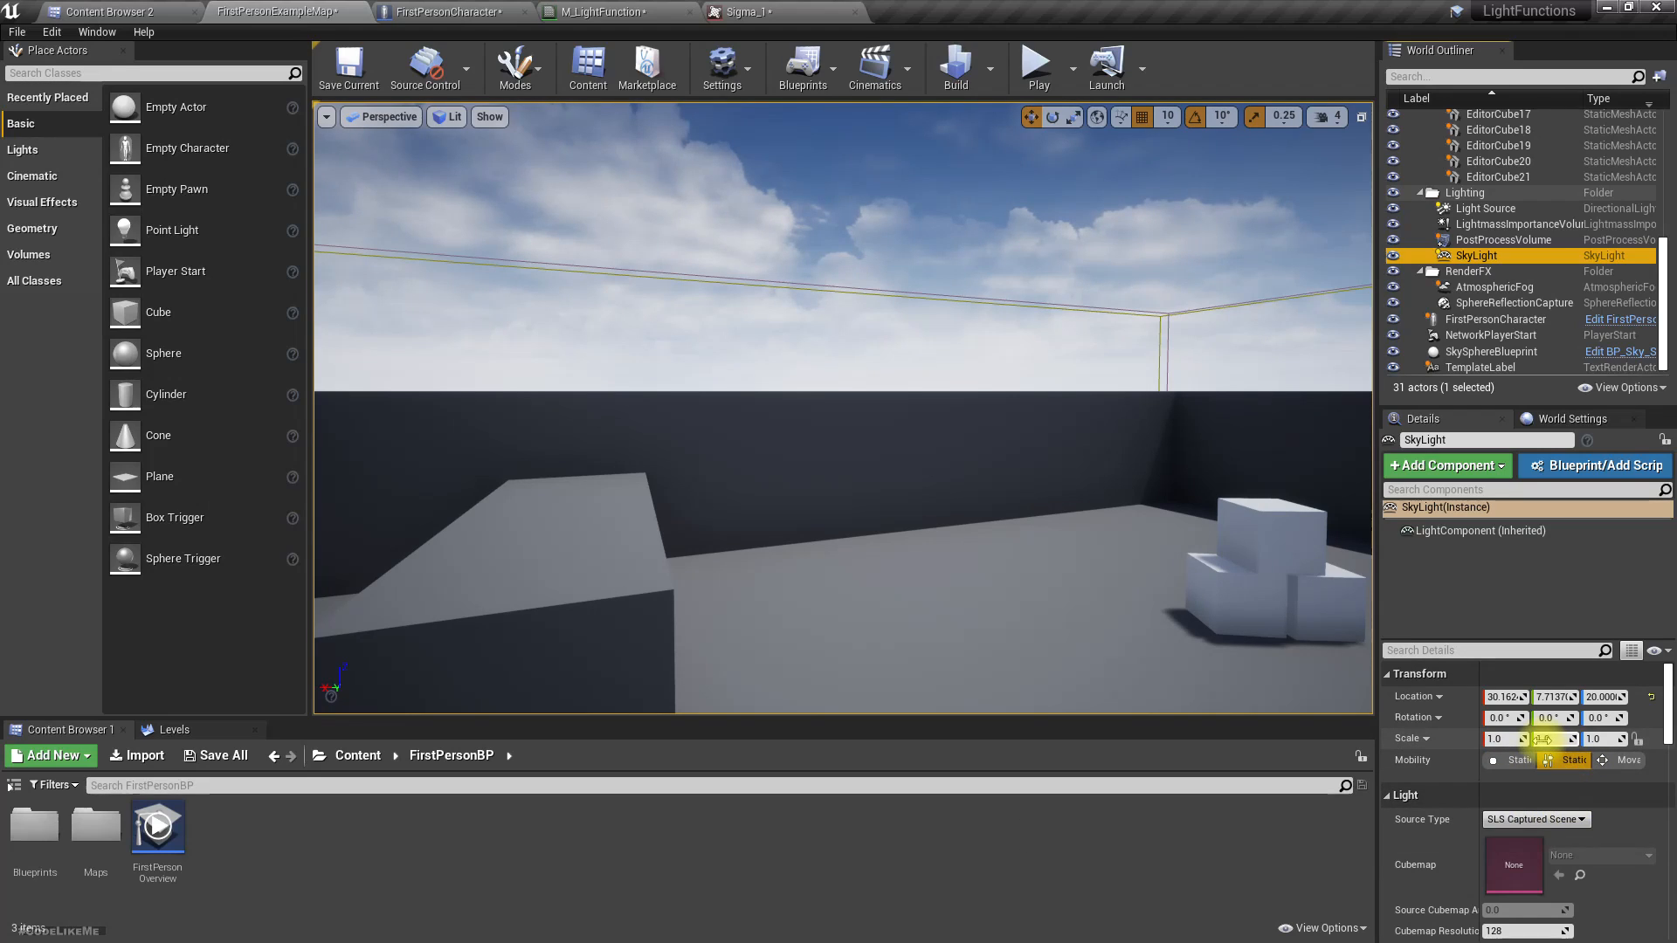
scroll(down, 3)
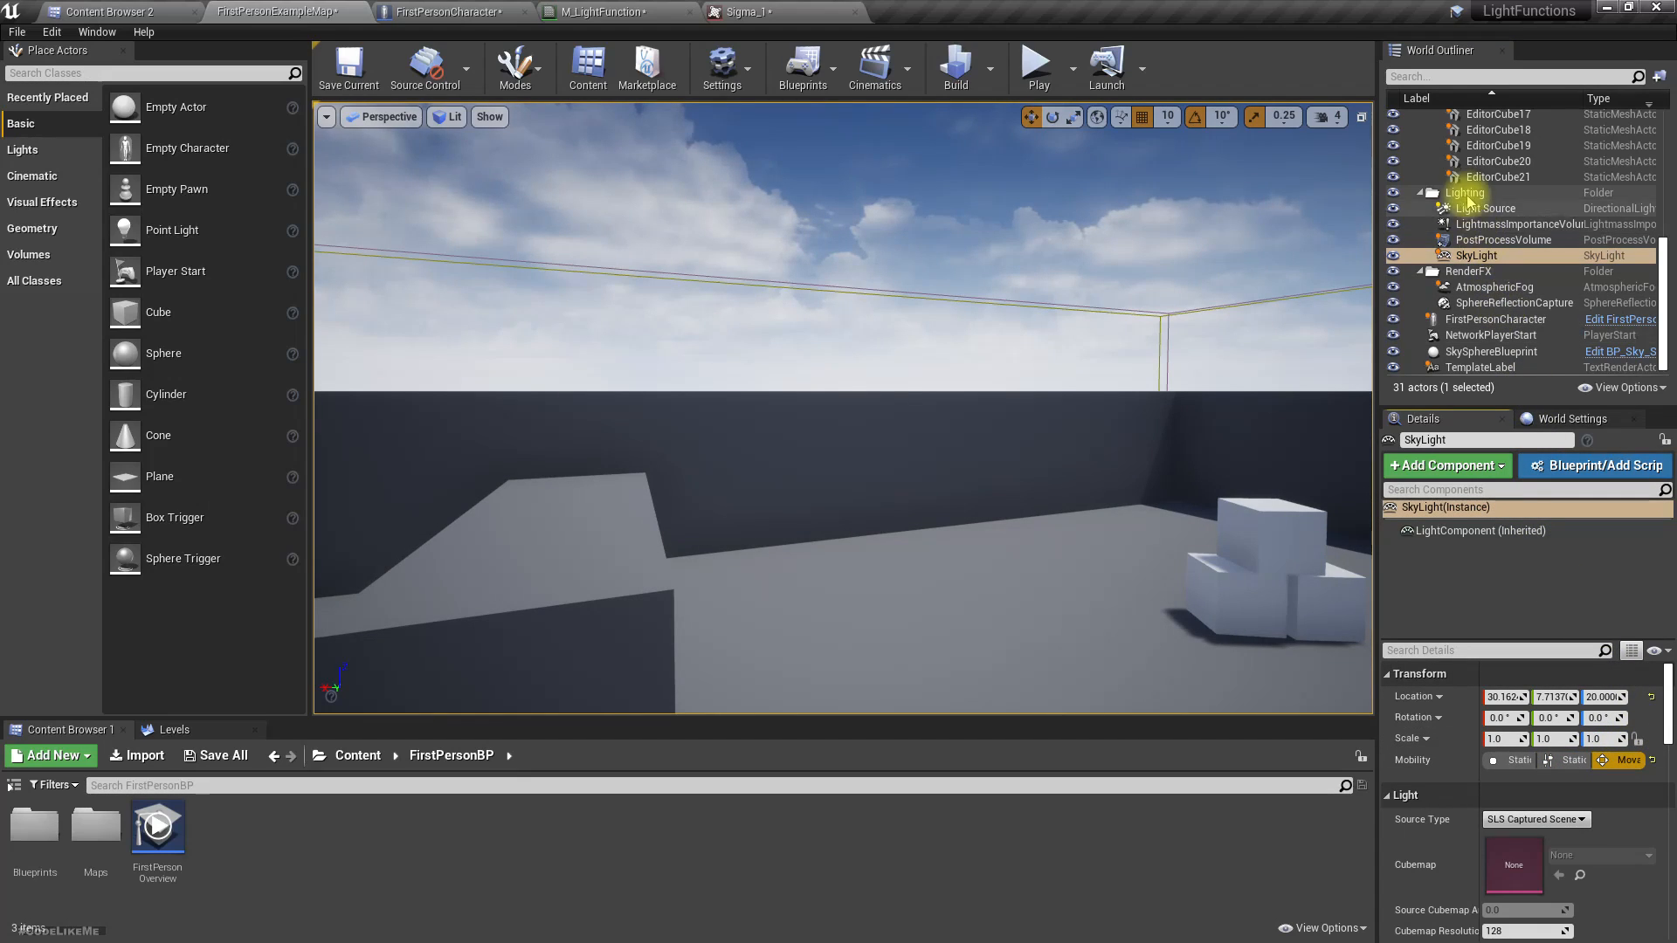
click(1486, 208)
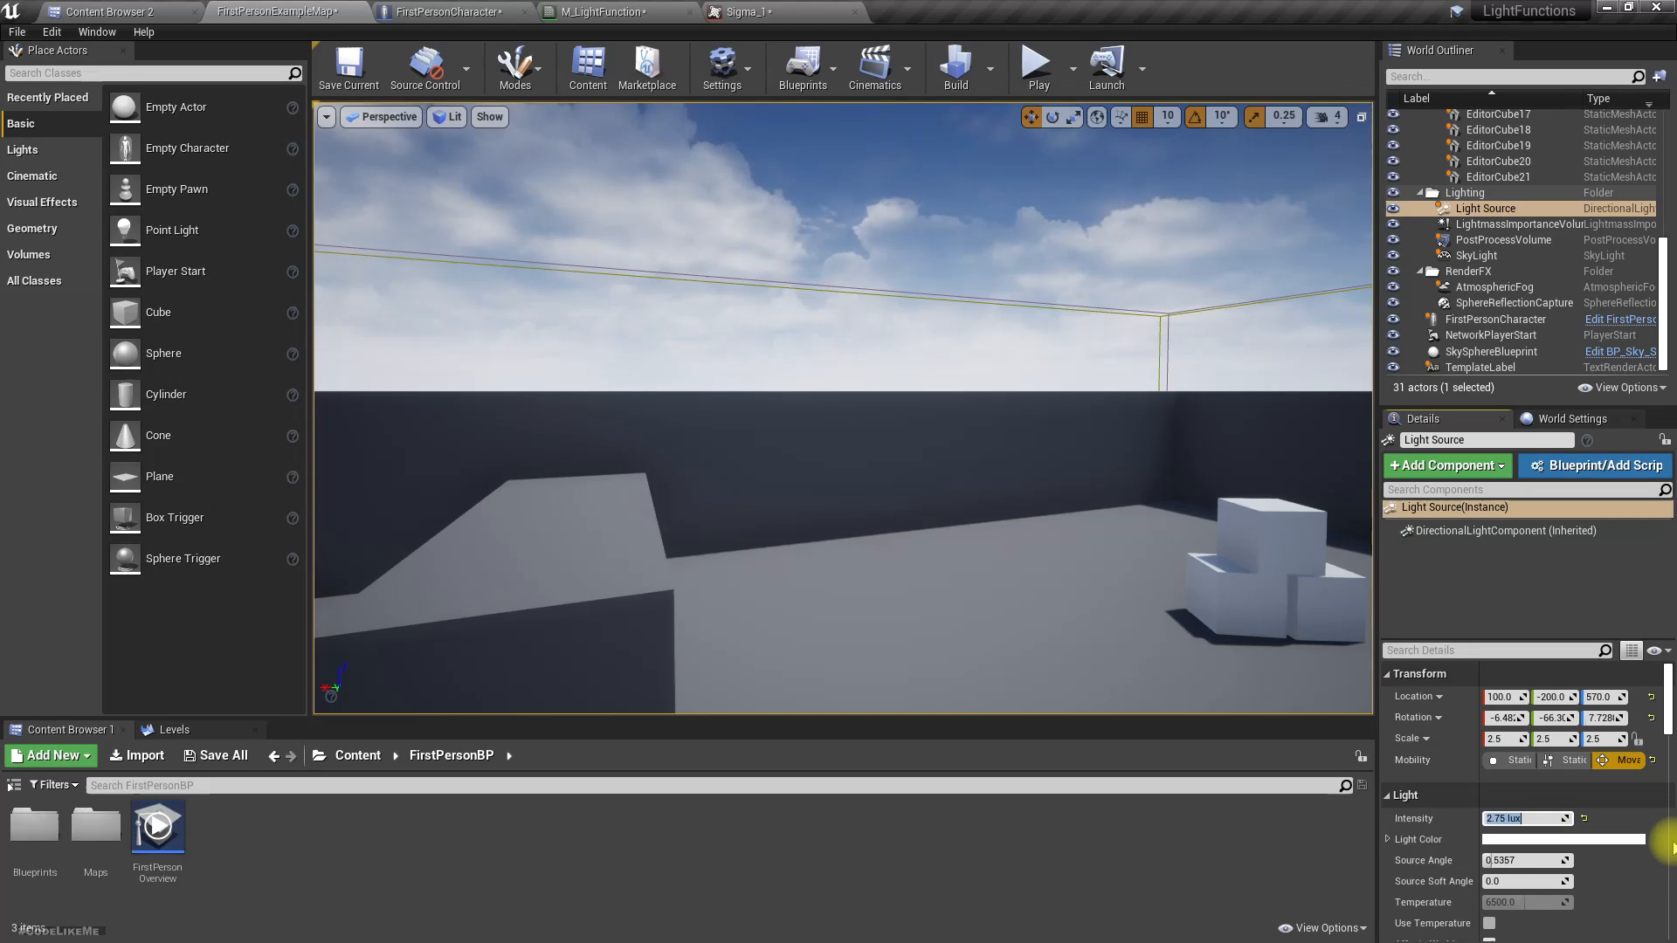
text(0.1)
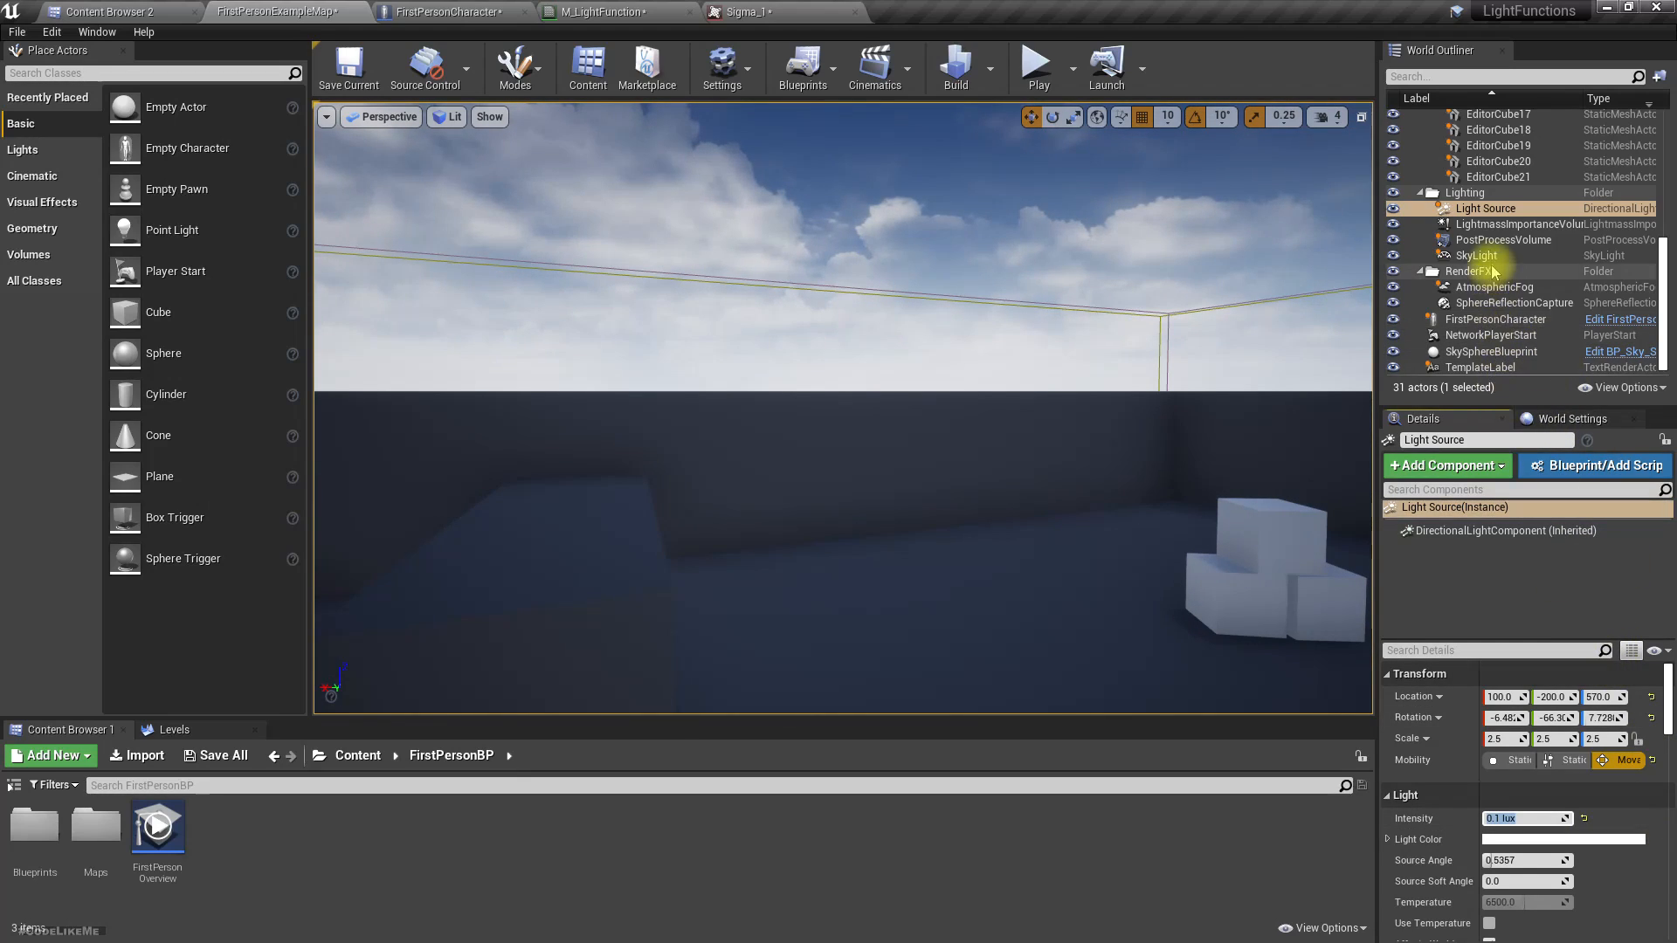
Set the SkyLight's indirect lighting intensity and volumetric scattering to 0
click(1478, 254)
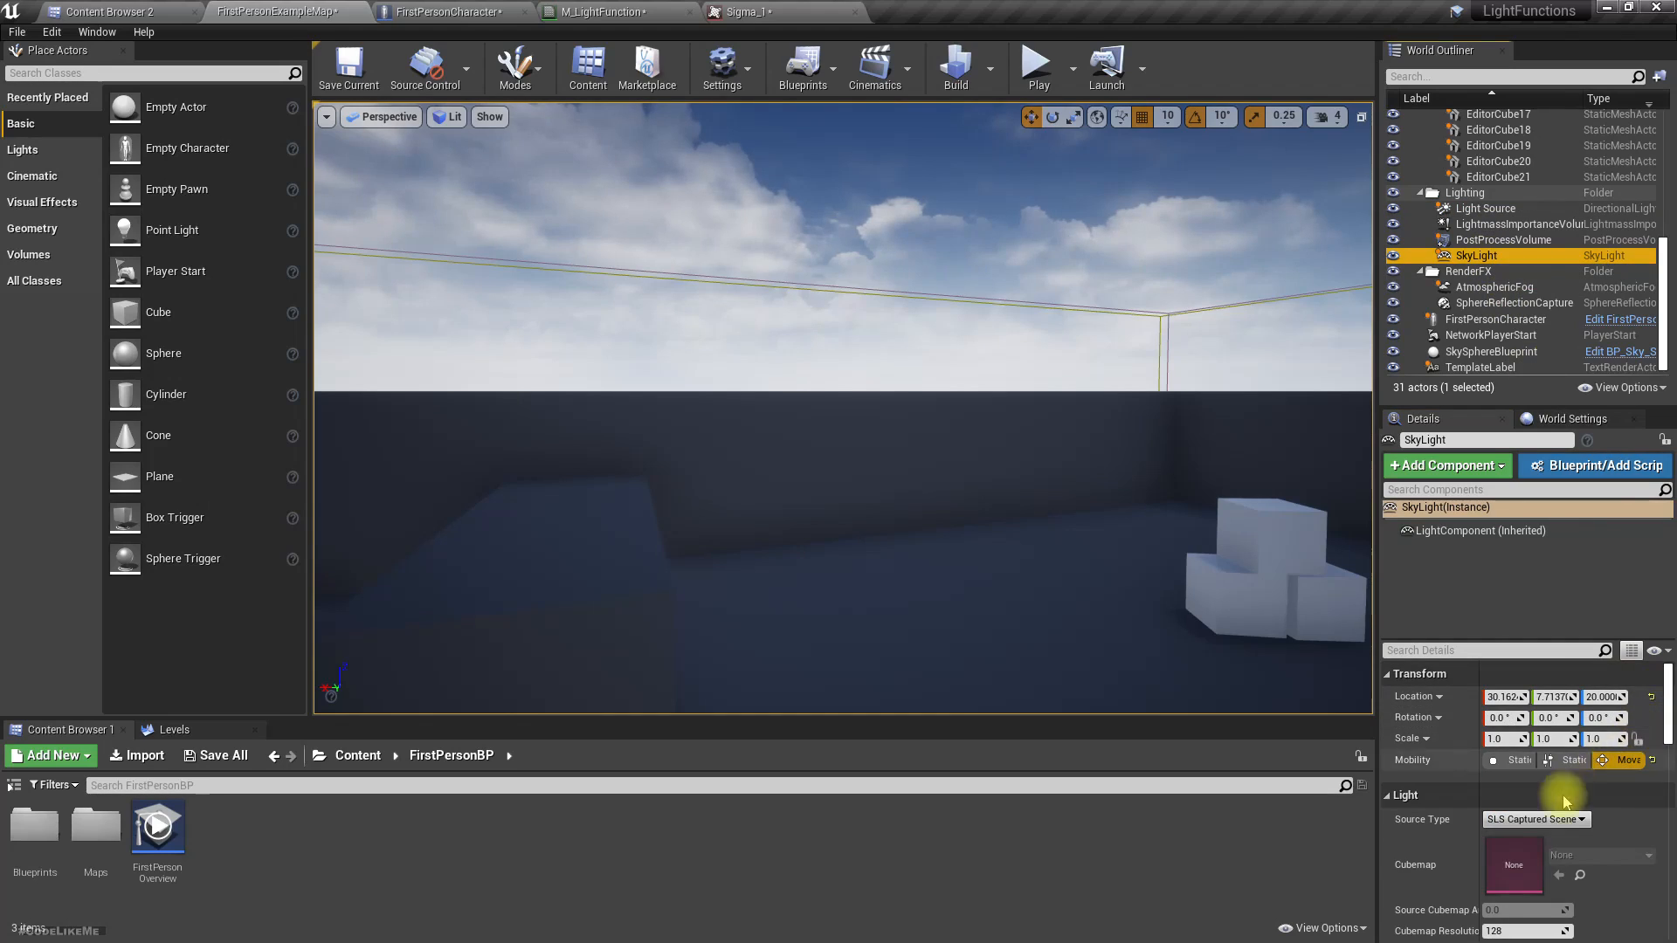
scroll(down, 3)
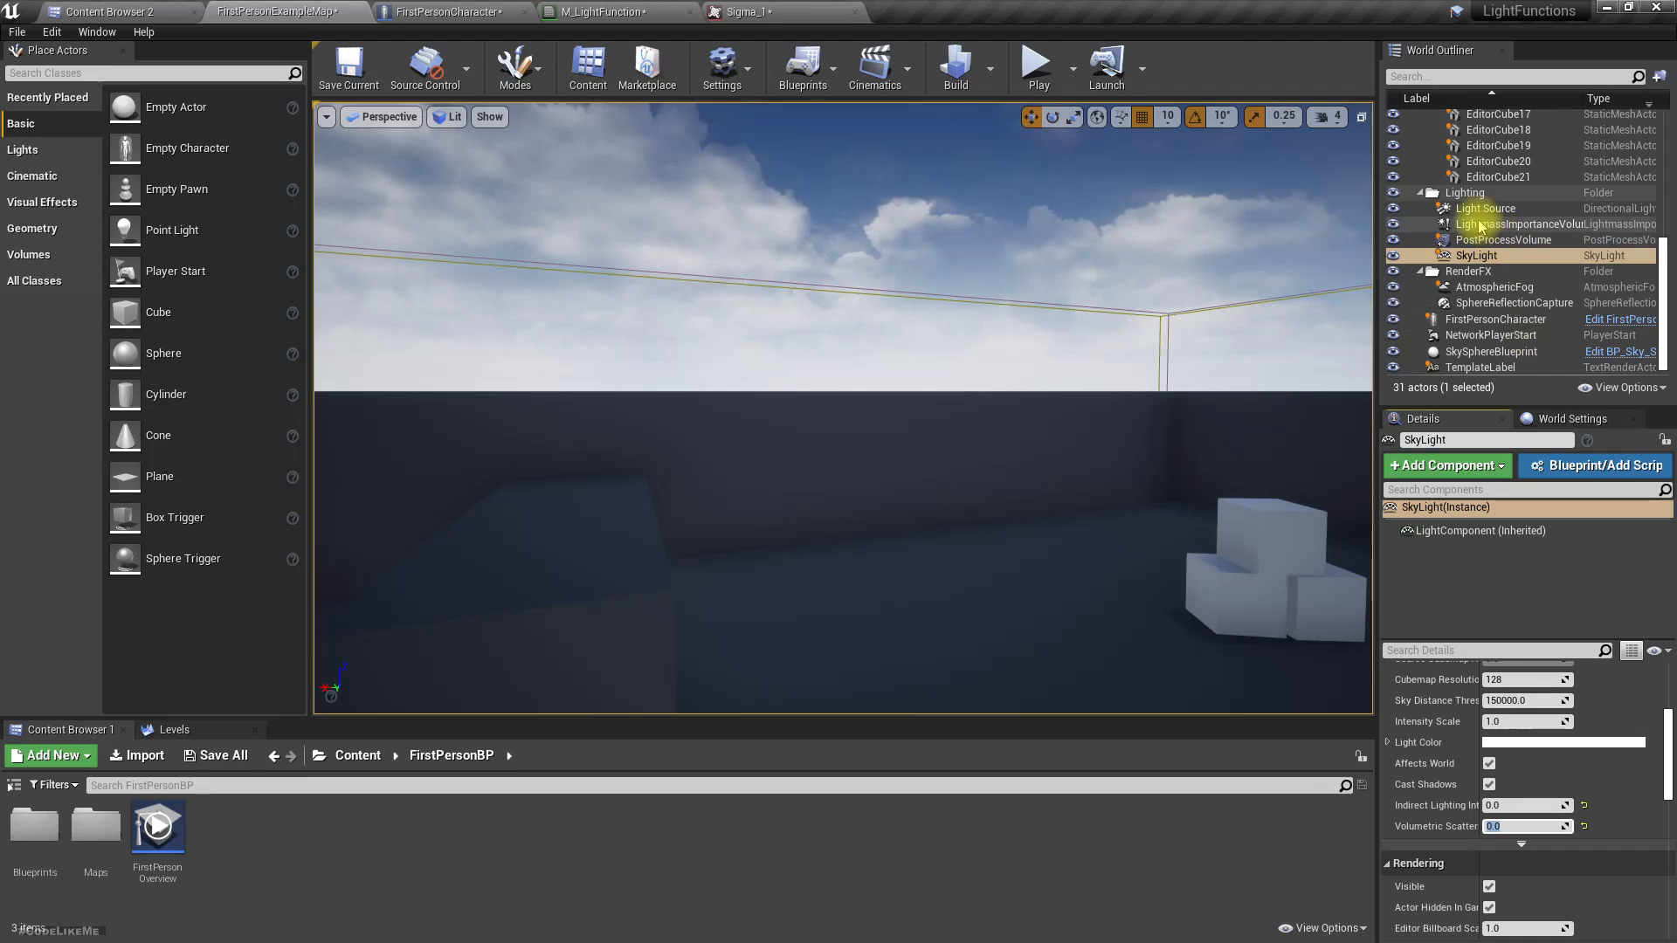
click(1486, 208)
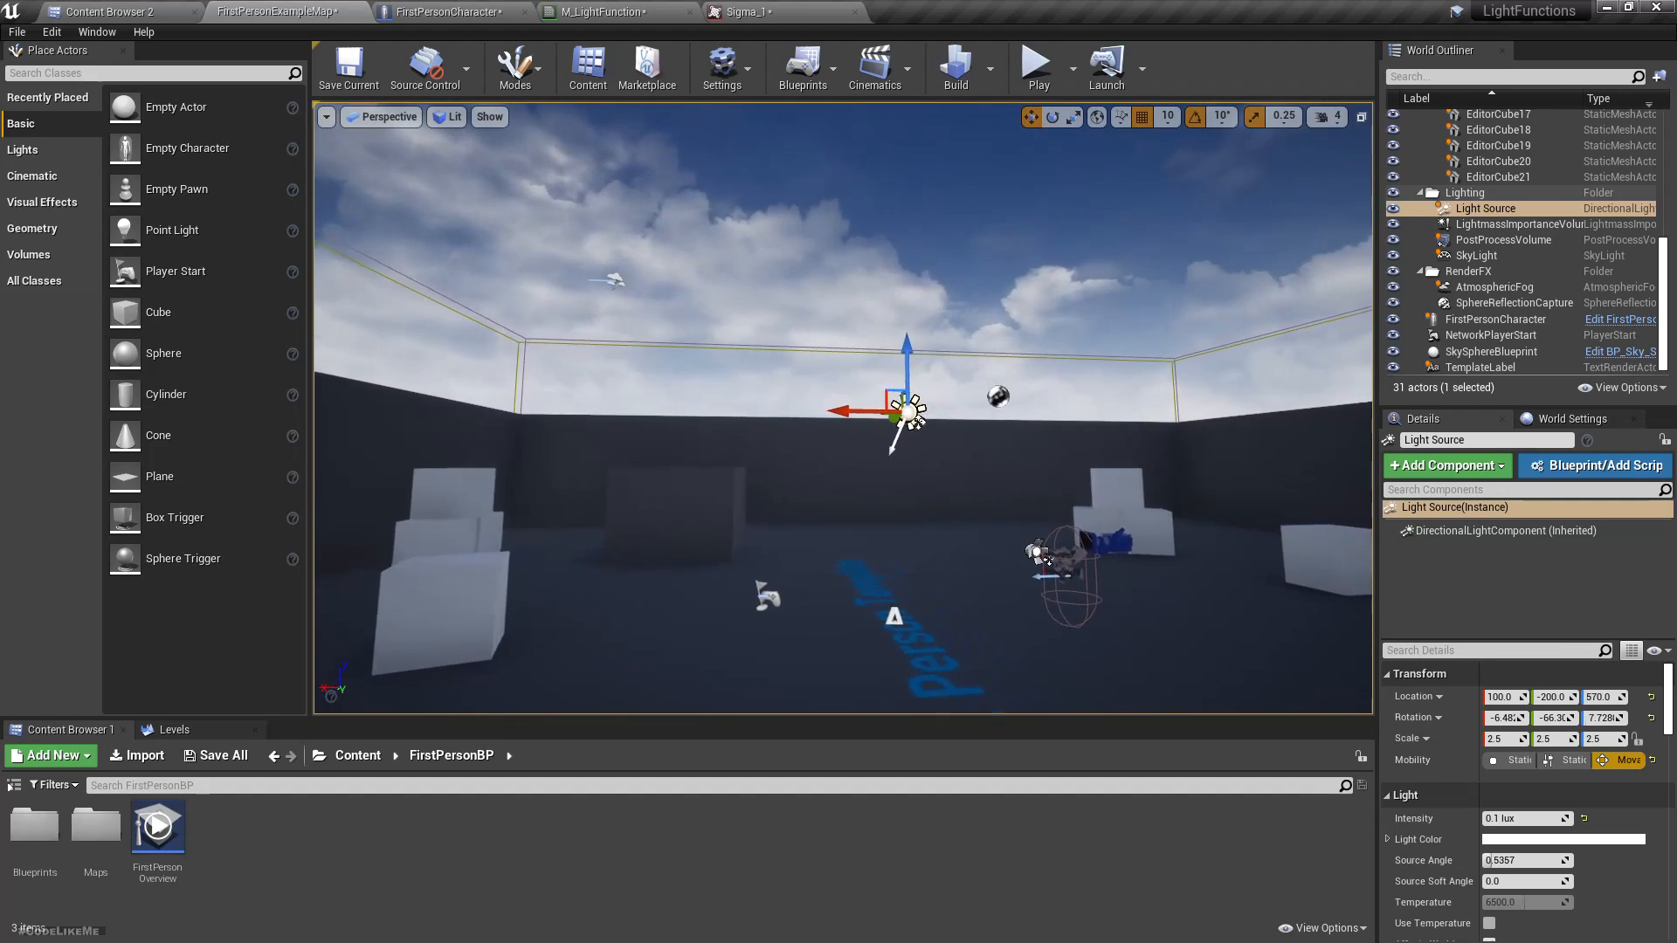
Rotate the directional light to a new angle so the sky turns dark and starry
click(1052, 116)
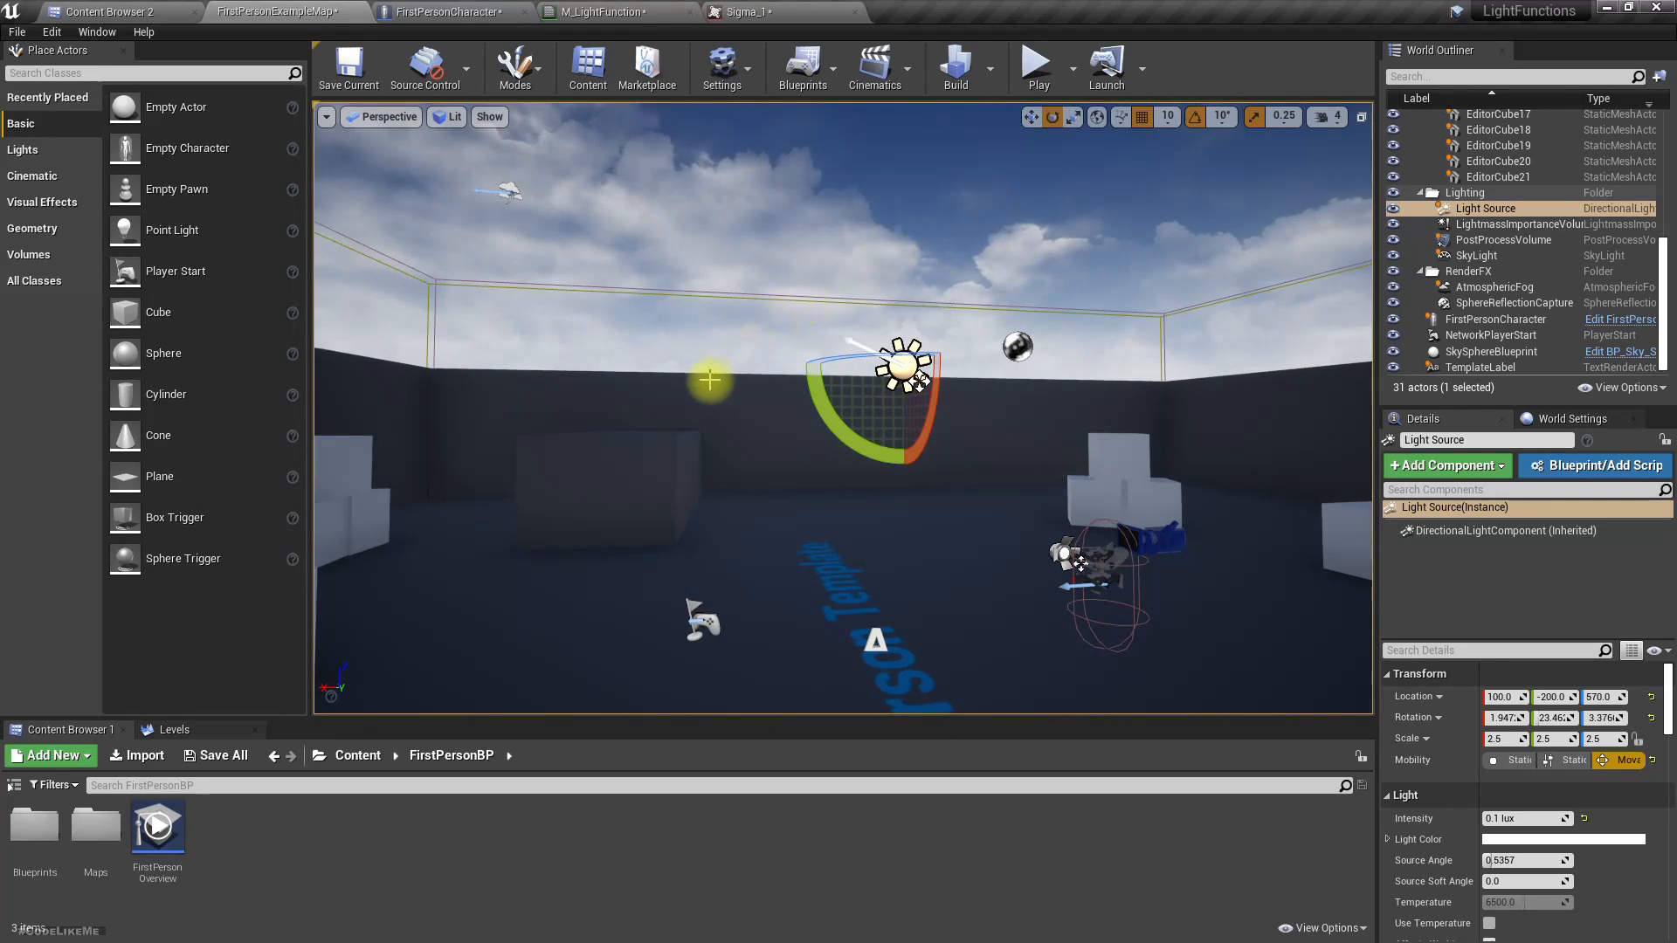
drag(709, 381, 1201, 318)
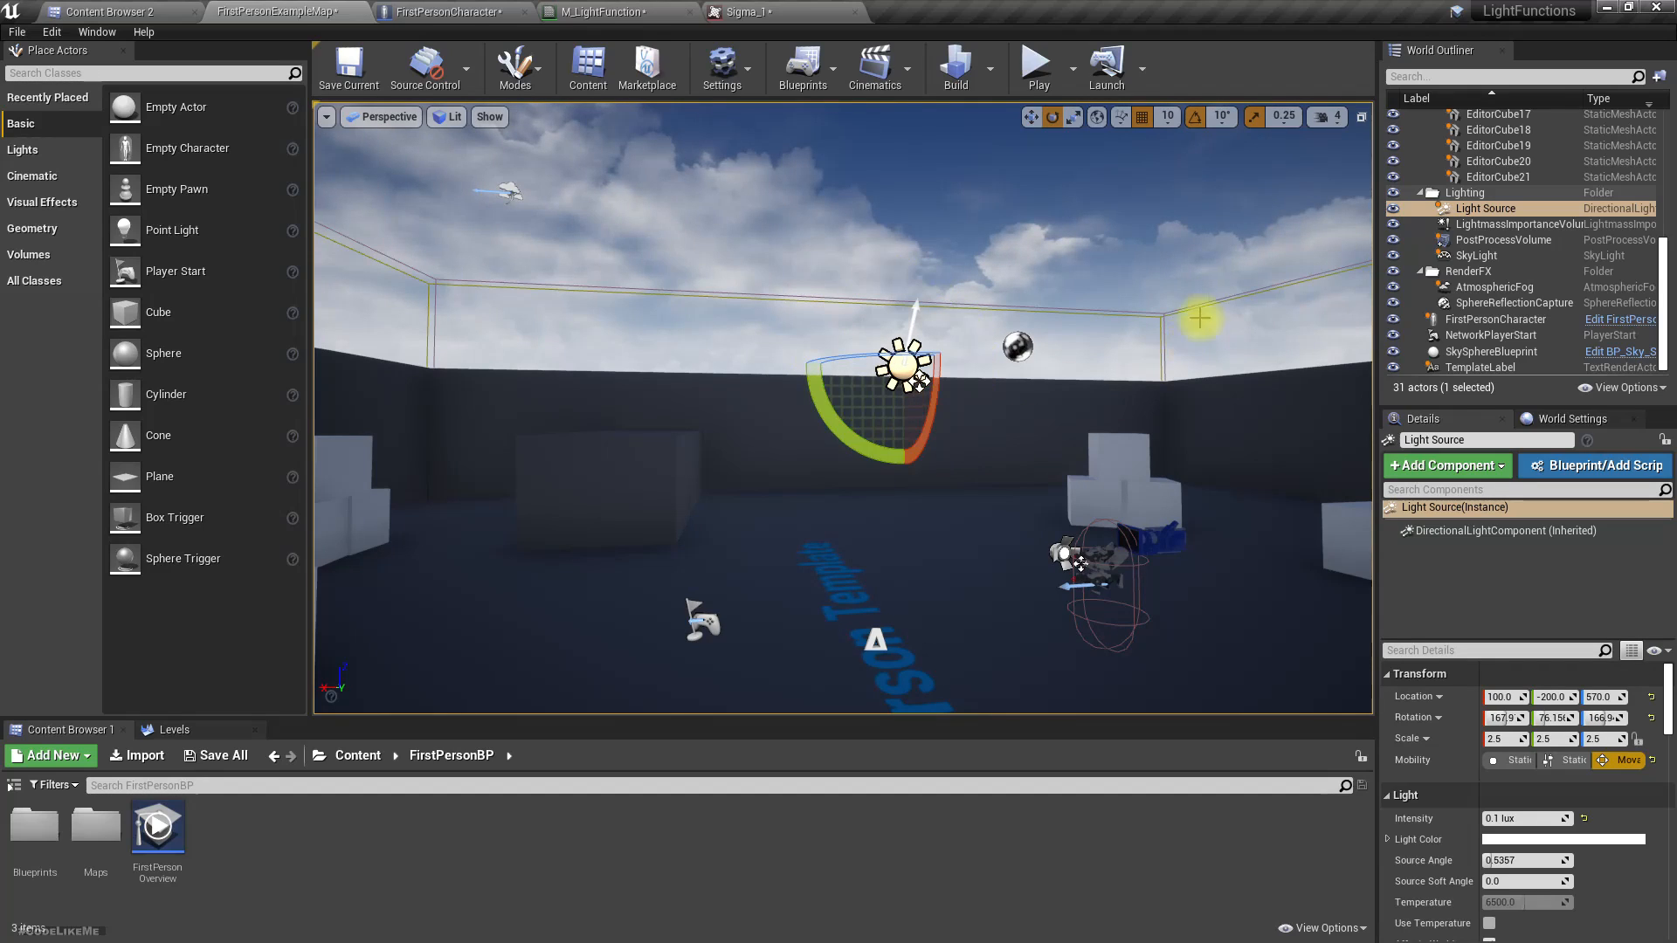
click(1486, 352)
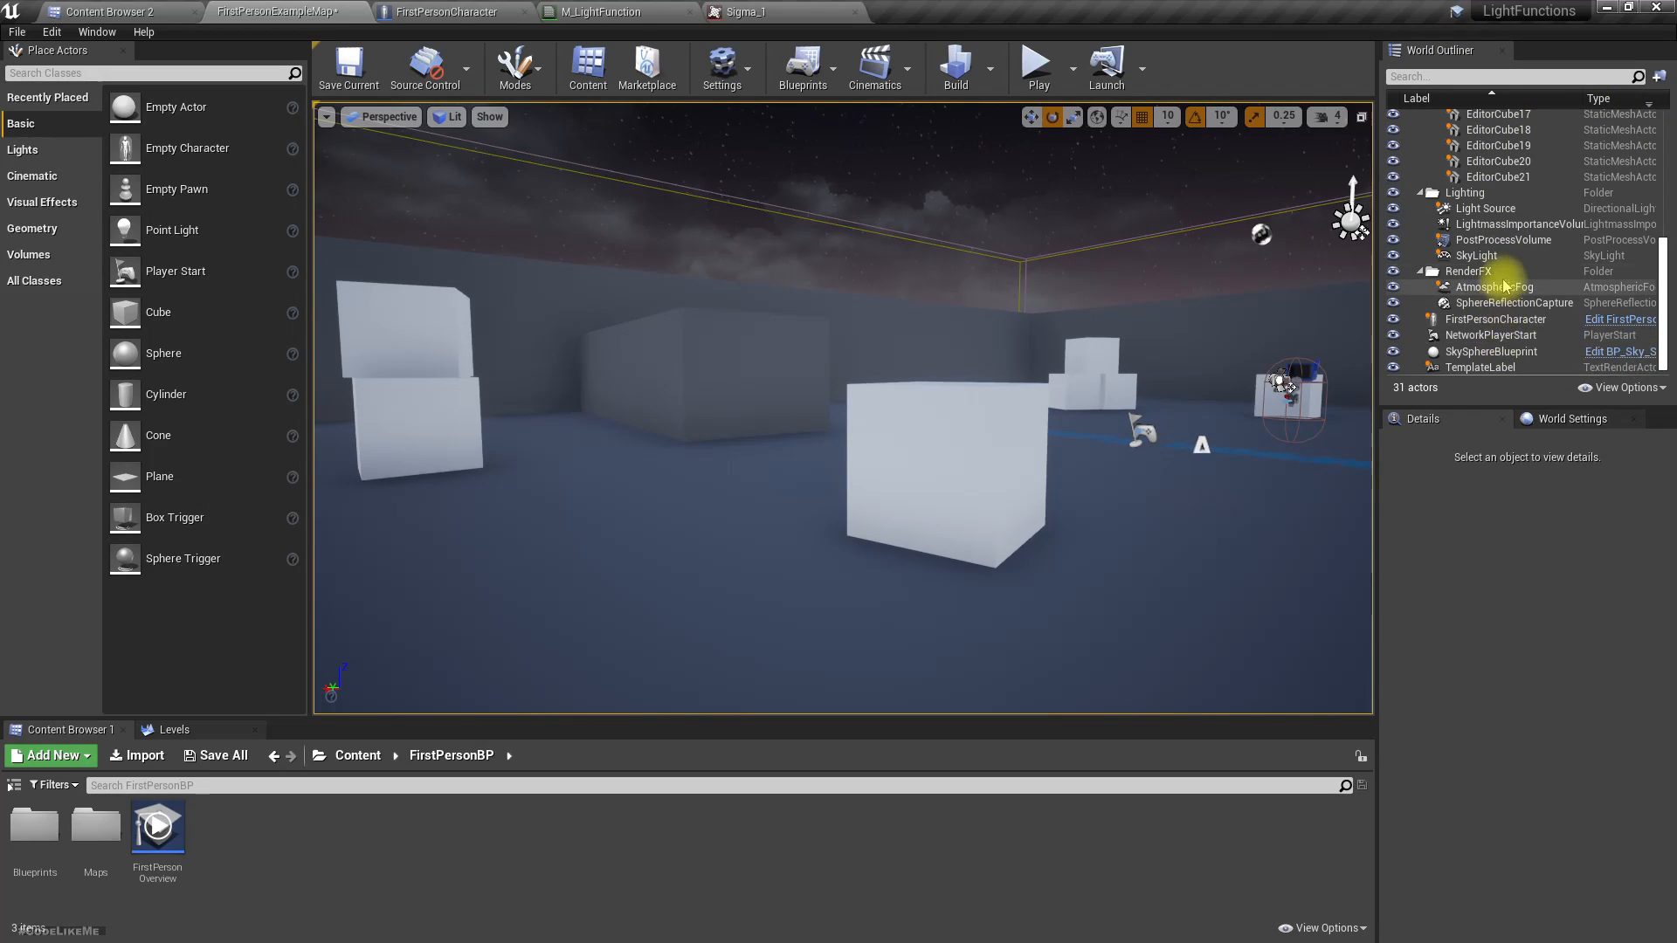
Limit the PostProcessVolume's exposure Min and Max Brightness so the night level stays dark
click(1503, 240)
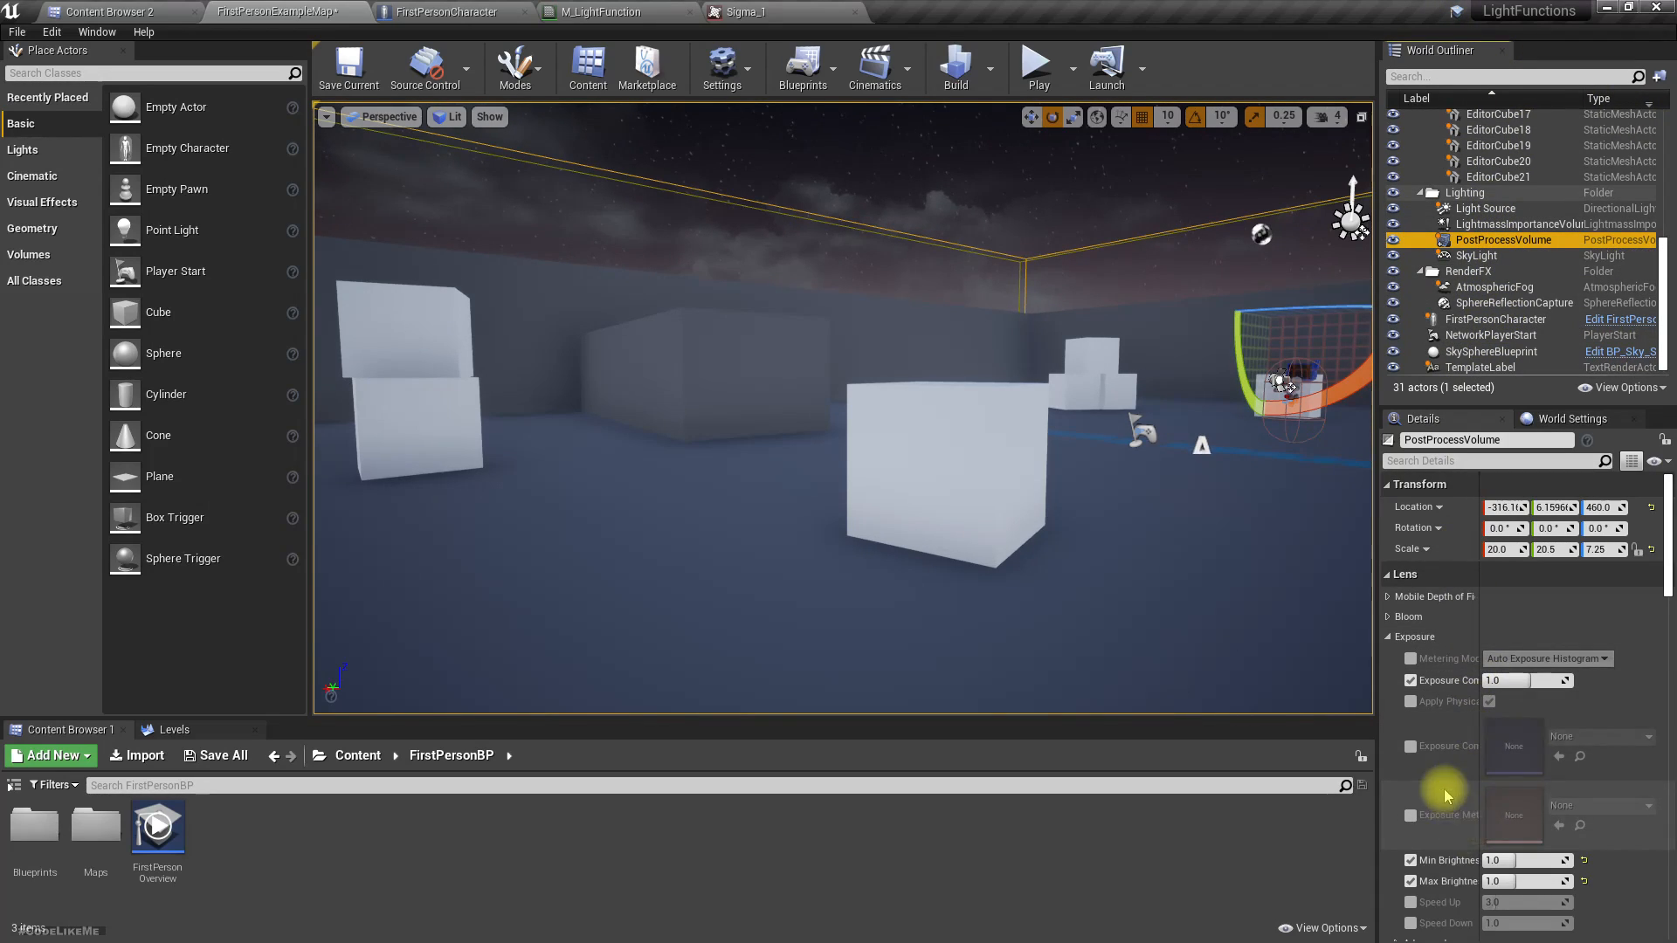
click(1521, 680)
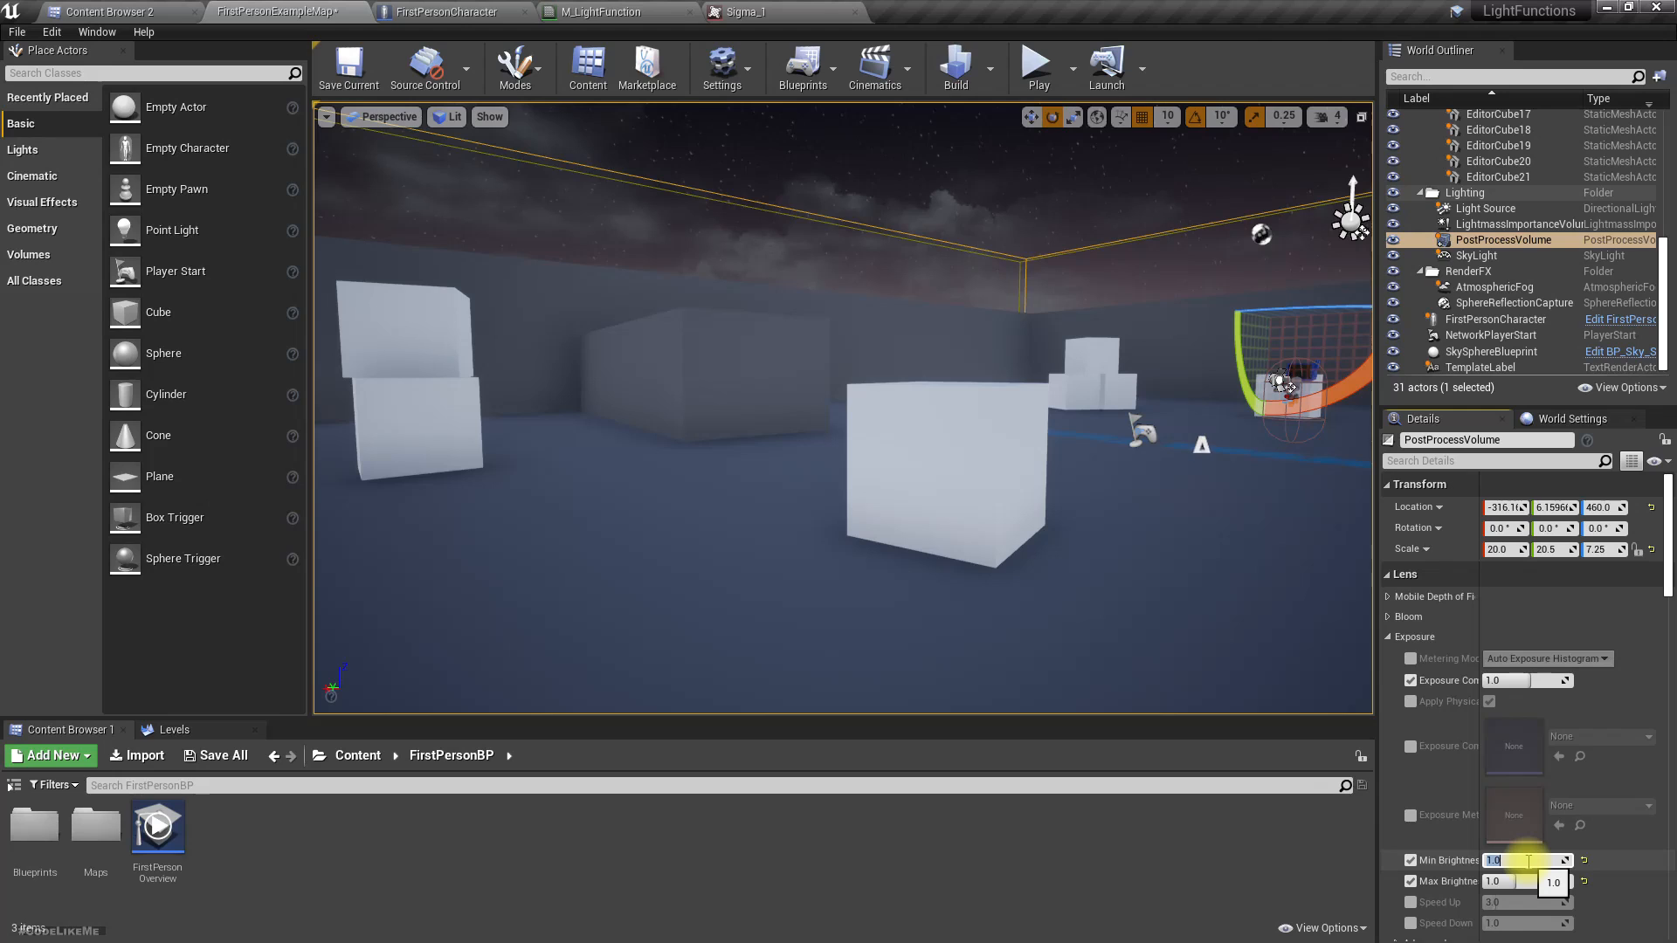
text(0.1)
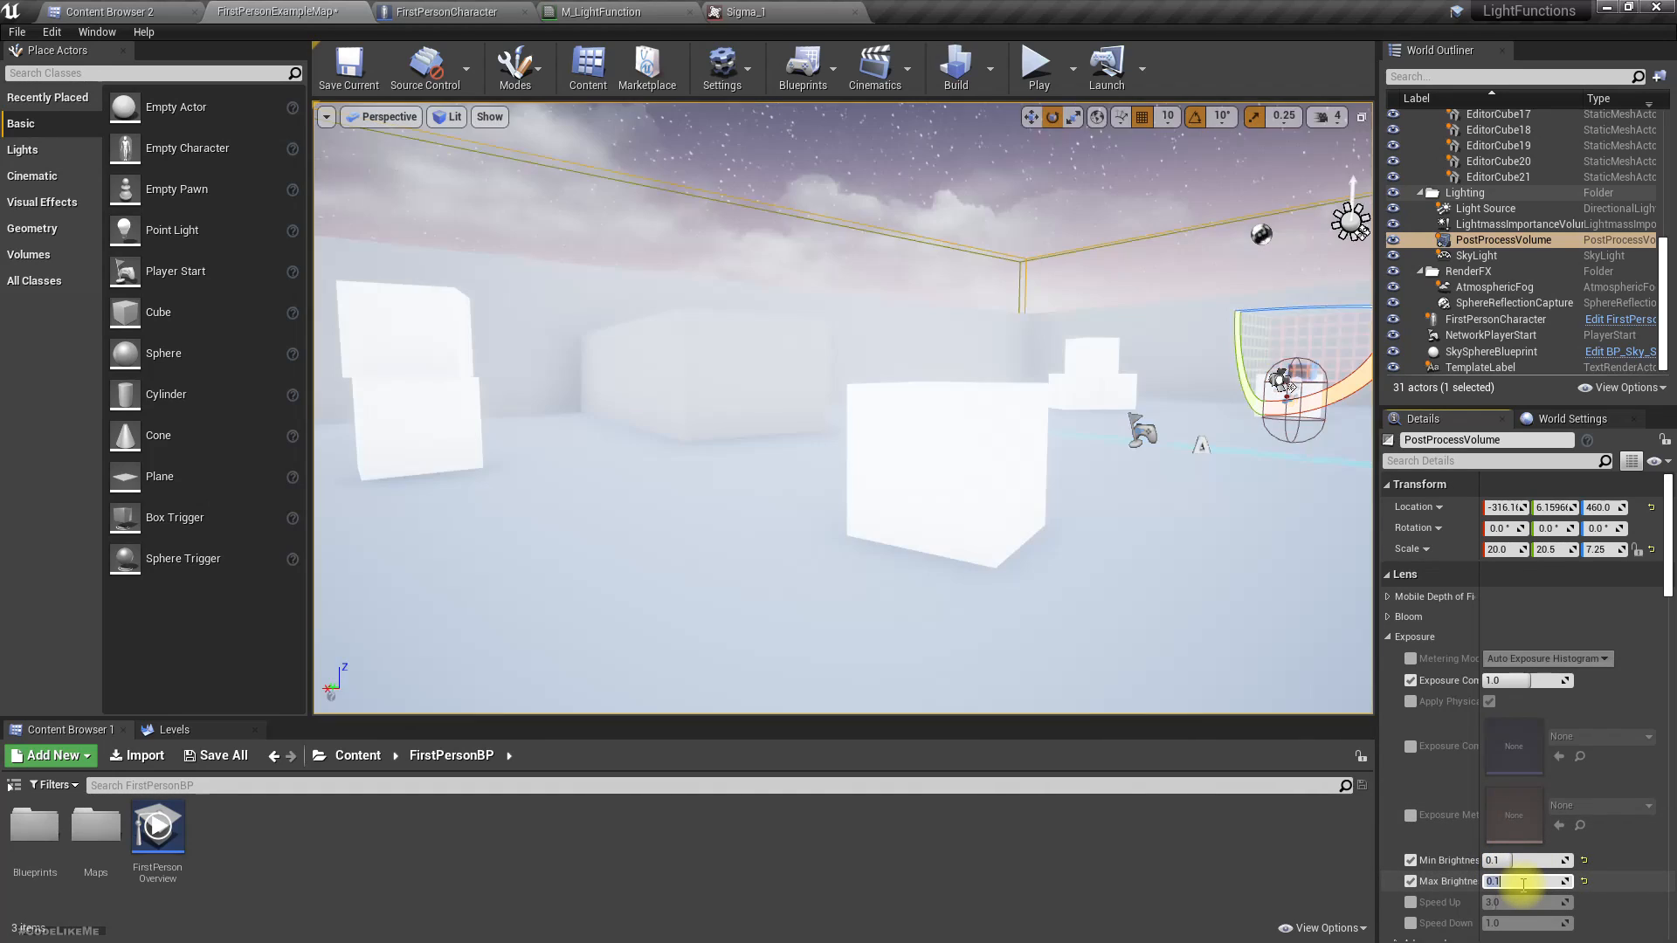
text(3.0)
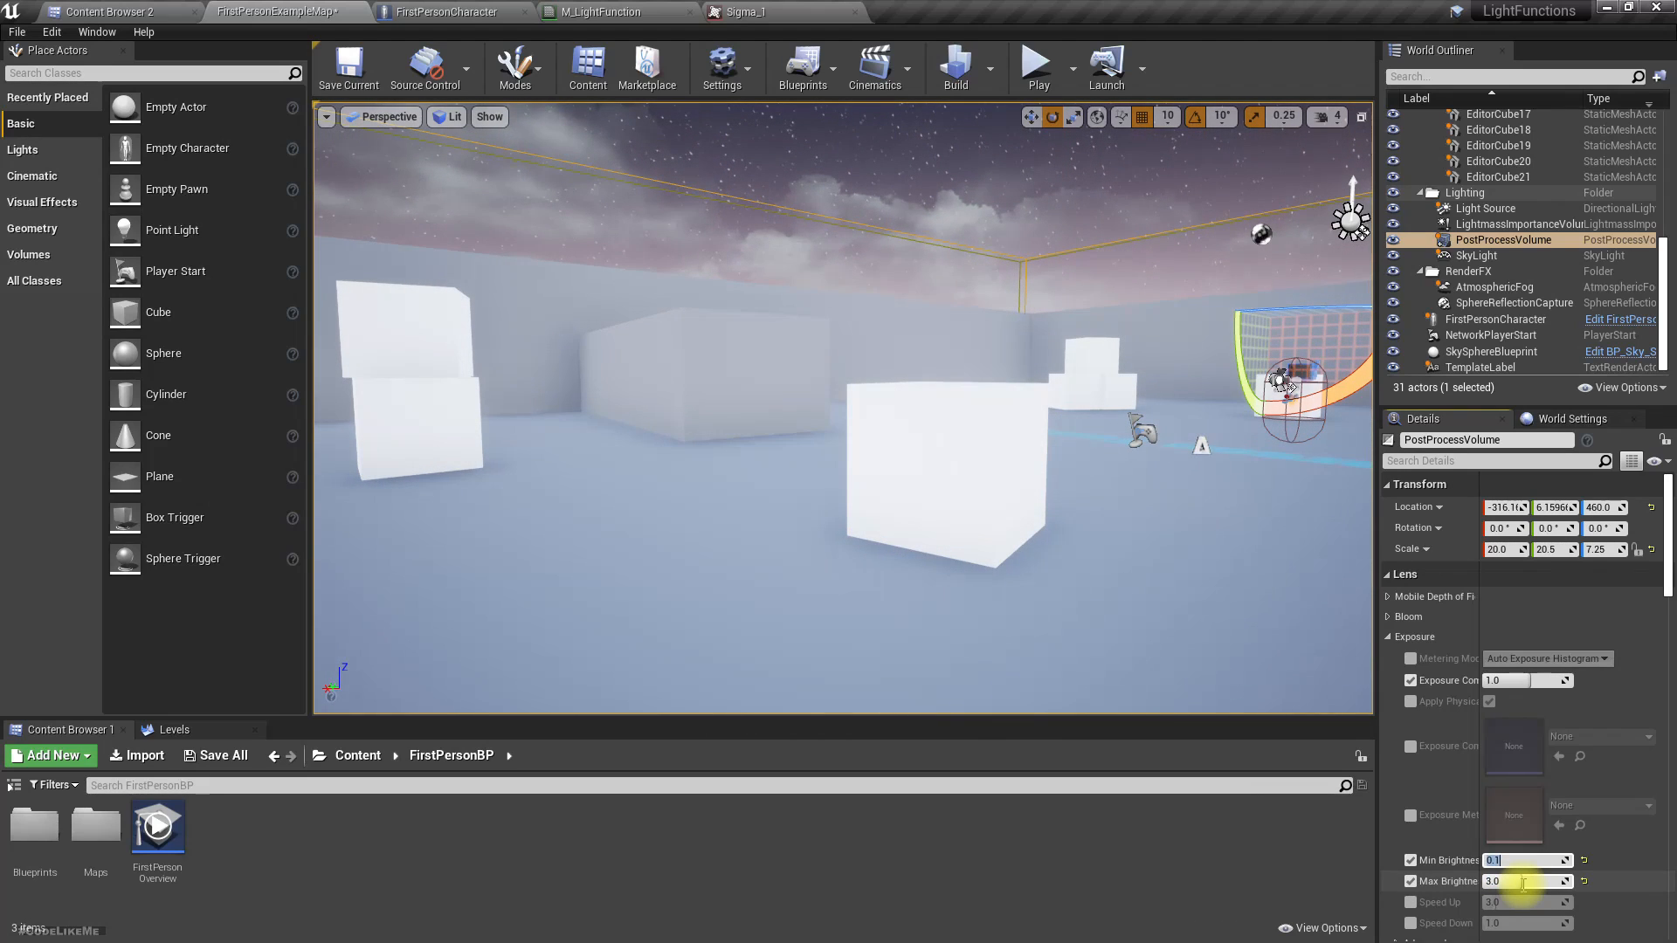
text(1)
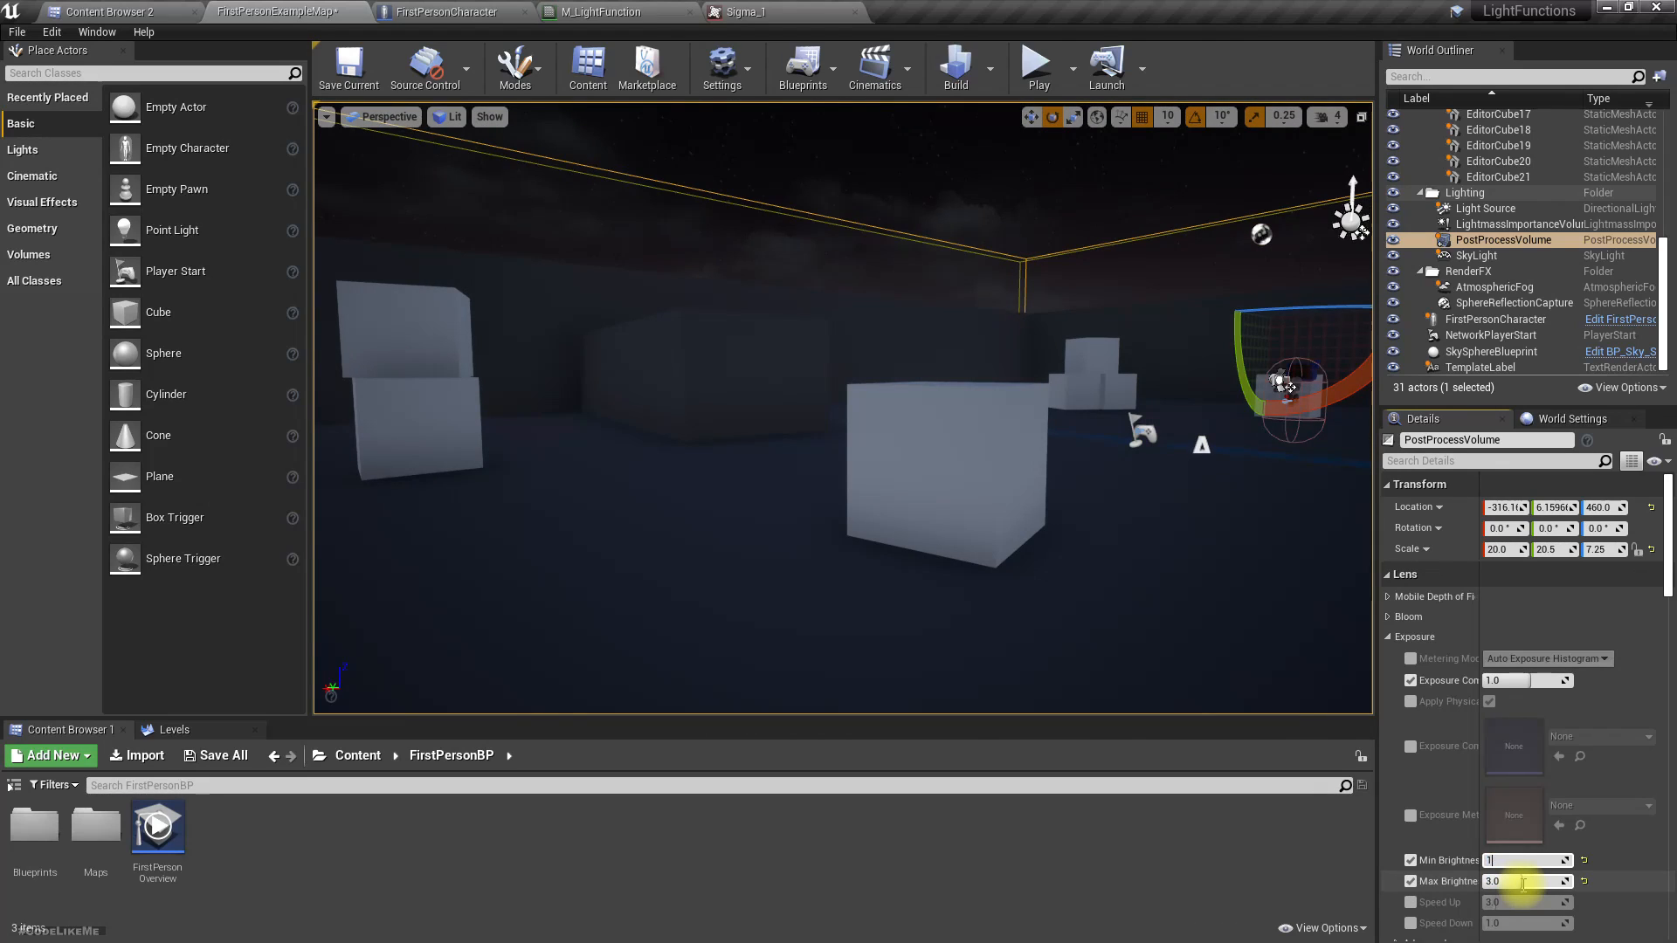
text(10.0)
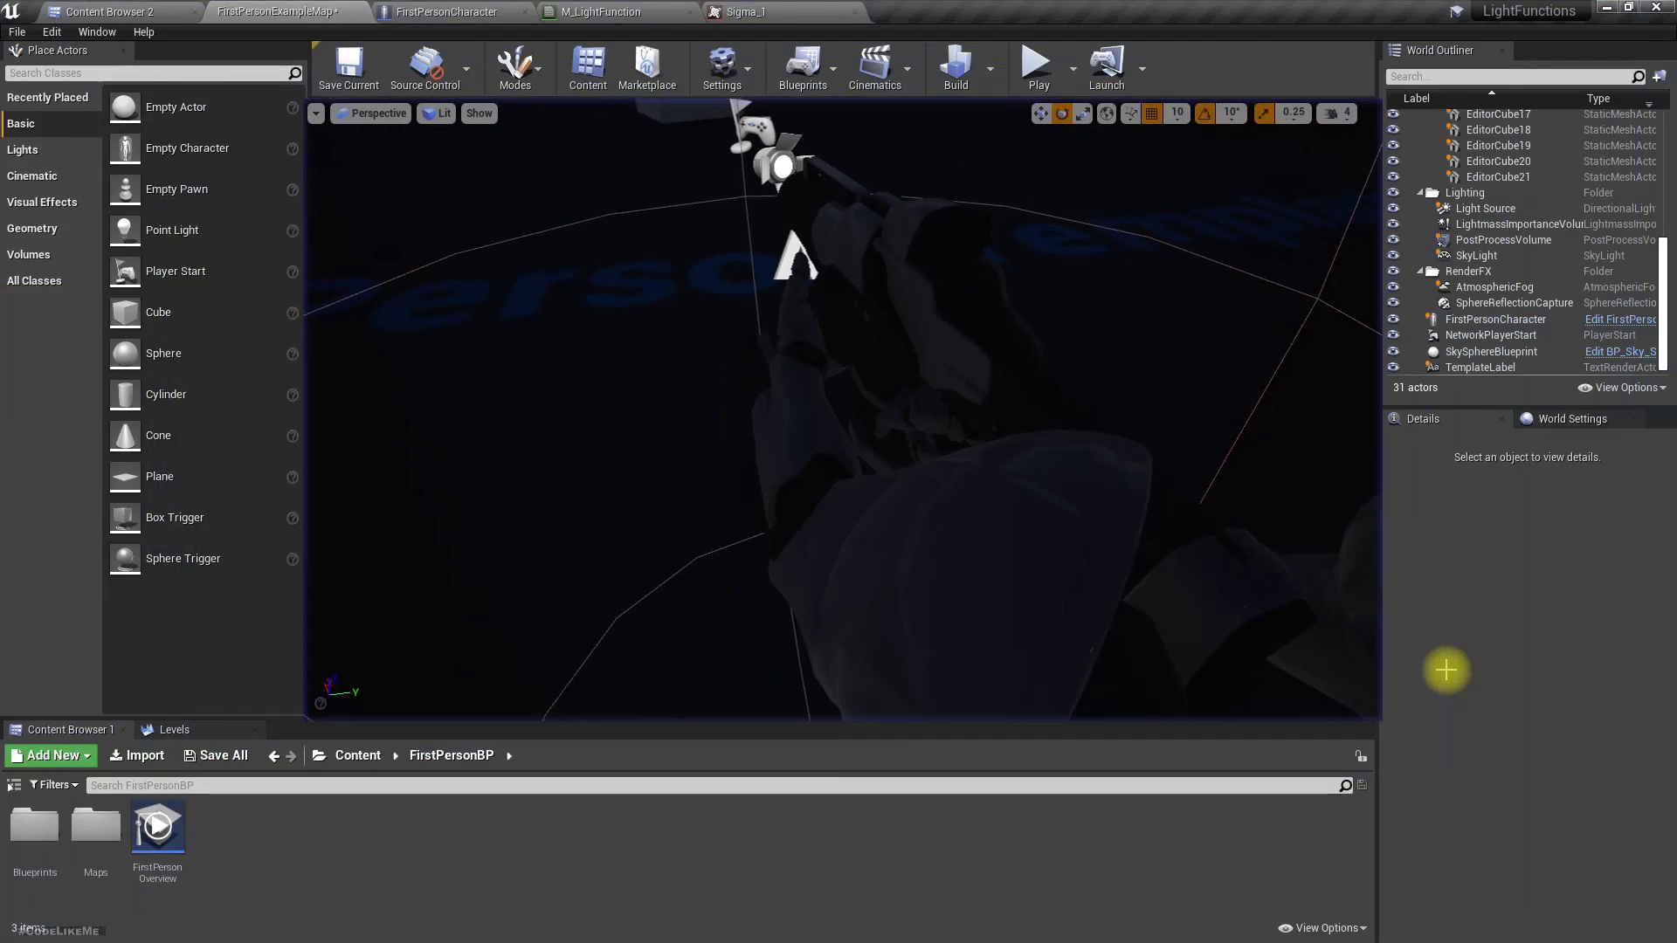
click(449, 11)
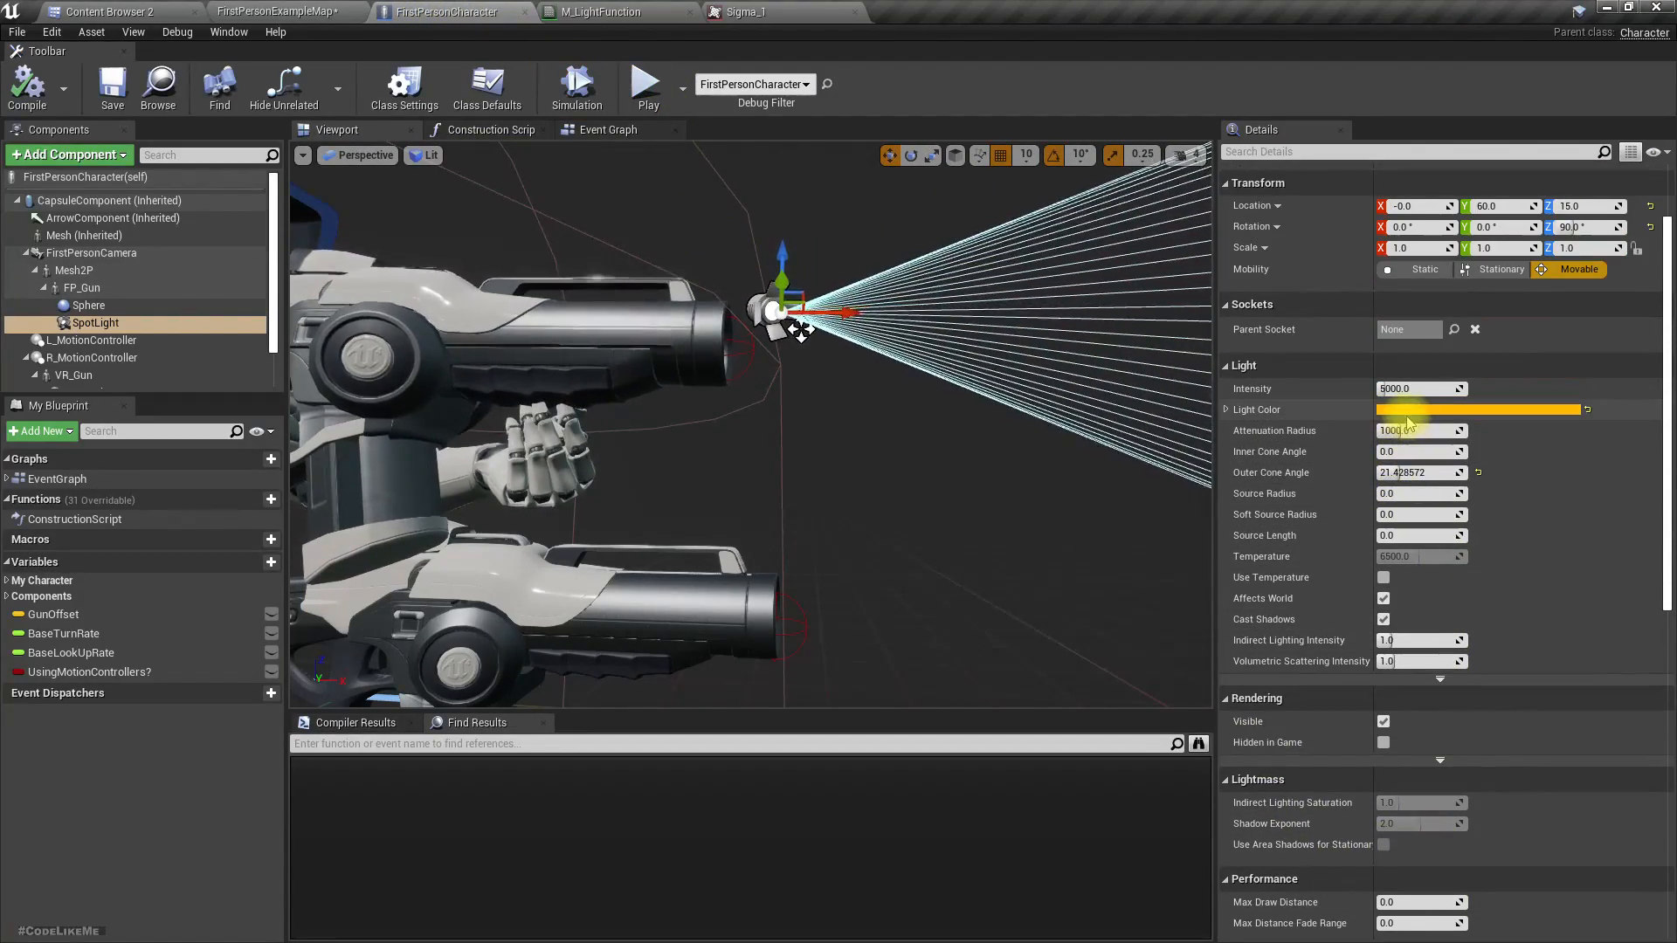
Give the gun SpotLight intensity 10000, white colour, attenuation radius 5000 and a 30° outer cone
click(1420, 388)
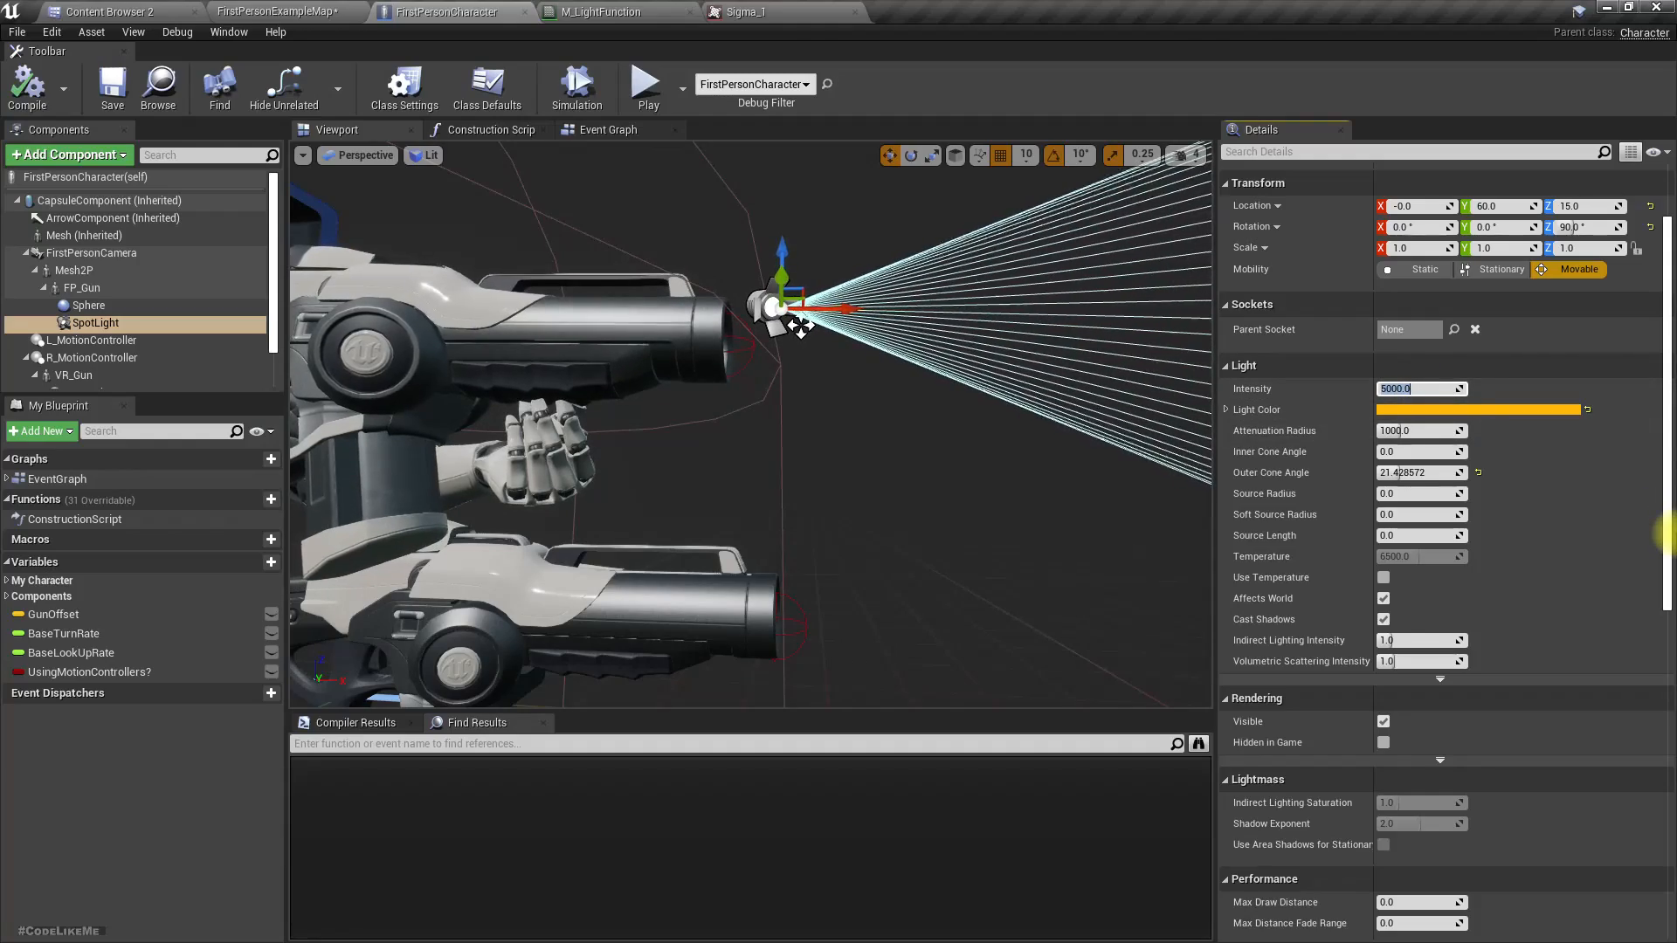
text(1)
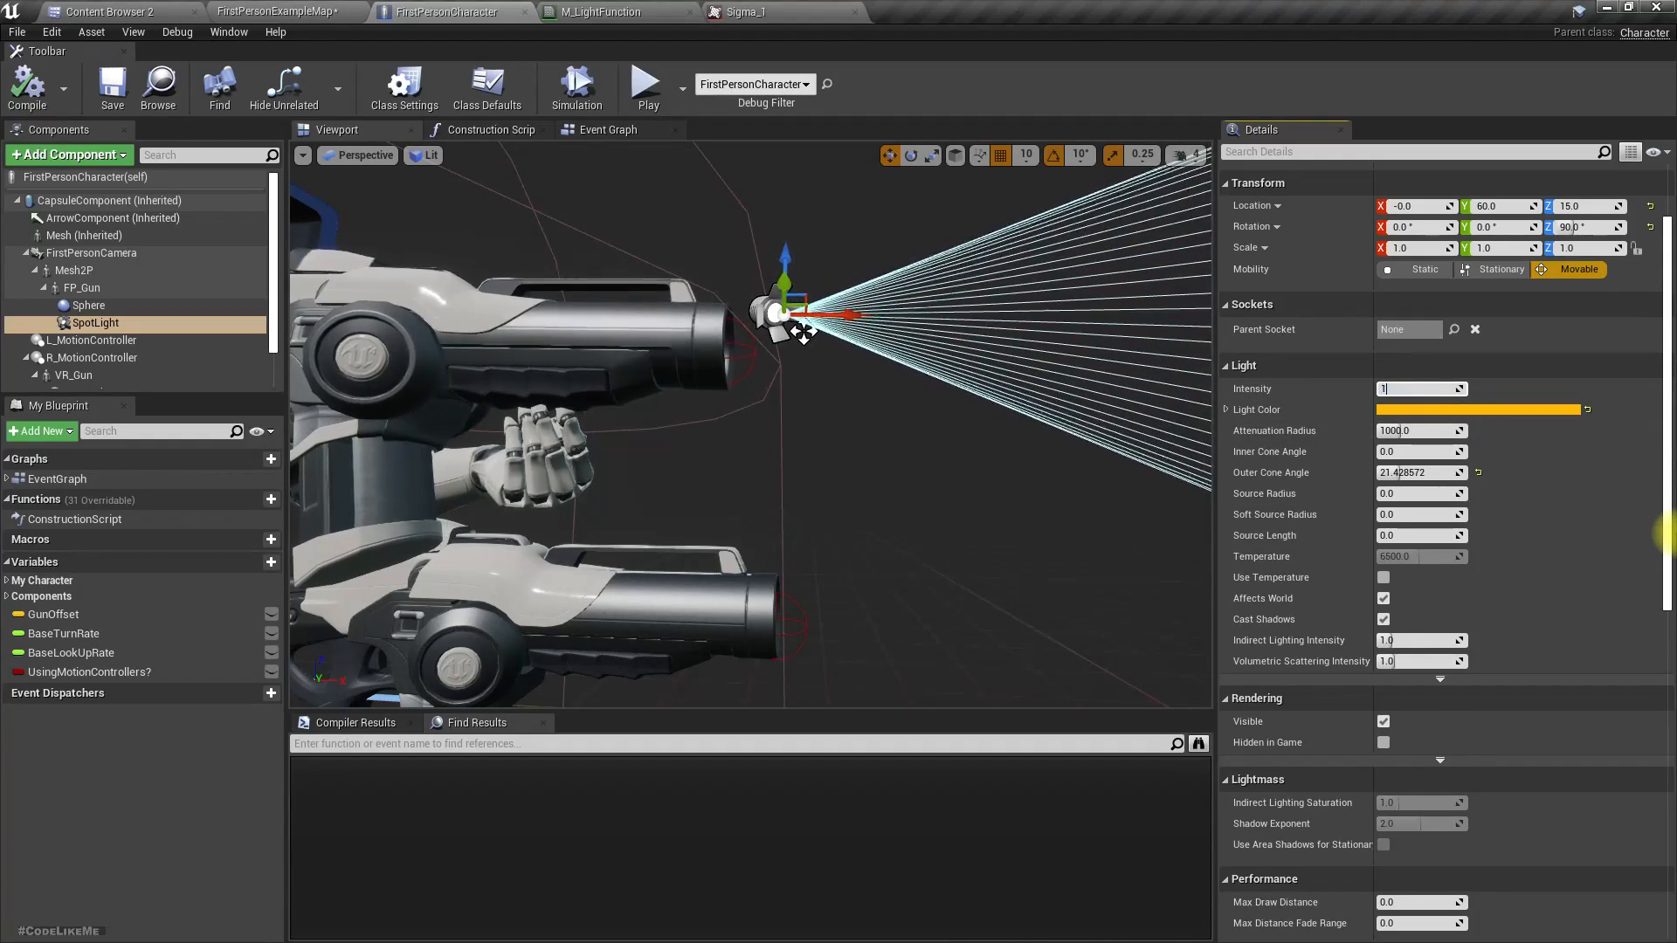
text(10000.0)
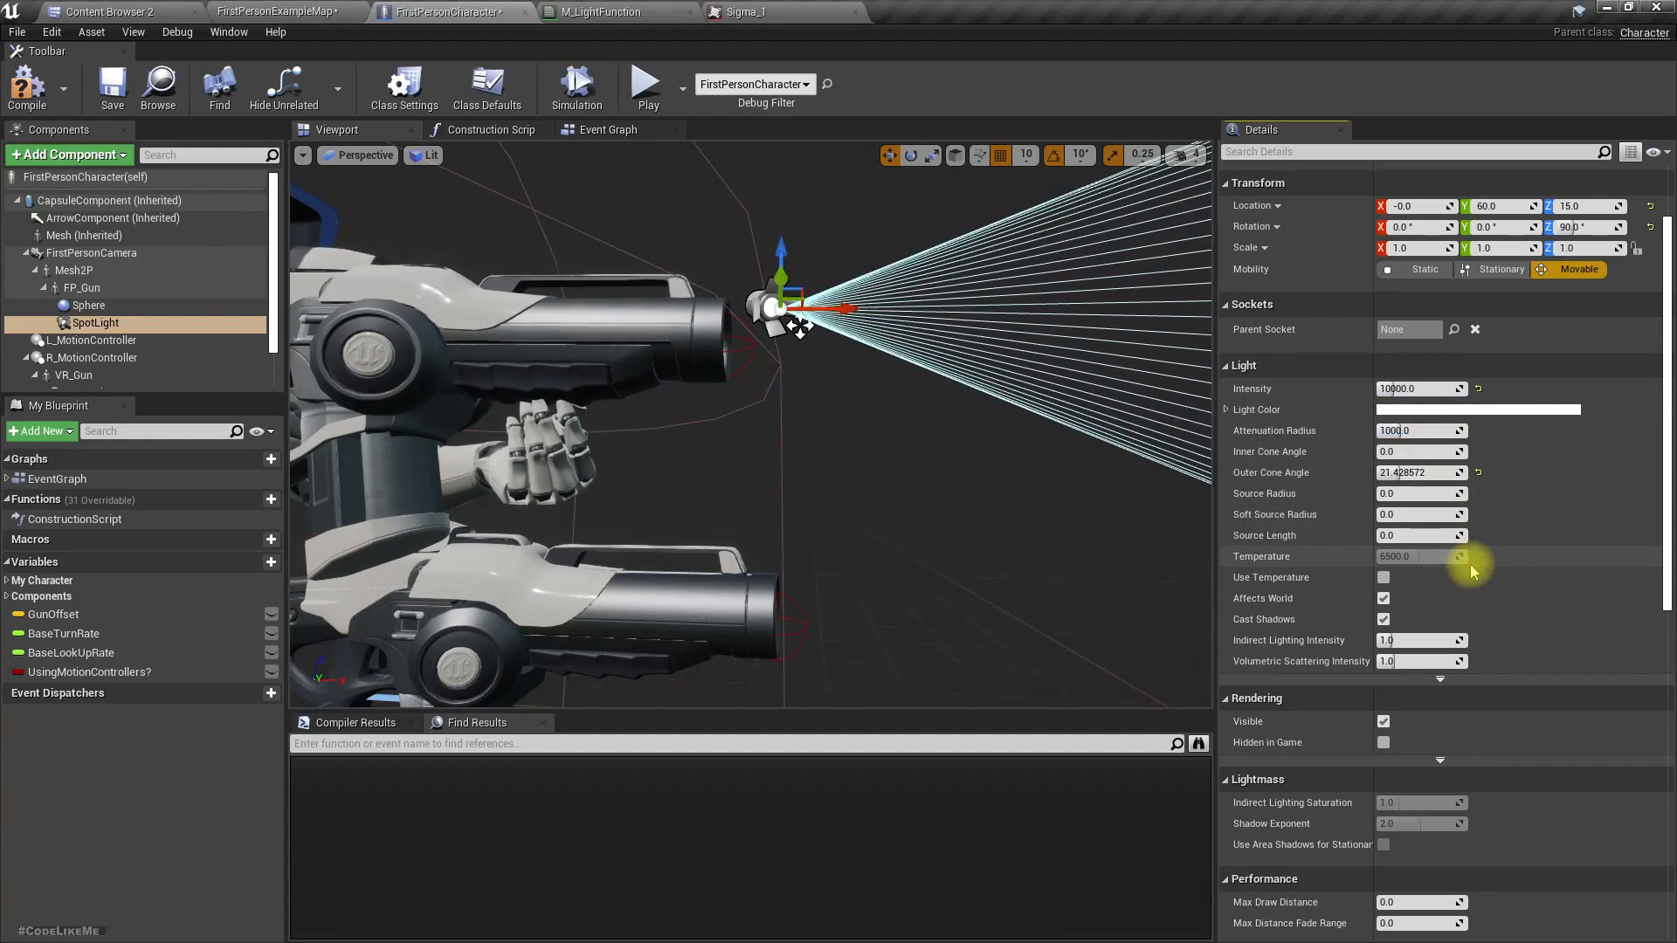
click(1421, 430)
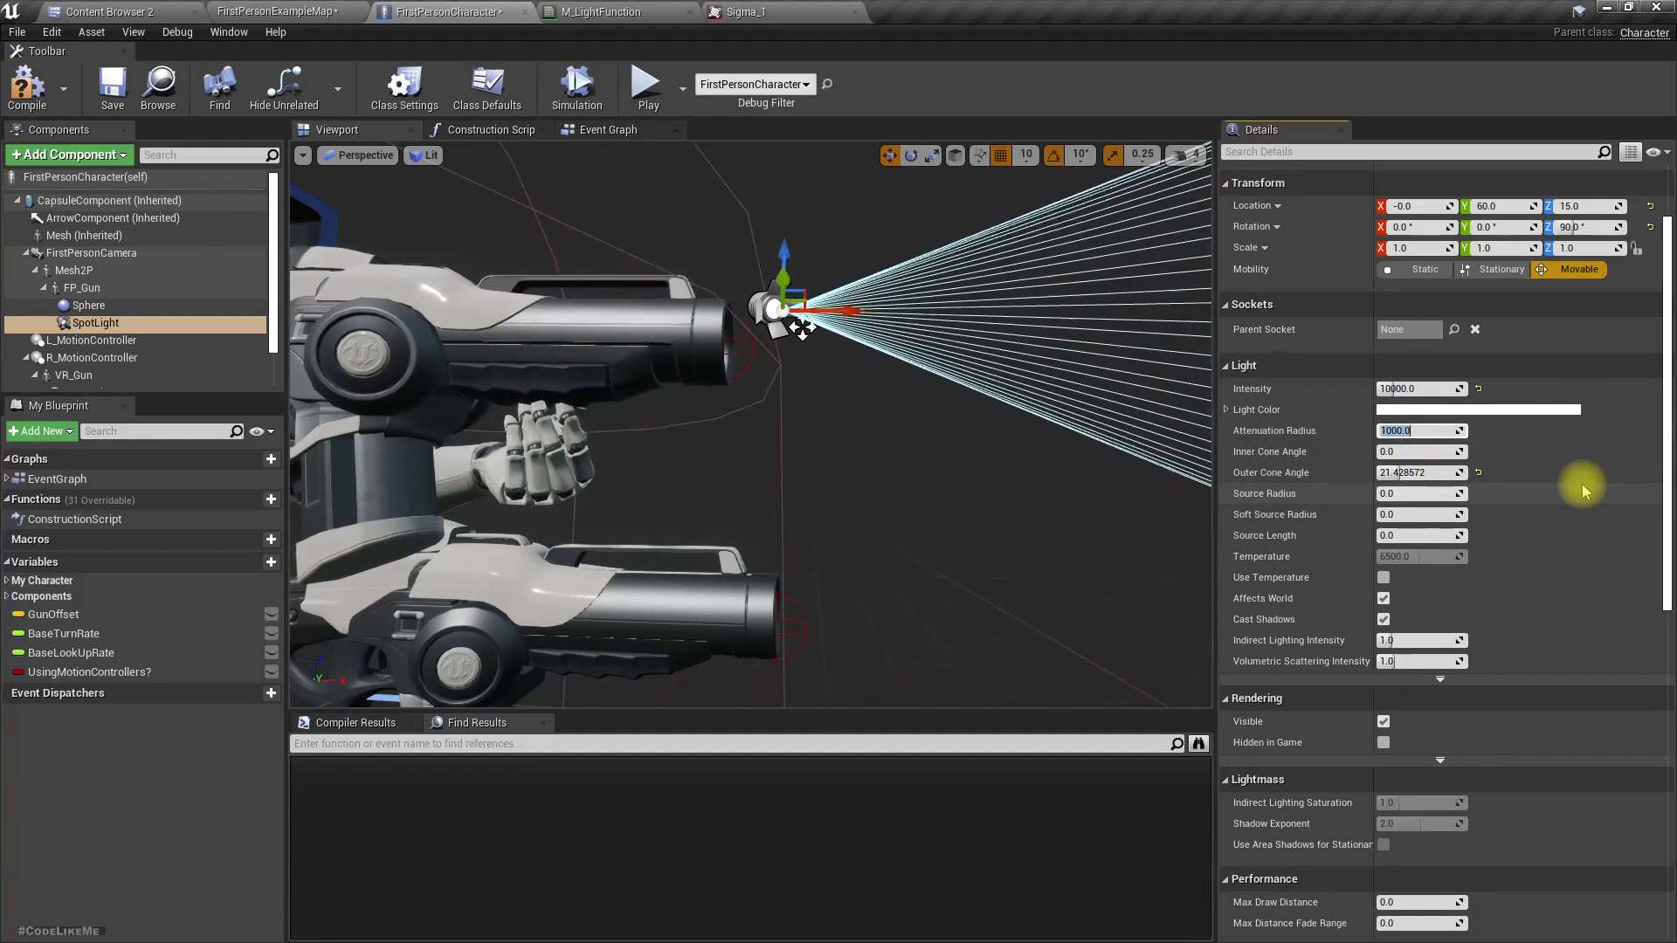
text(5000)
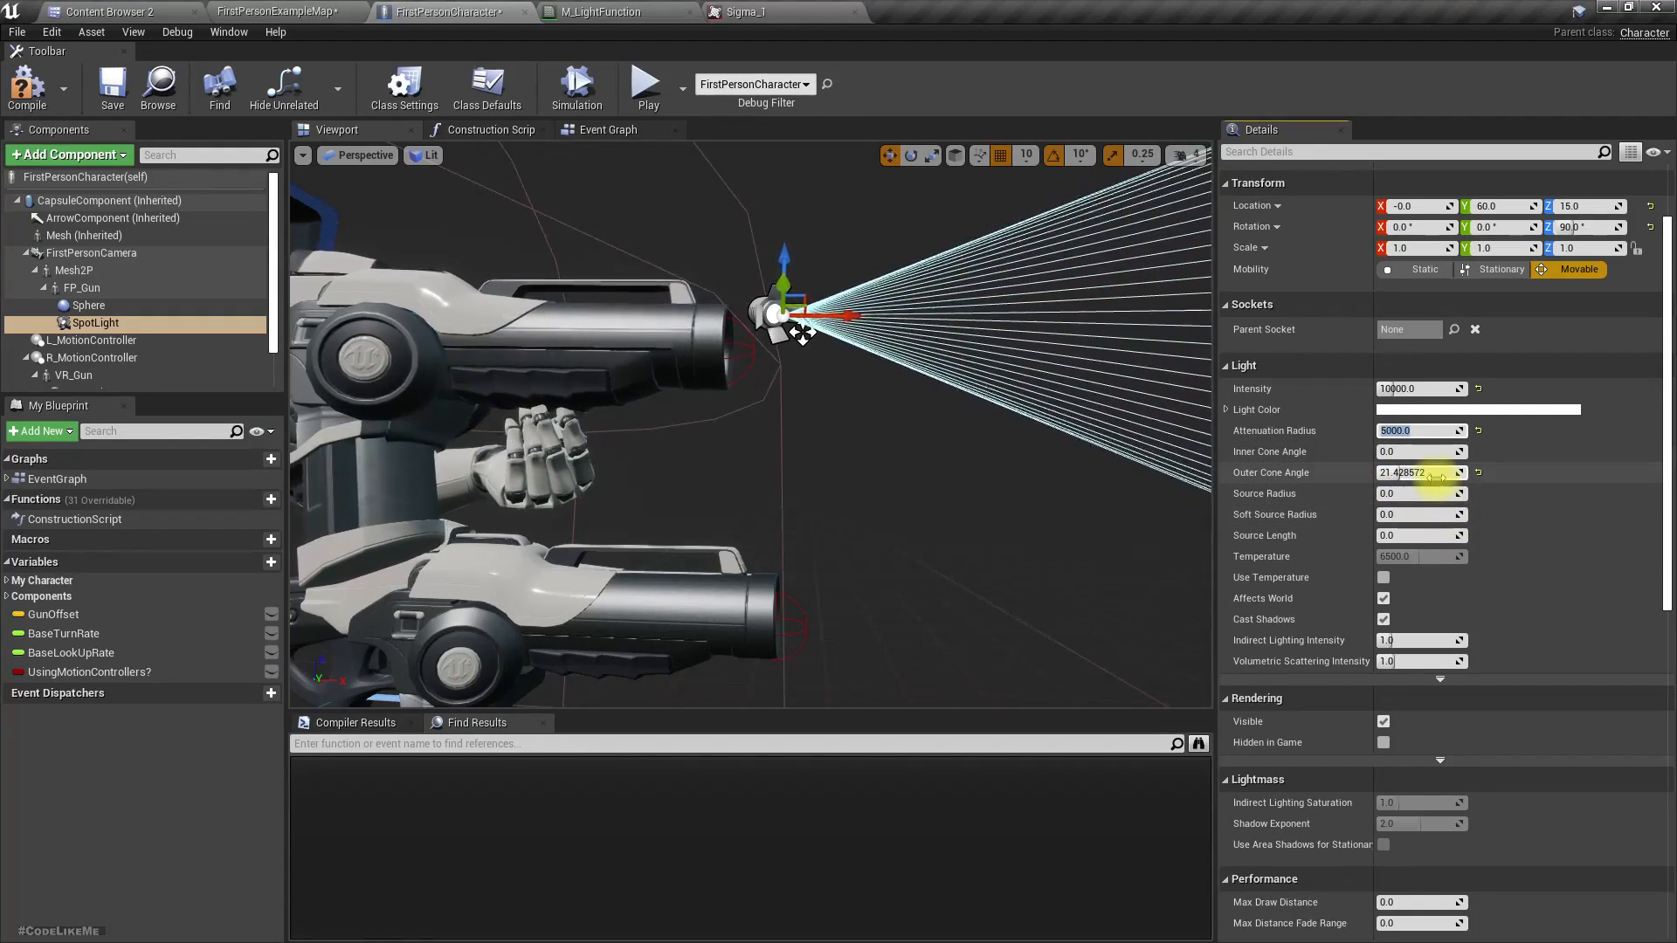
text(30.0)
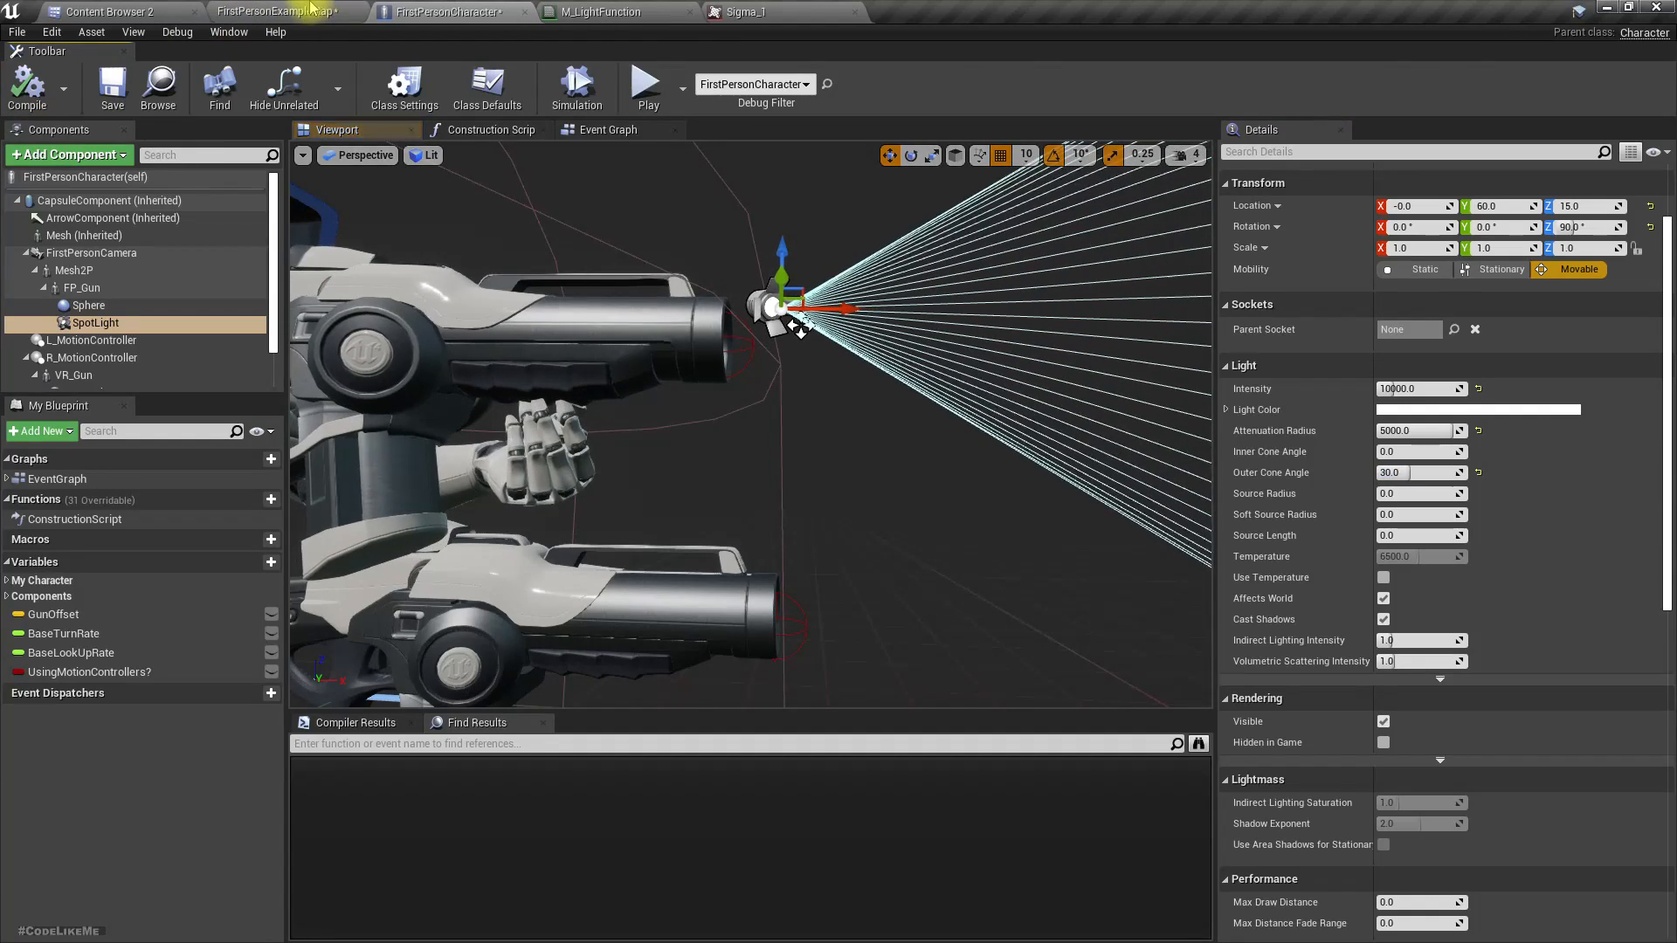
click(642, 85)
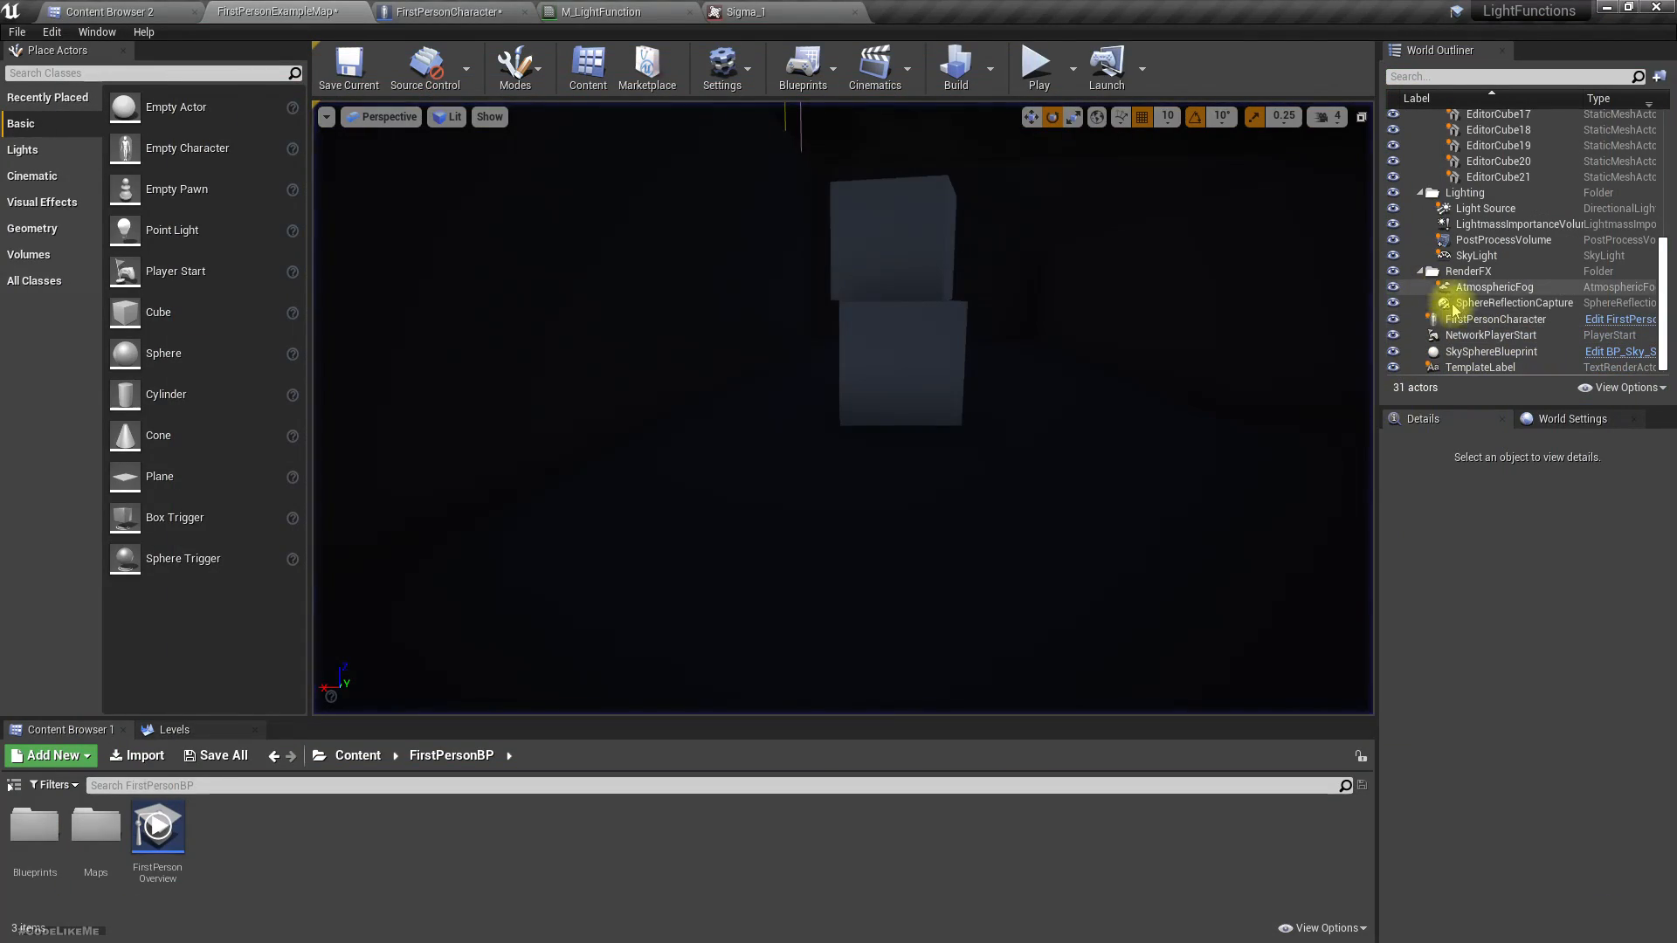
Raise the SpotLight's intensity to 30000 and attenuation radius to 50000, keeping the 30° cone
click(451, 12)
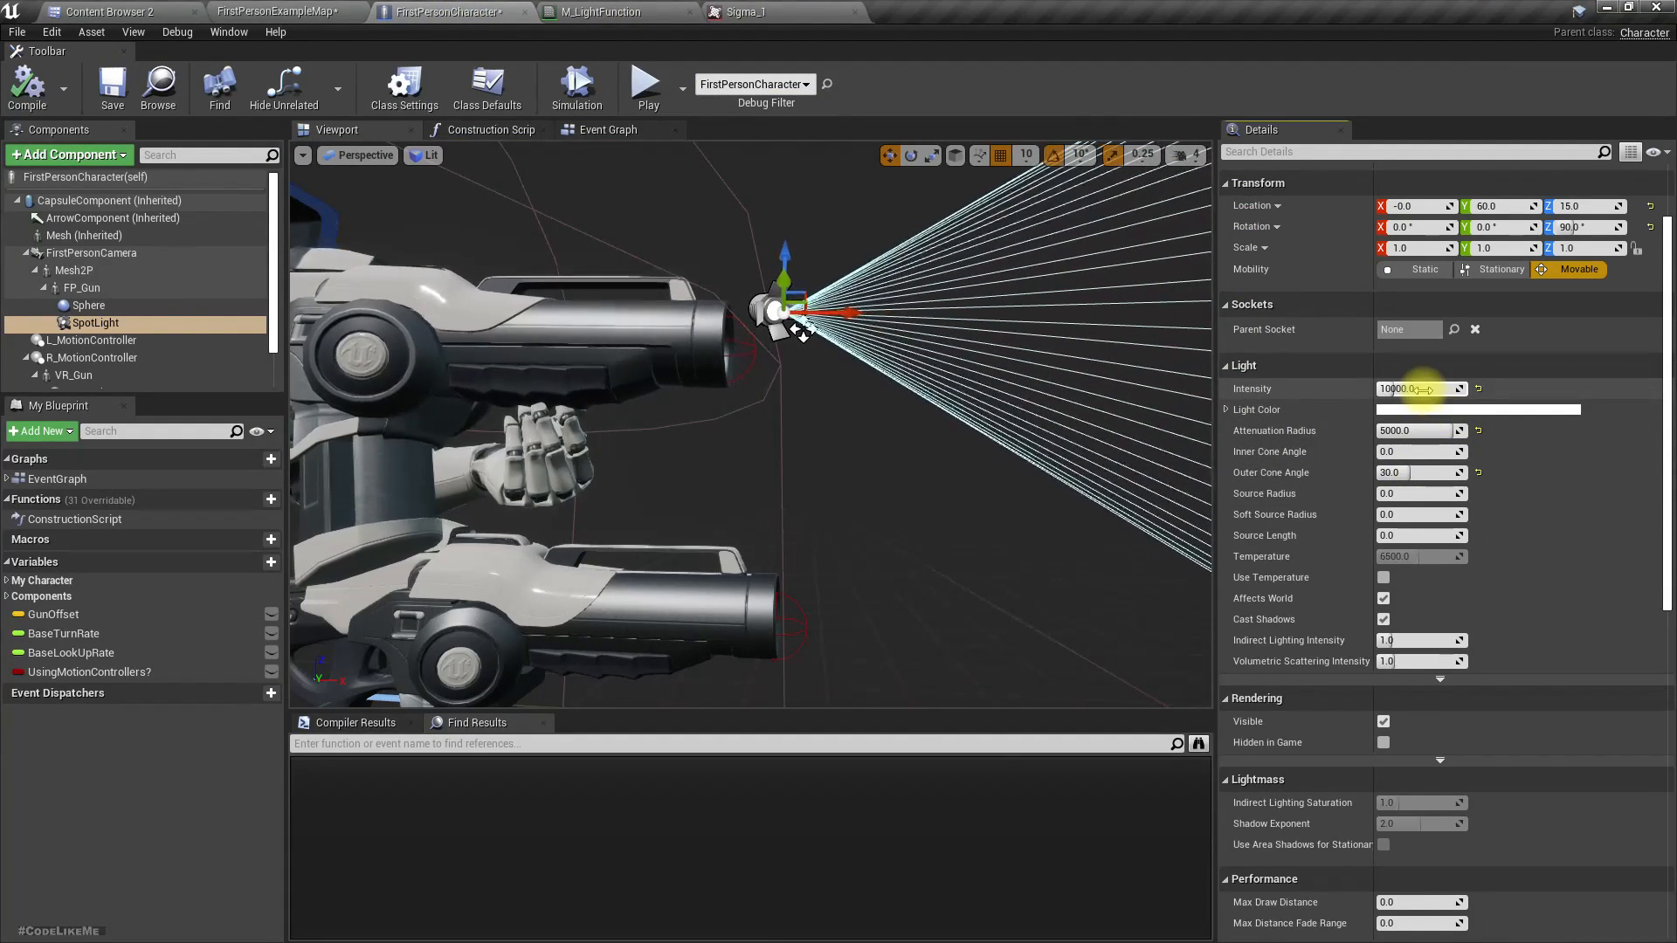
text(0000.0)
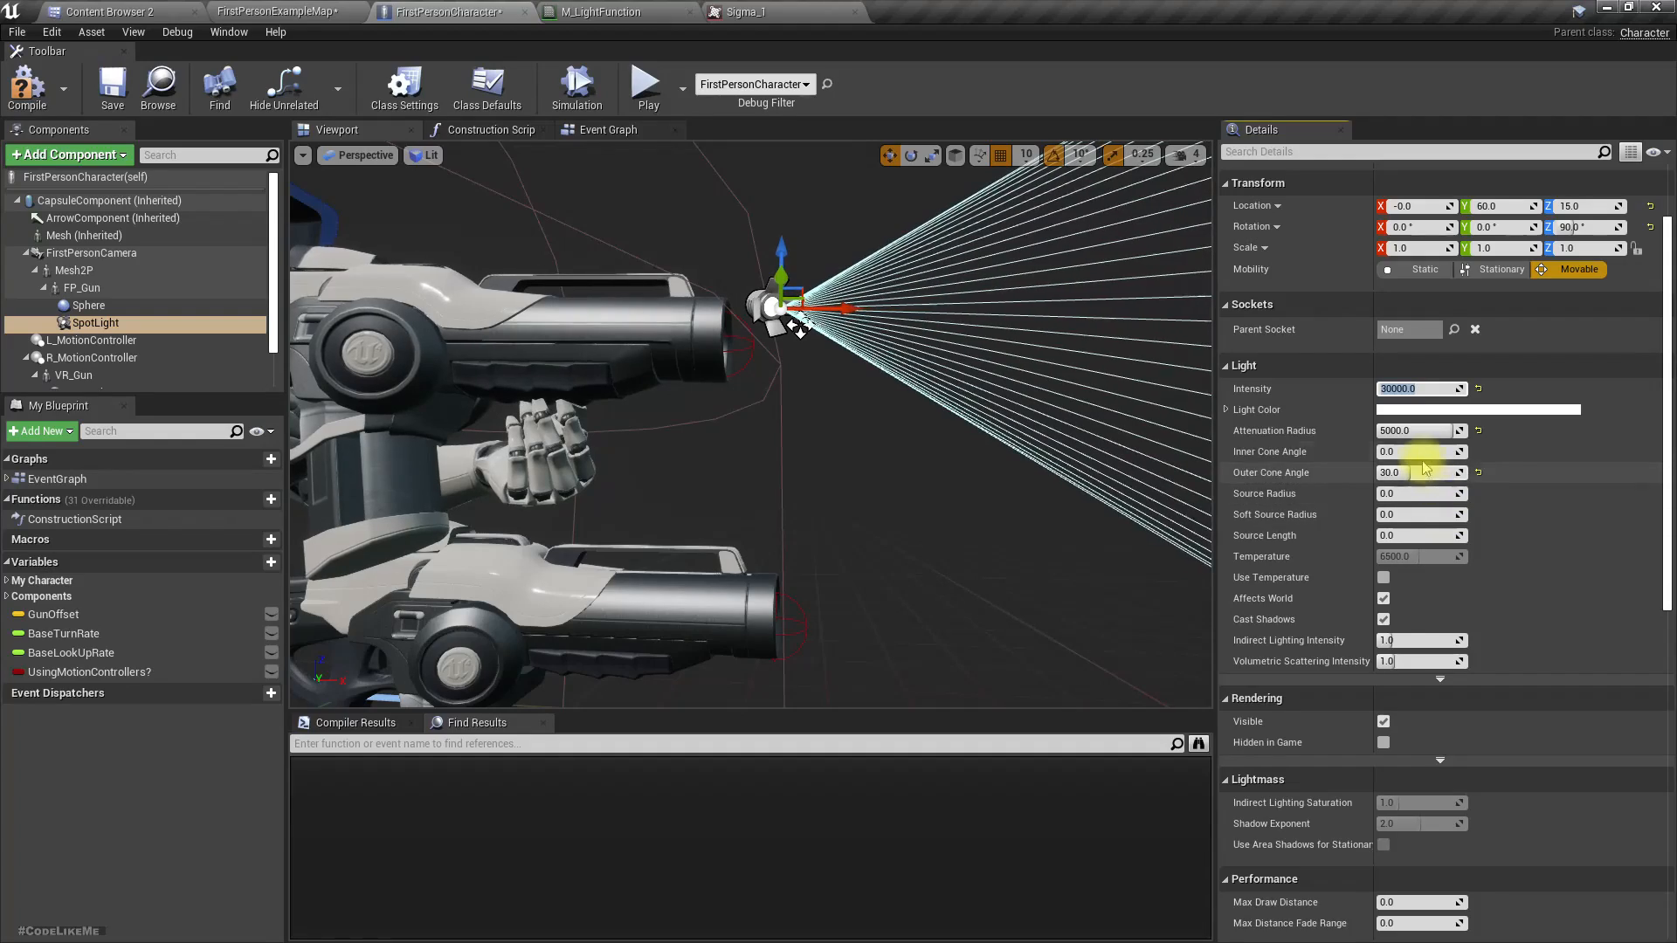
text(100)
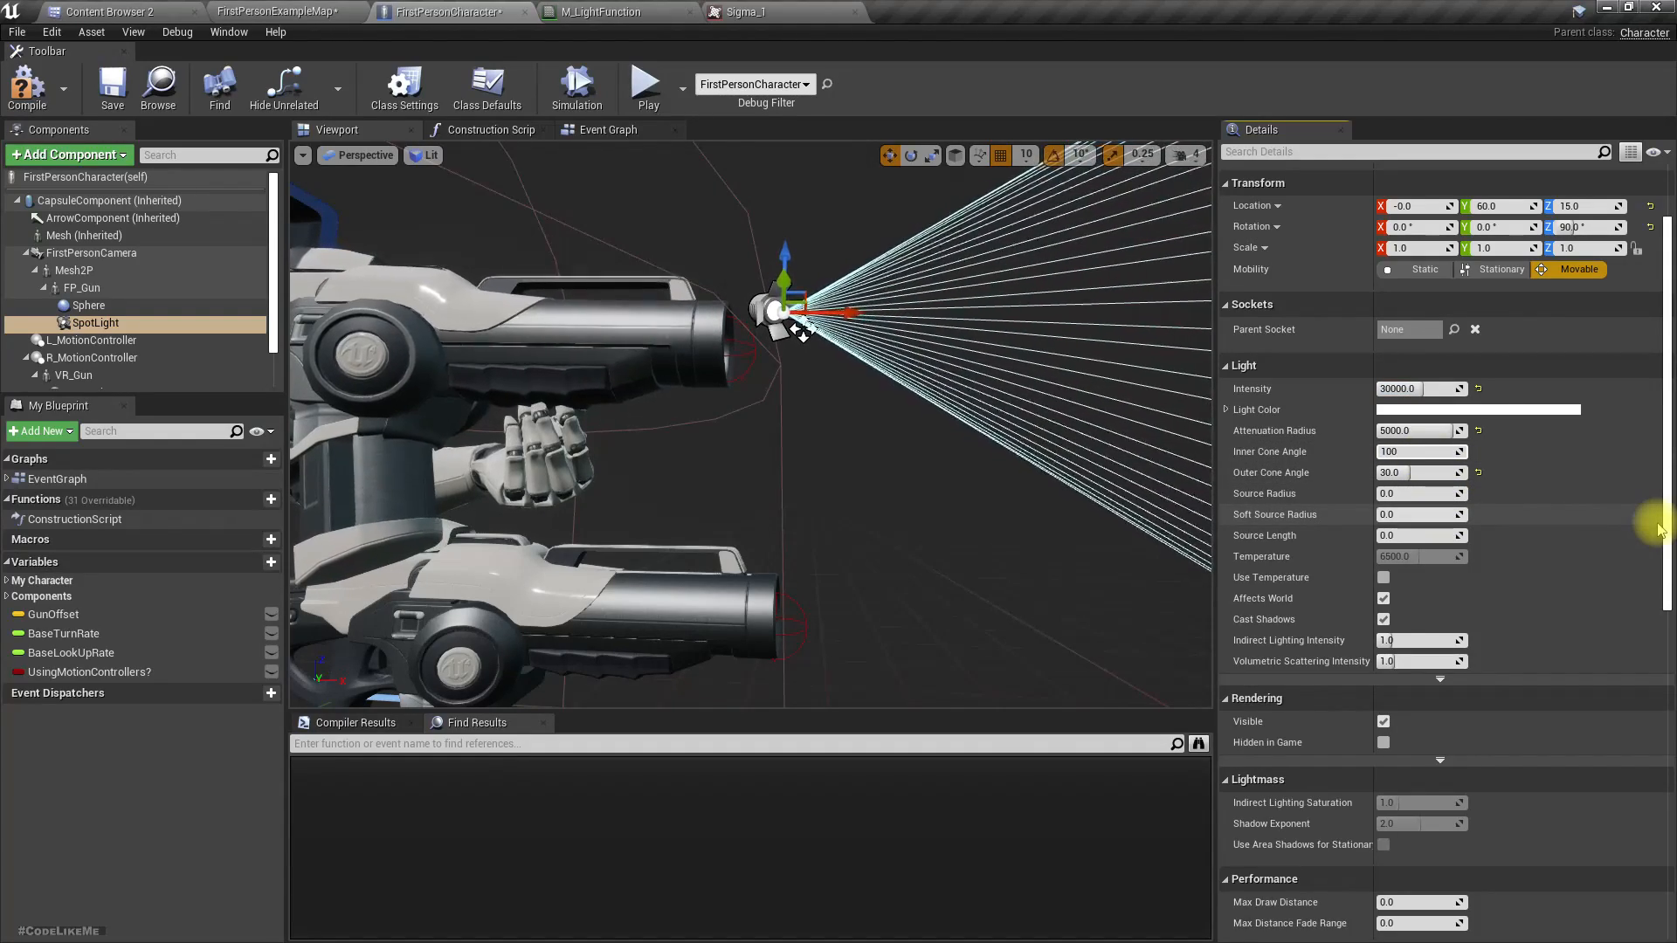
text(1000.0)
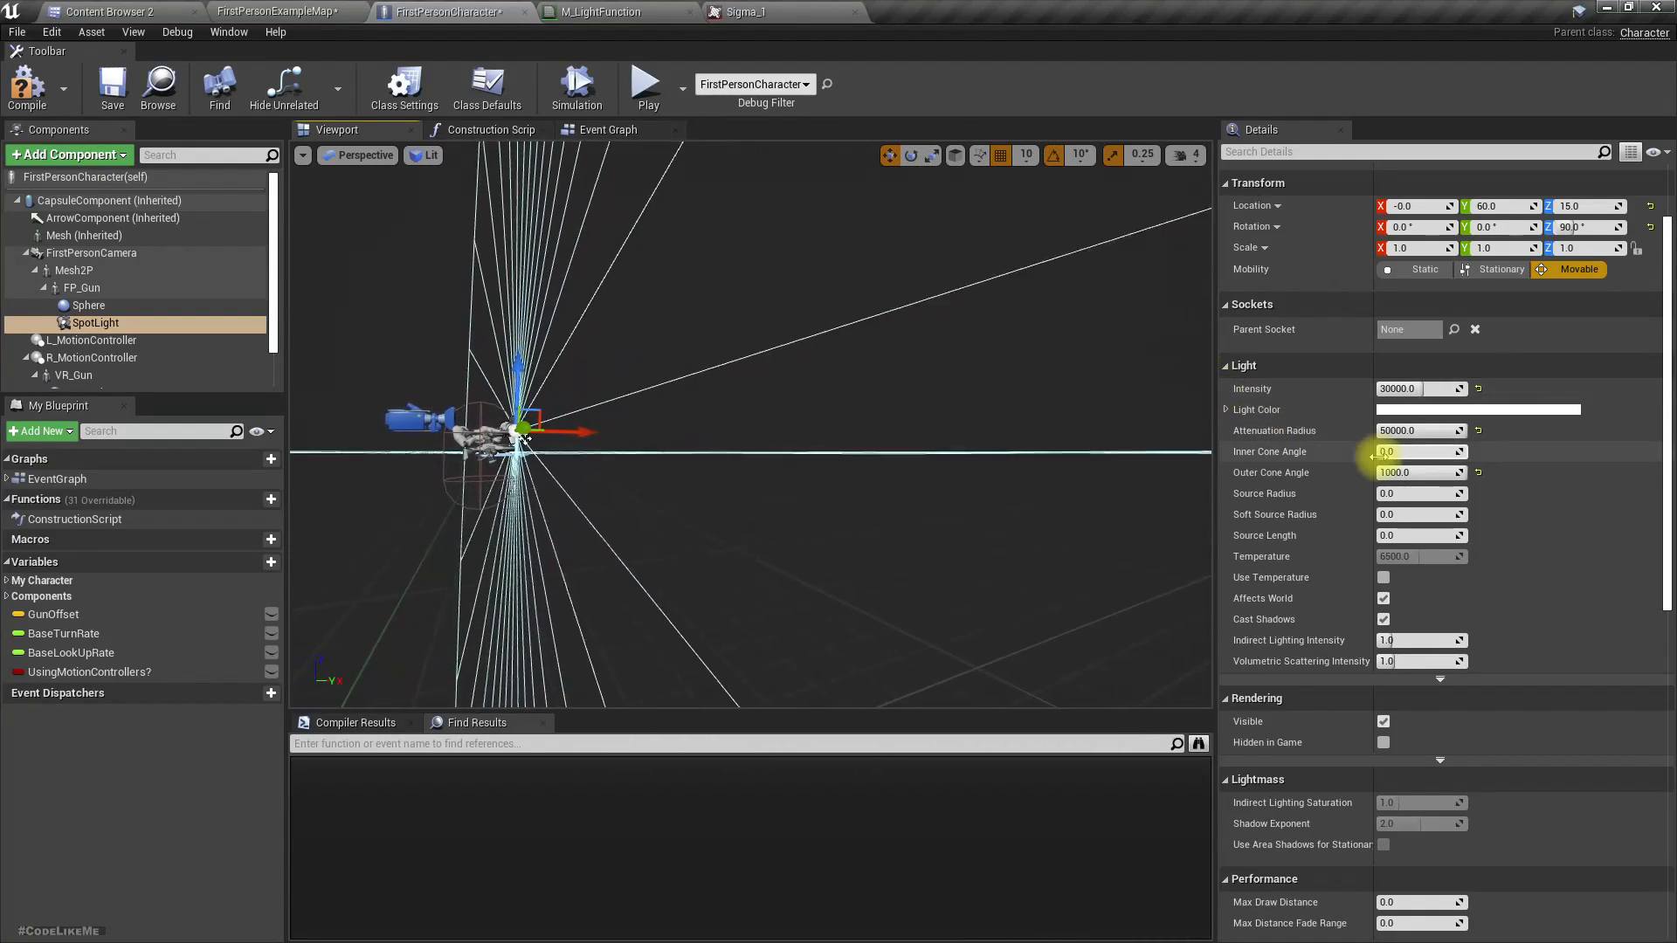
click(1421, 452)
text(30)
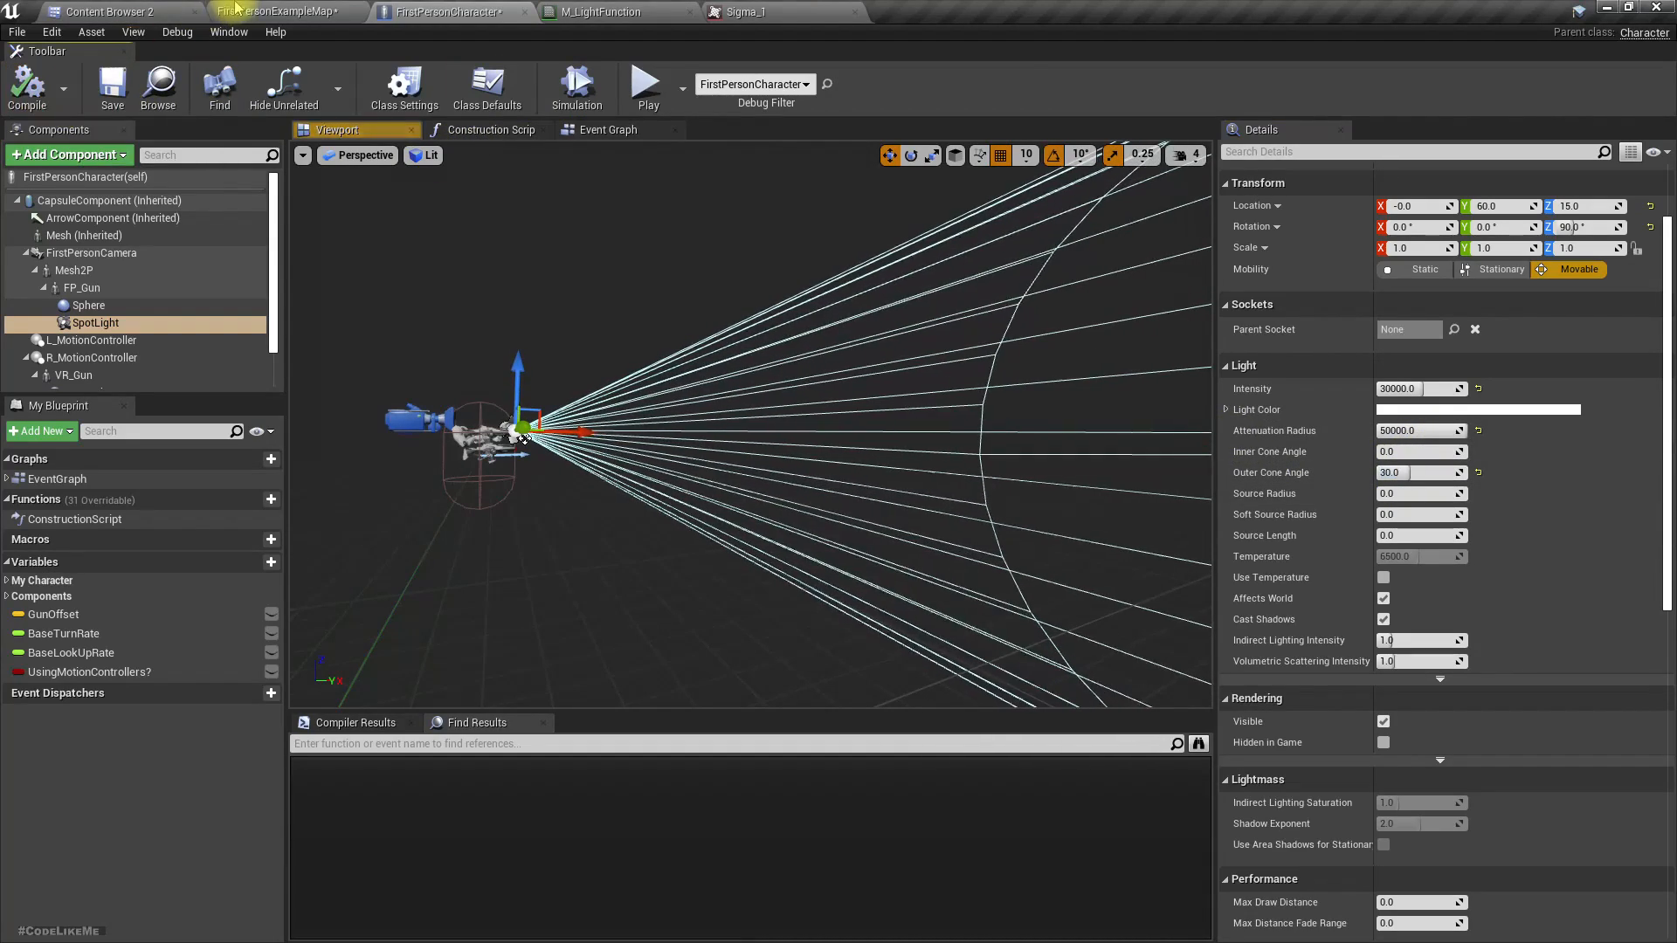
click(282, 12)
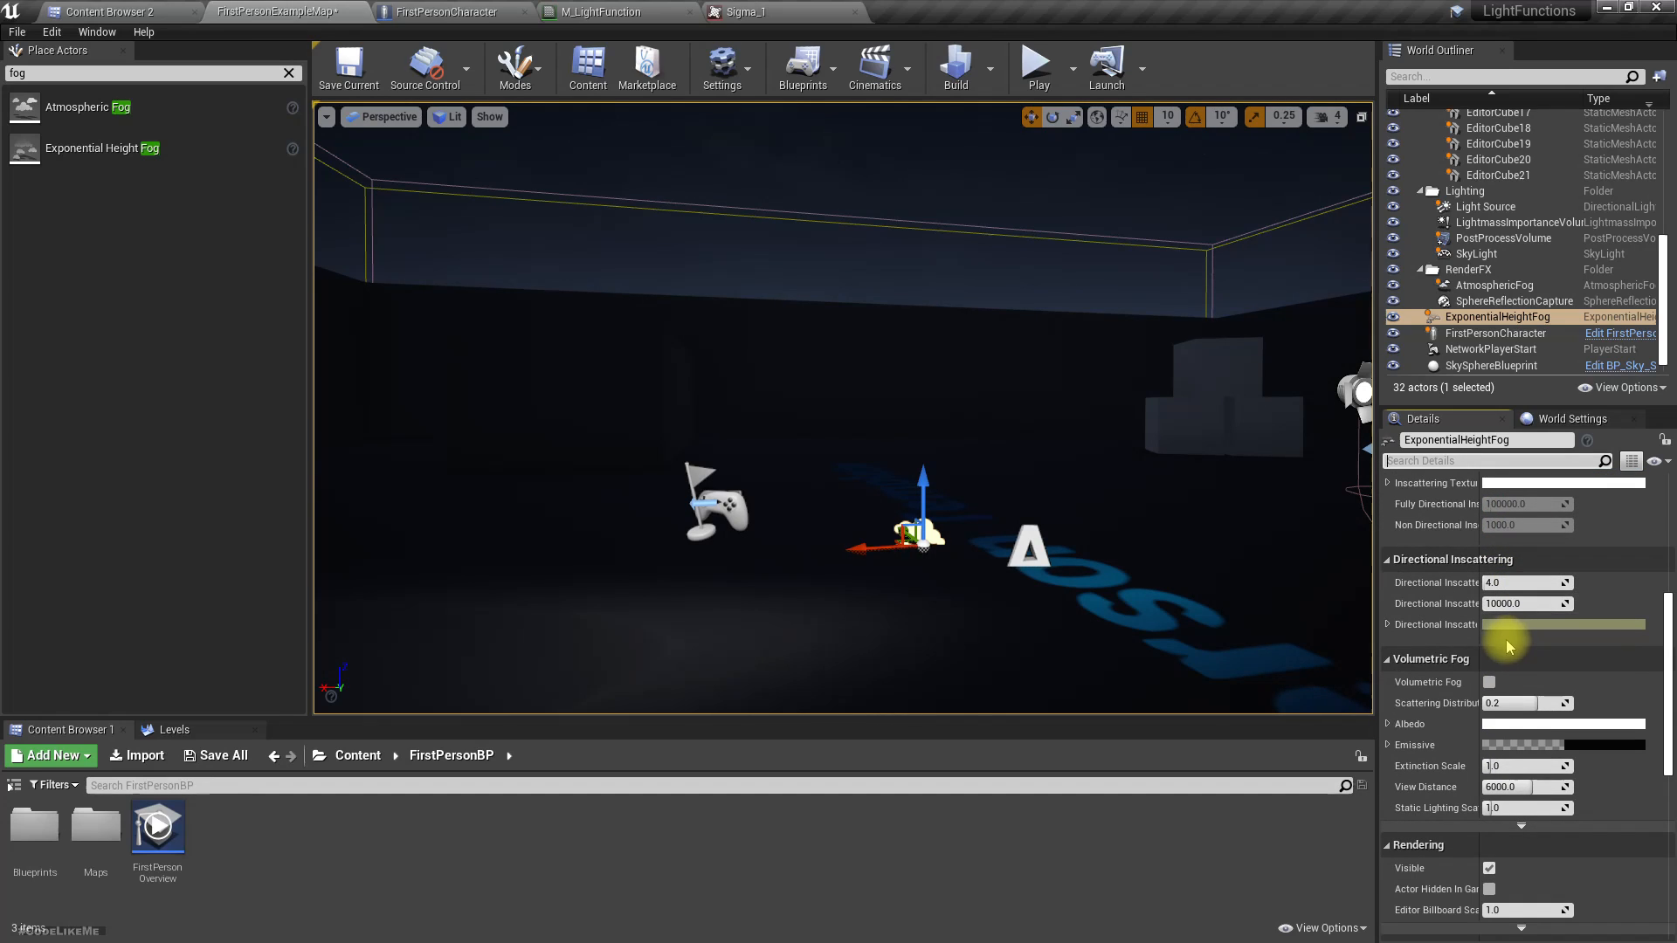
Enable Volumetric Fog on the Exponential Height Fog actor
click(1488, 682)
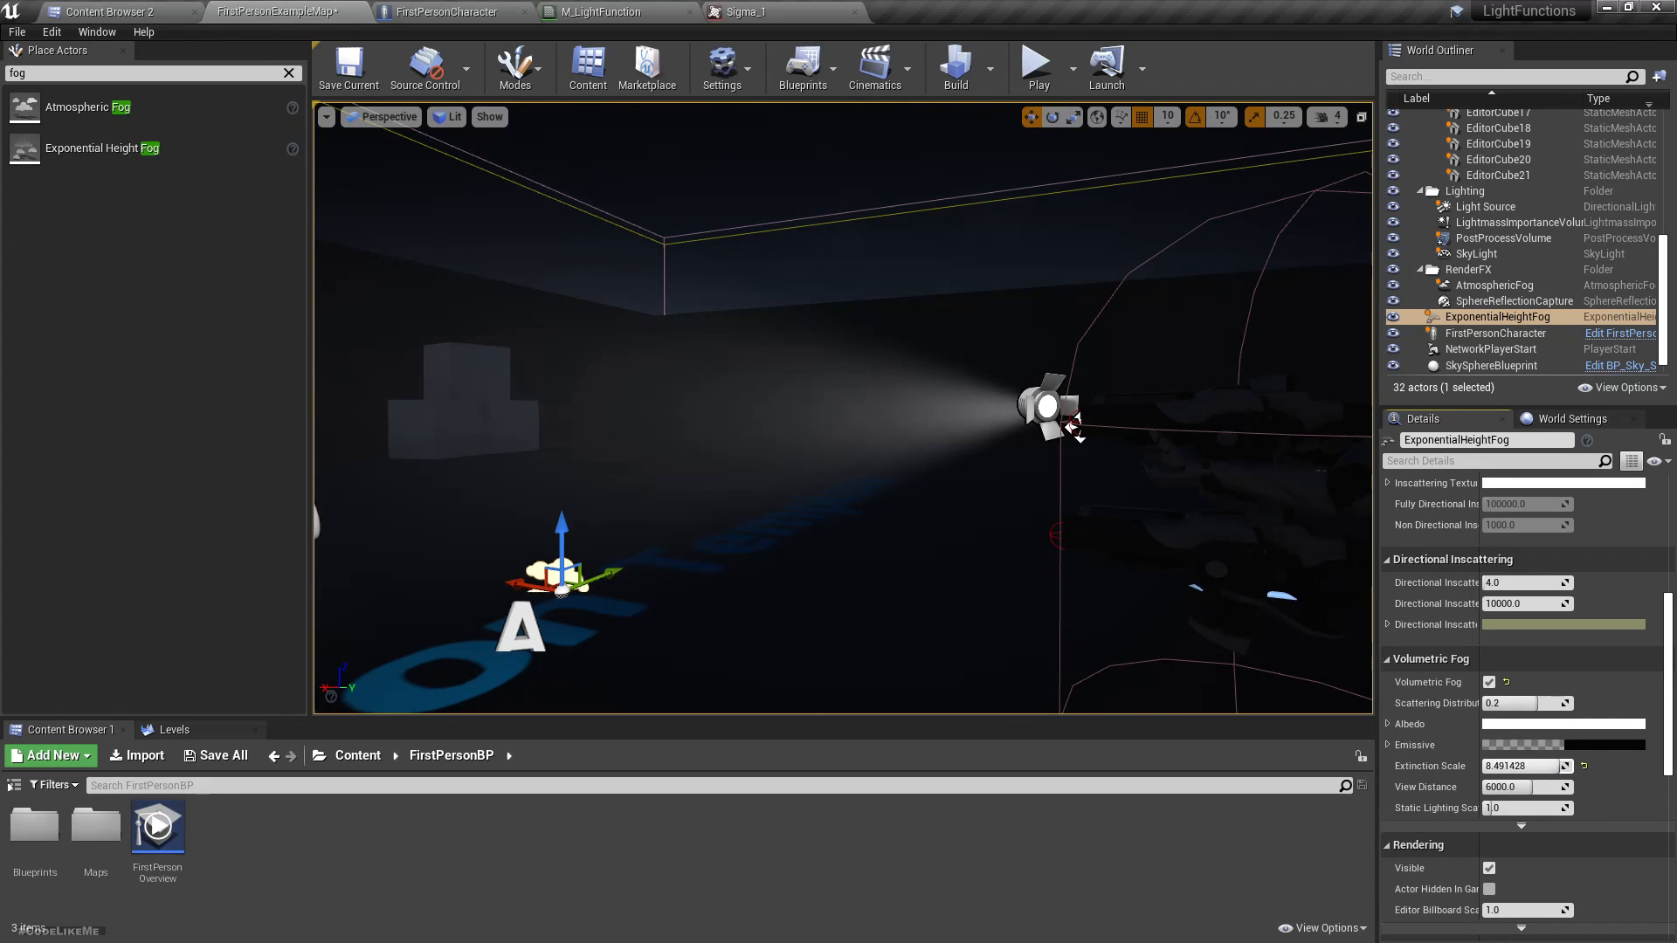
click(1035, 64)
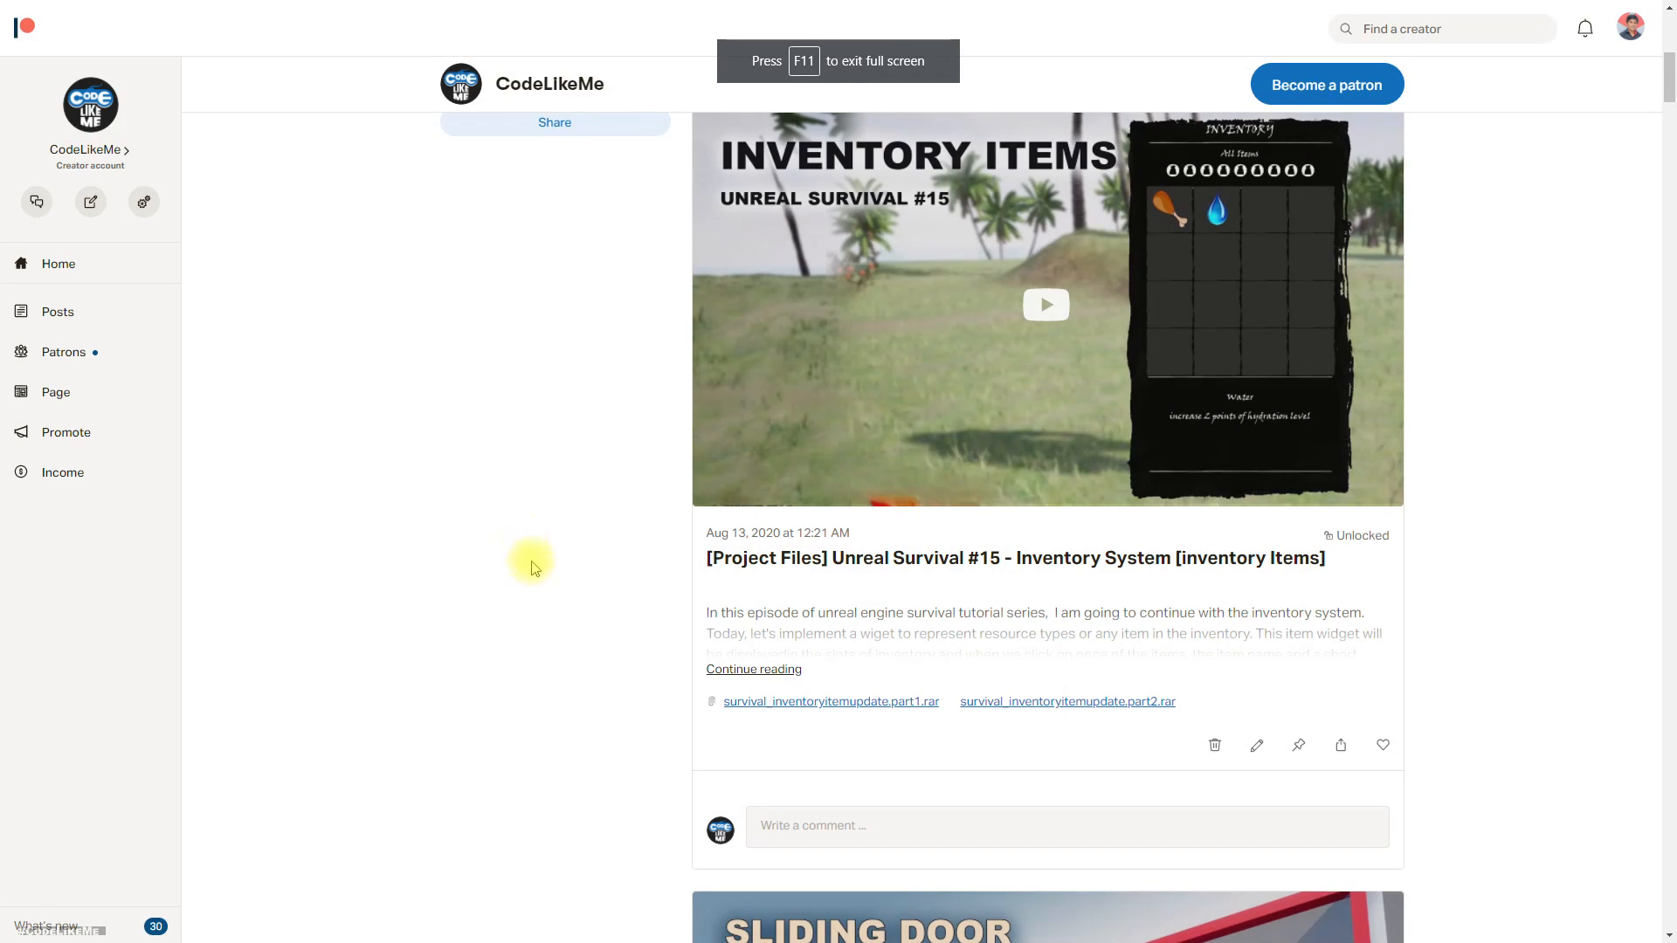
mouse_move(1047, 19)
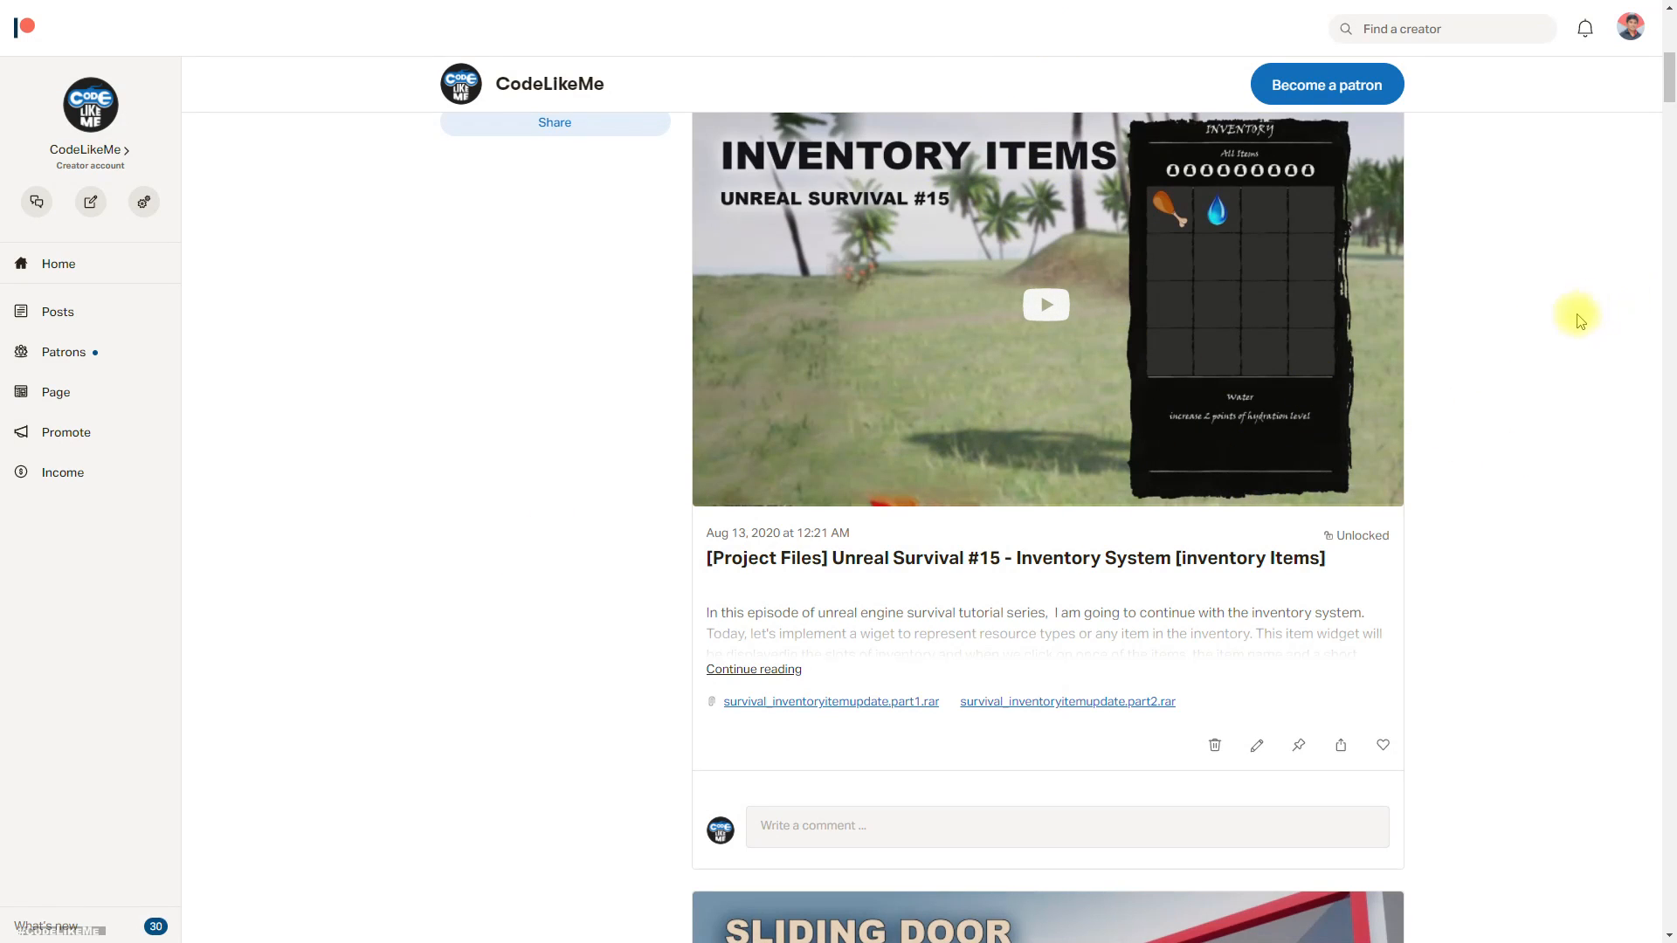
Scroll the CodeLikeMe Patreon feed down to the Unreal Survival #14 inventory post
scroll(down, 3)
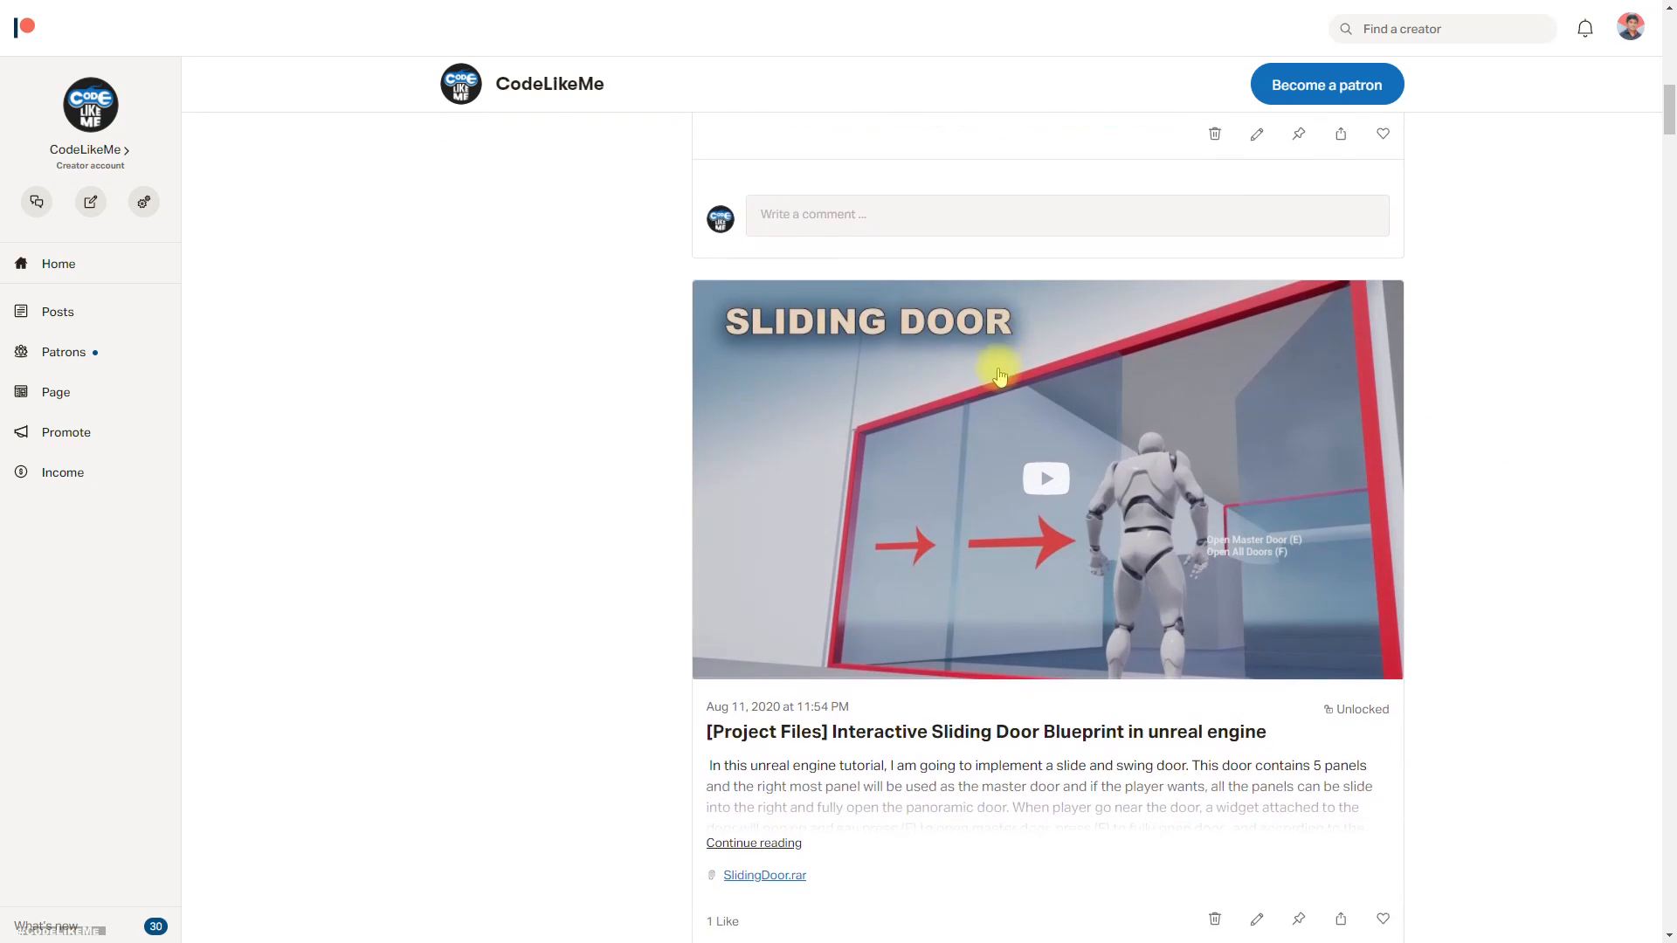
scroll(down, 3)
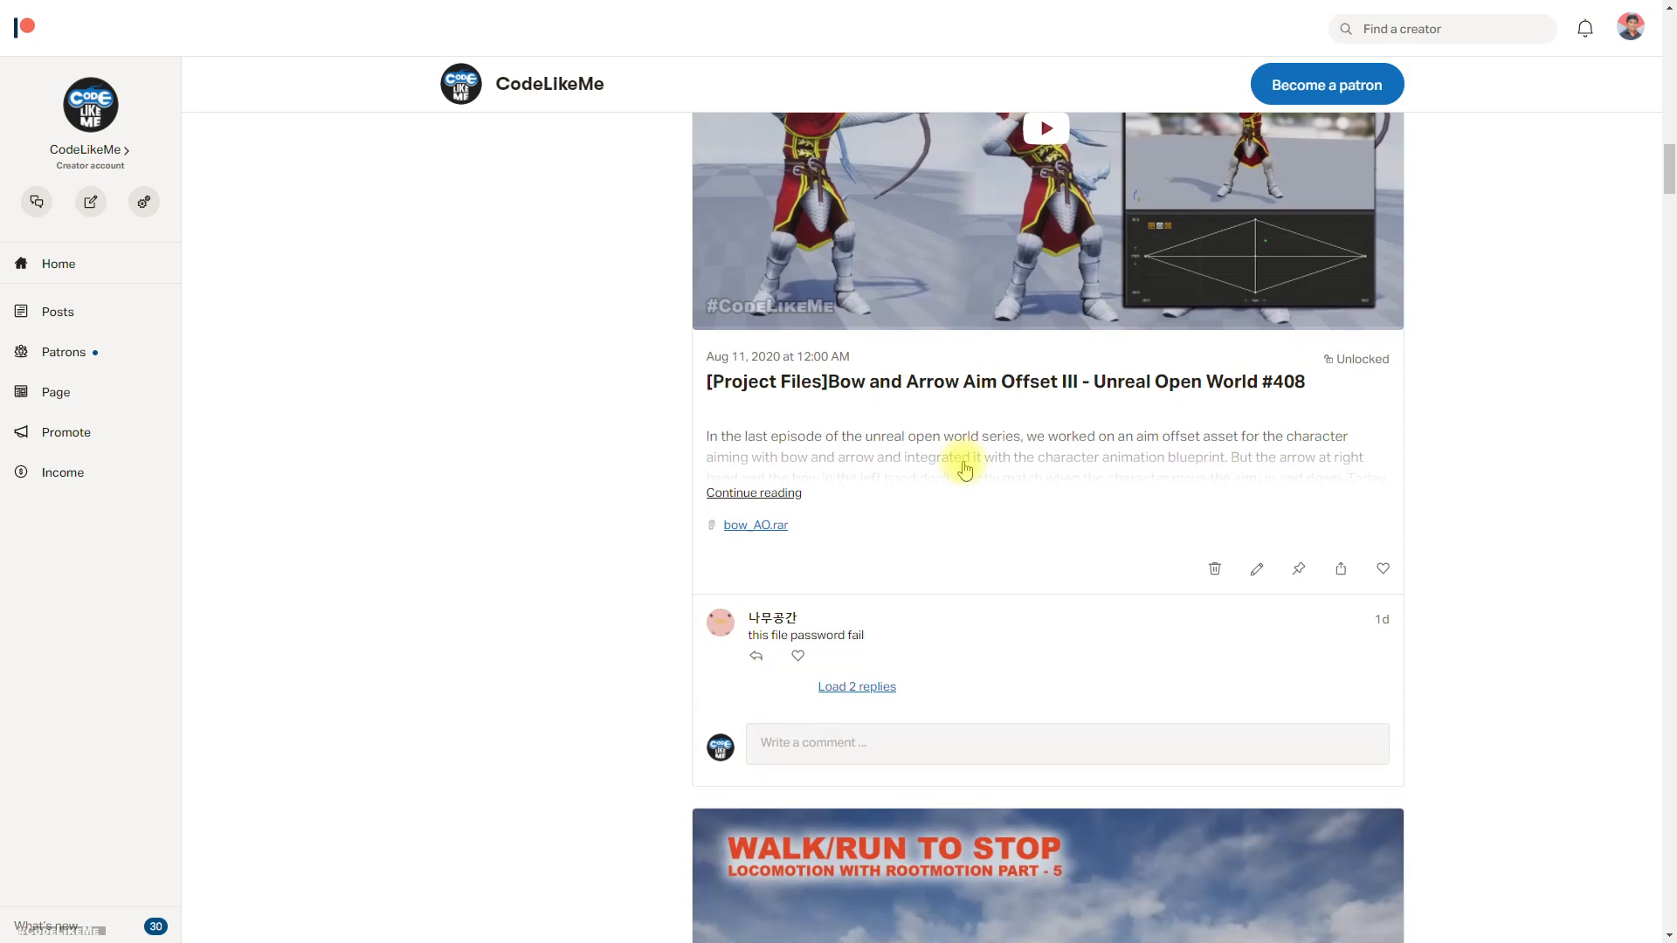
scroll(down, 3)
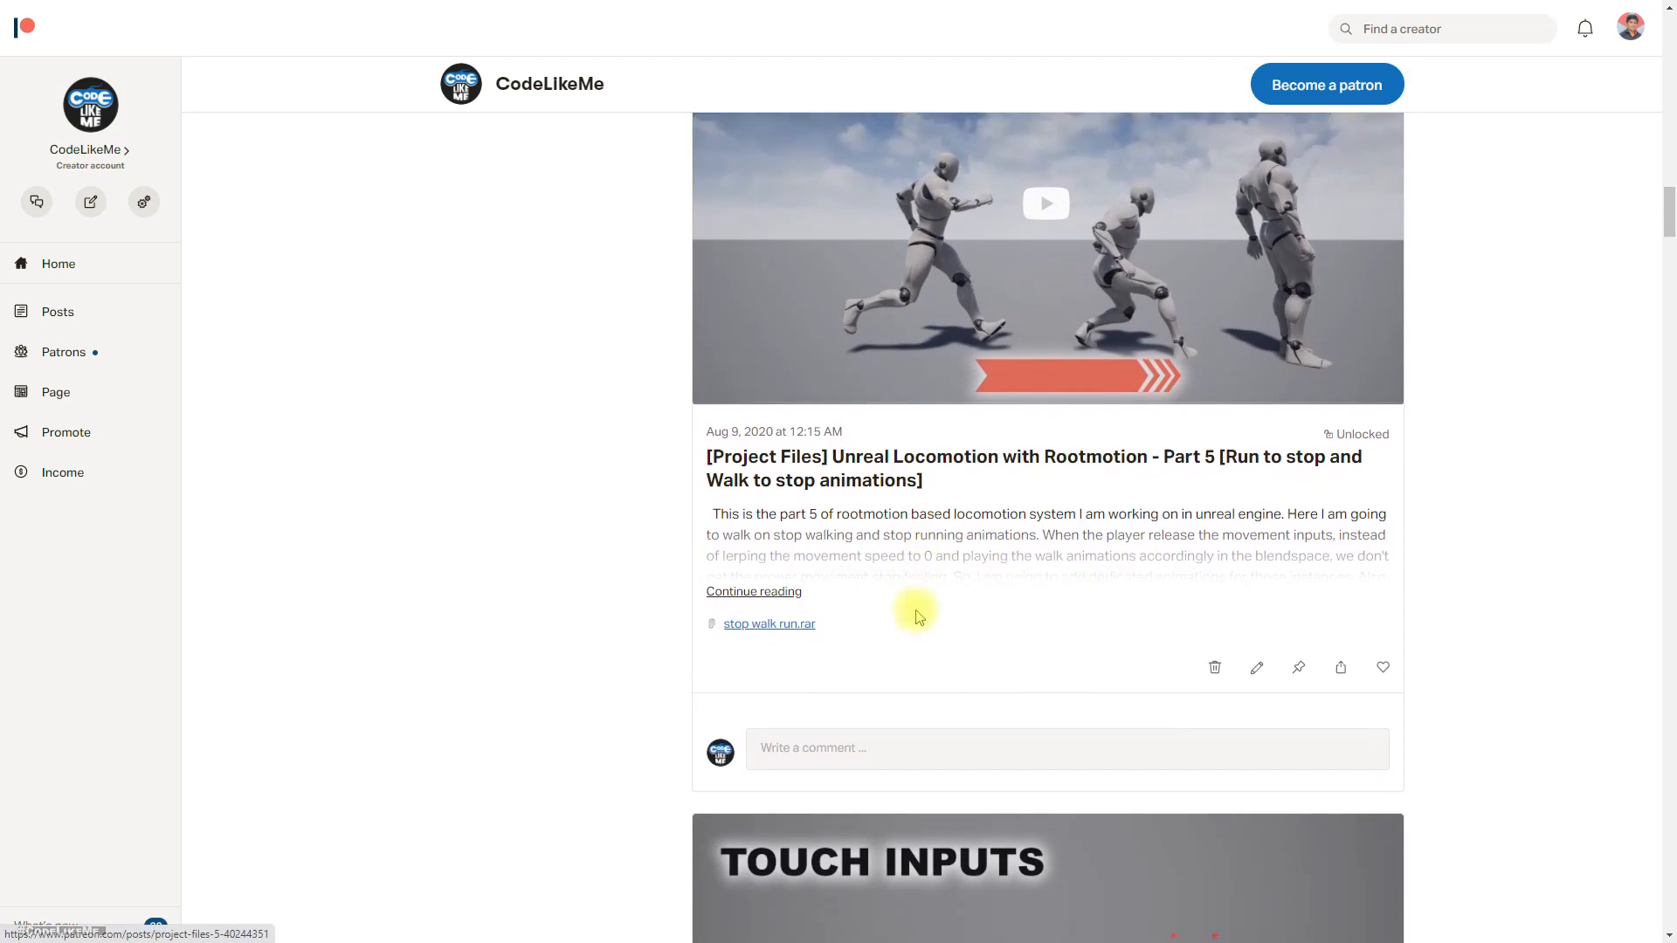
scroll(down, 3)
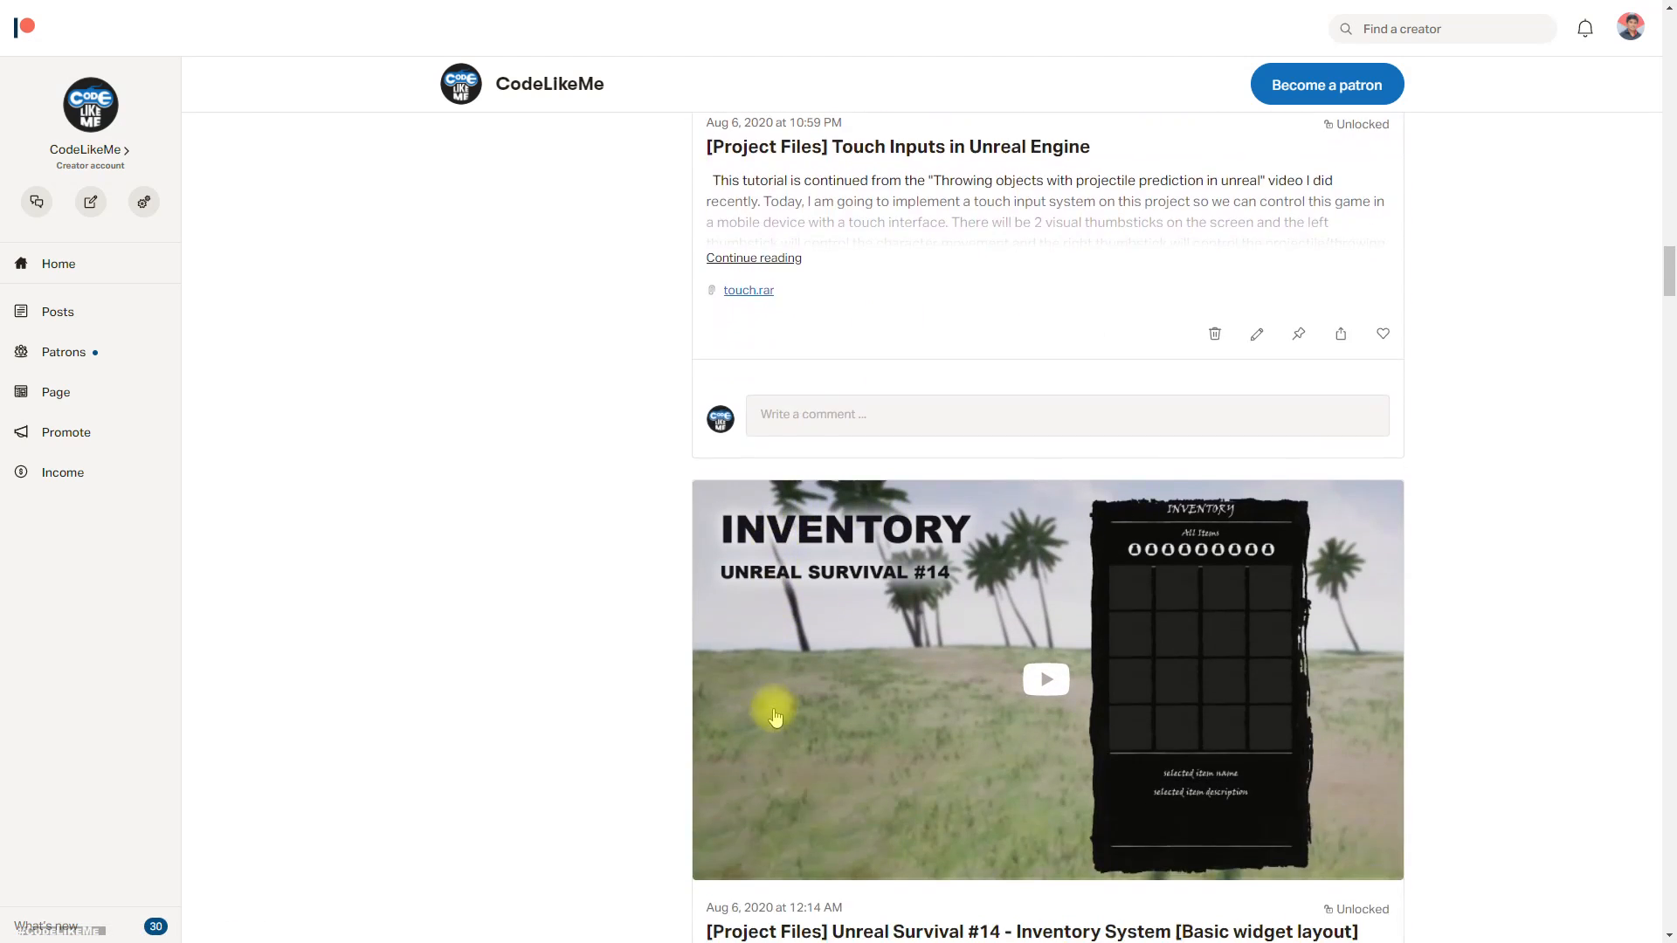